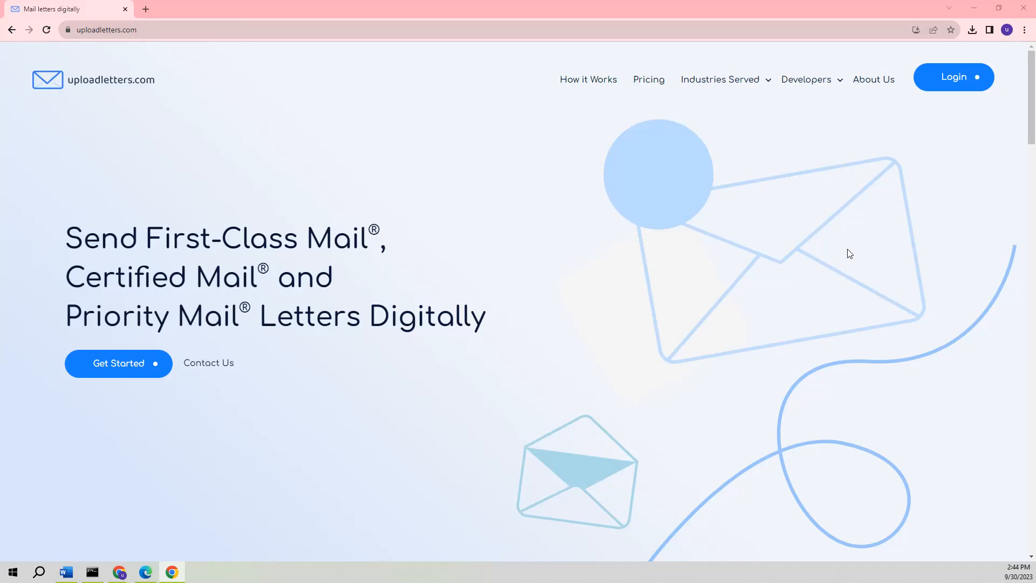
mouse_move(851, 243)
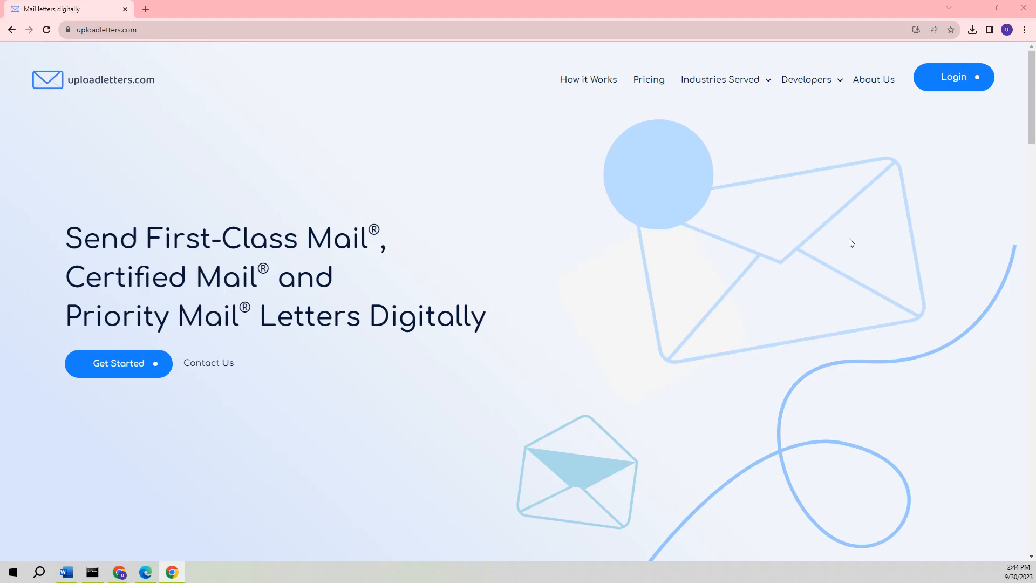
mouse_move(899, 200)
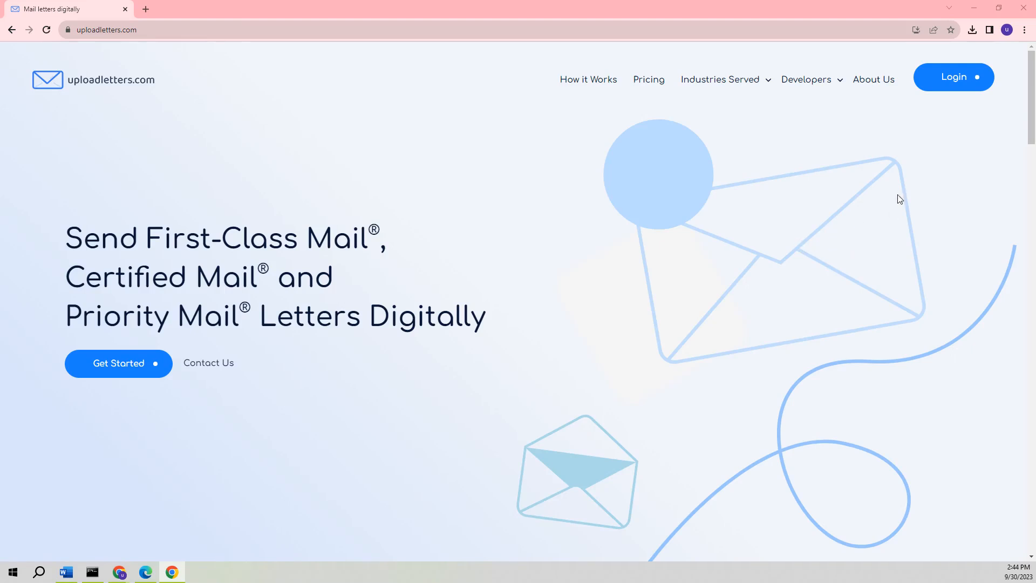
mouse_move(957, 116)
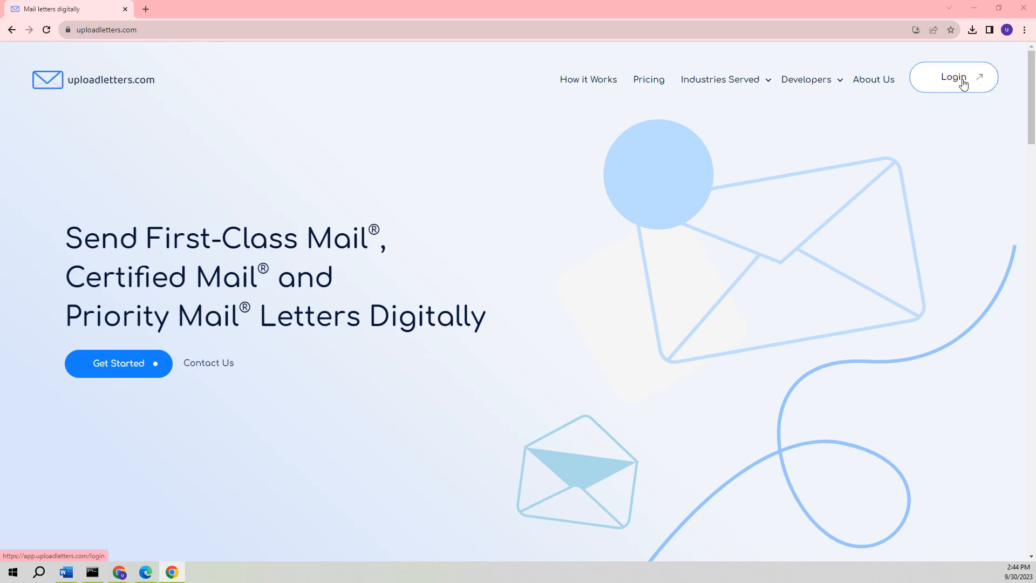
- Go to the Sign In page from the uploadletters.com home page via Login
left_click(952, 78)
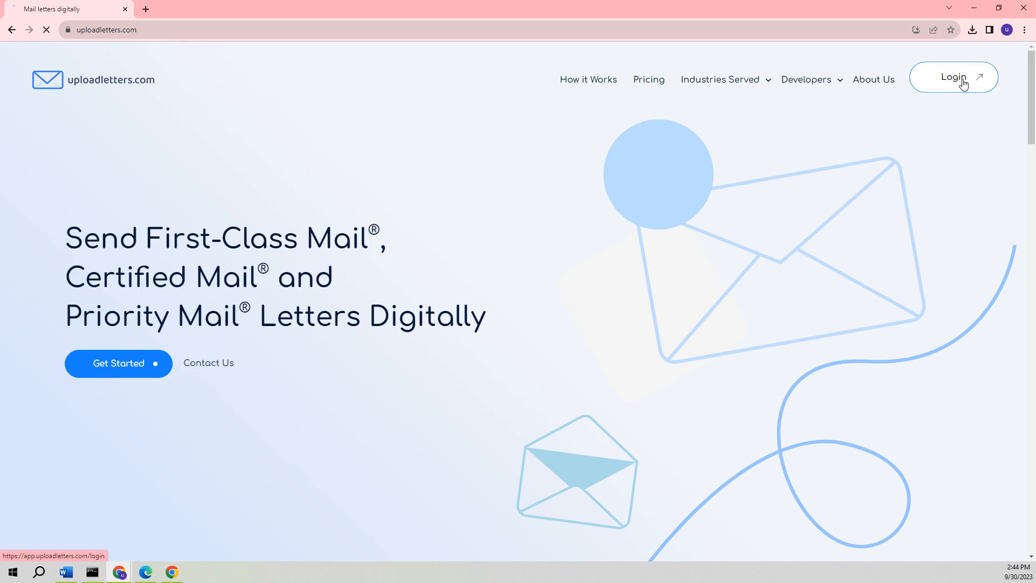
left_click(952, 77)
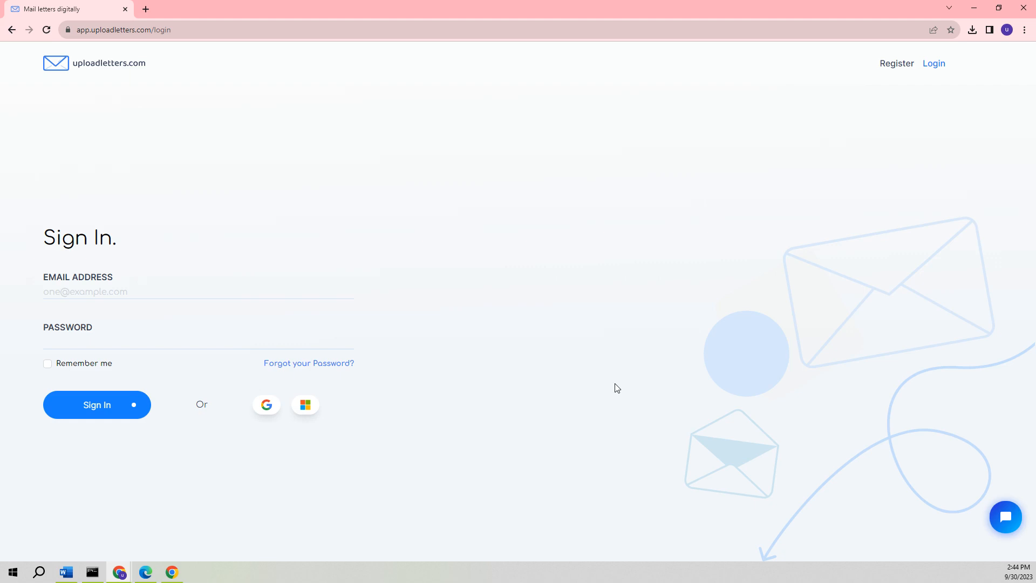
mouse_move(884, 86)
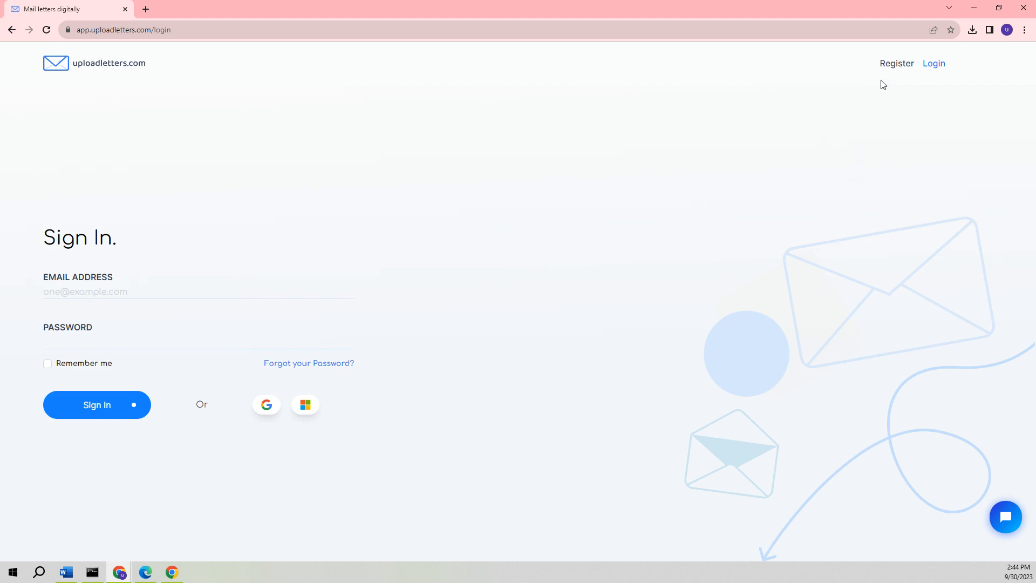
mouse_move(896, 63)
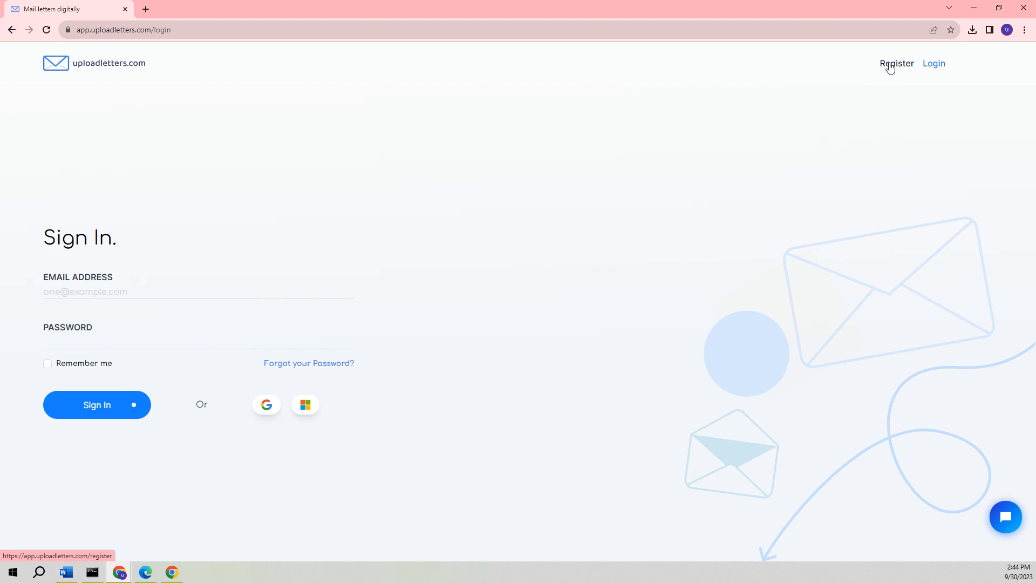
- Open the Create a free account form via Register on the Sign In page
left_click(896, 64)
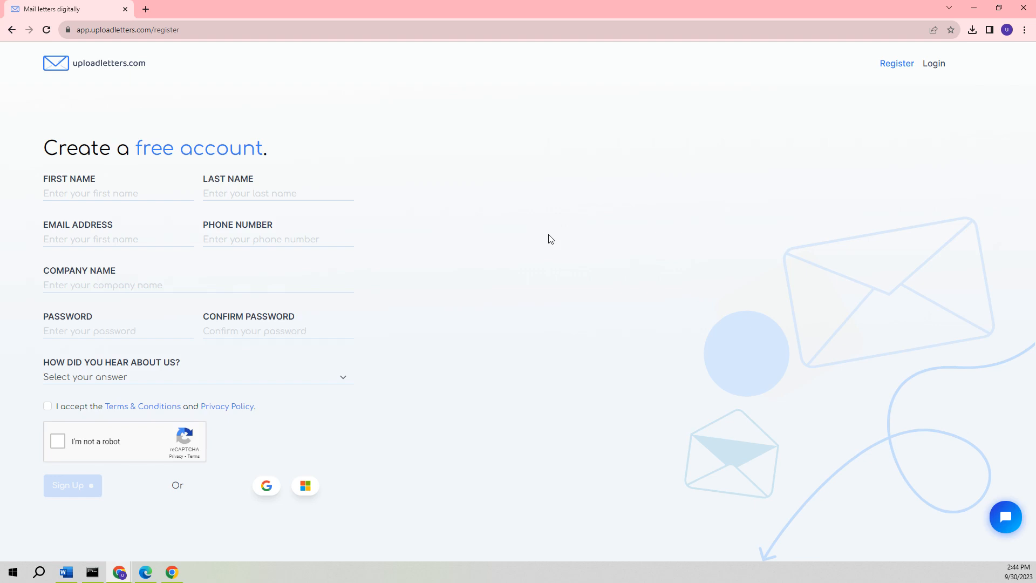
mouse_move(411, 352)
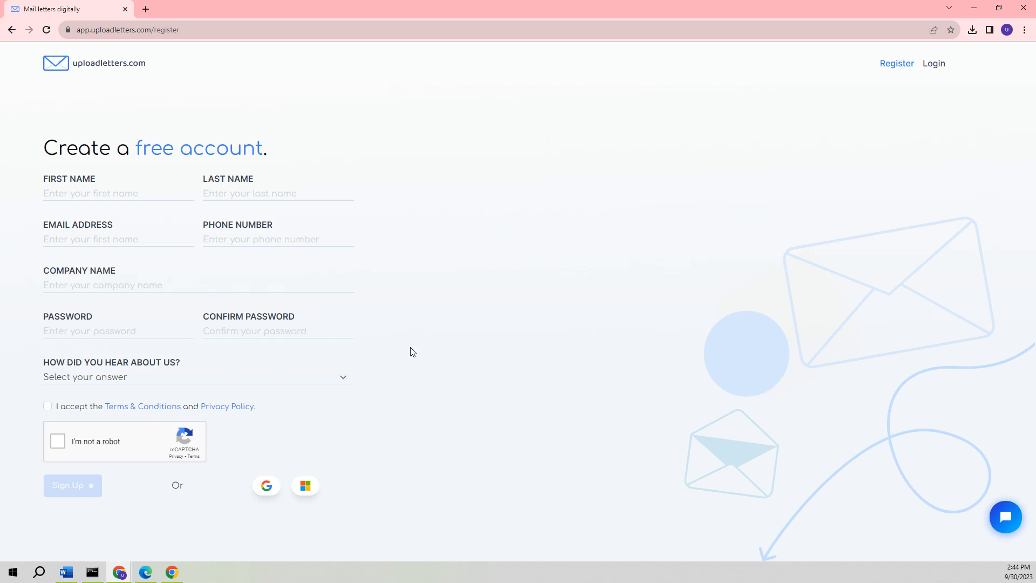
mouse_move(416, 387)
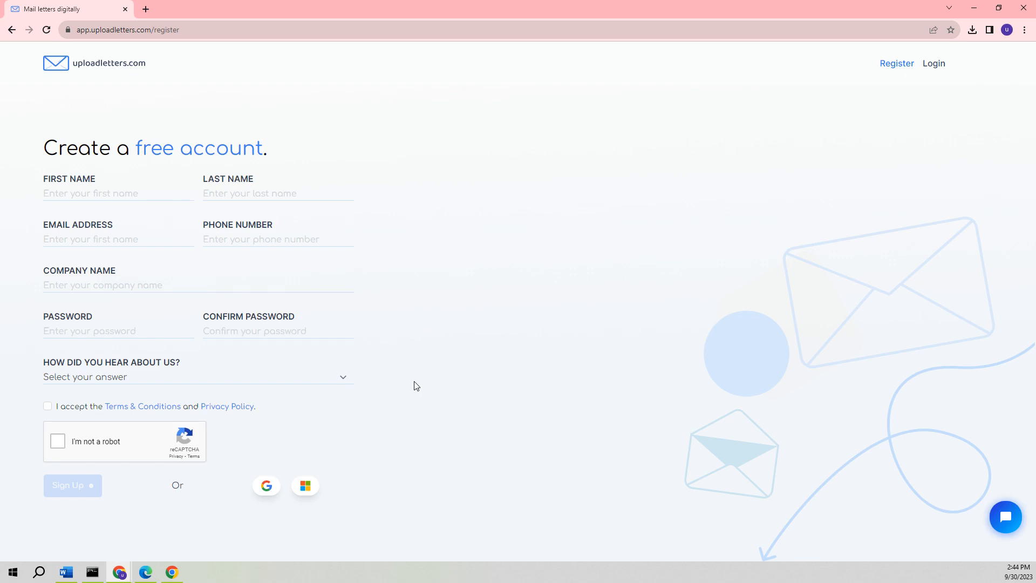
mouse_move(415, 390)
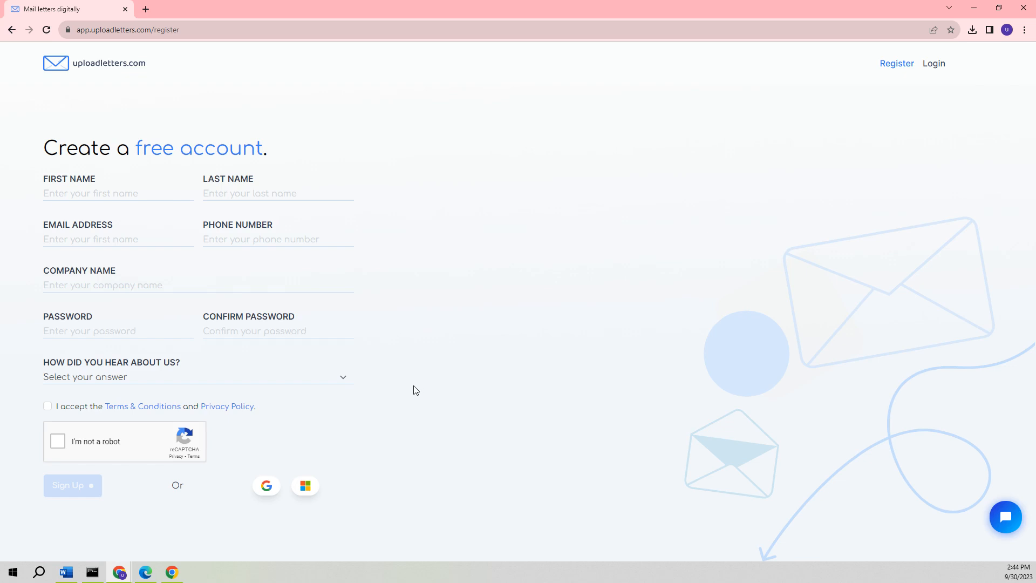
mouse_move(576, 236)
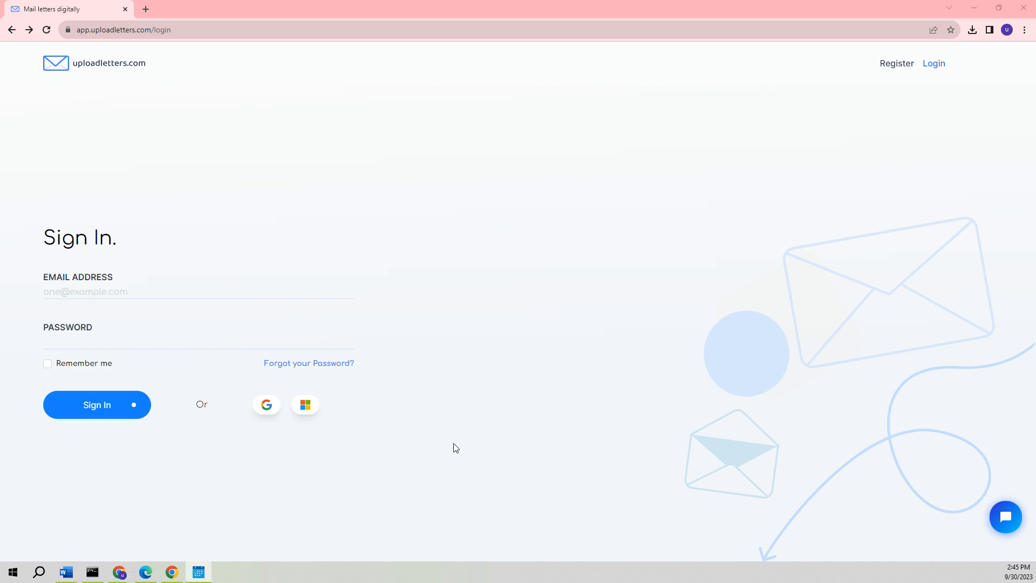
mouse_move(343, 487)
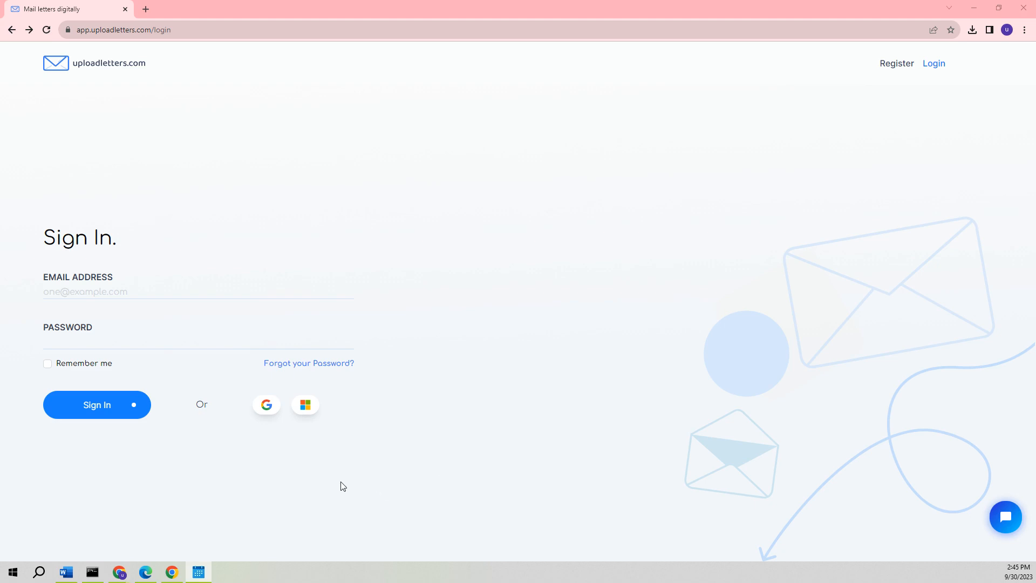
mouse_move(263, 449)
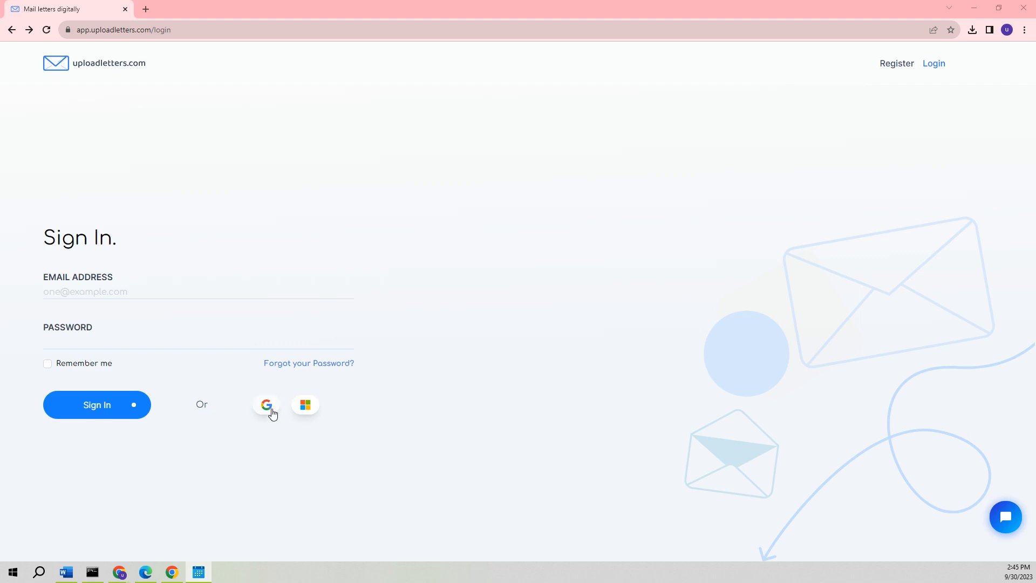
mouse_move(265, 410)
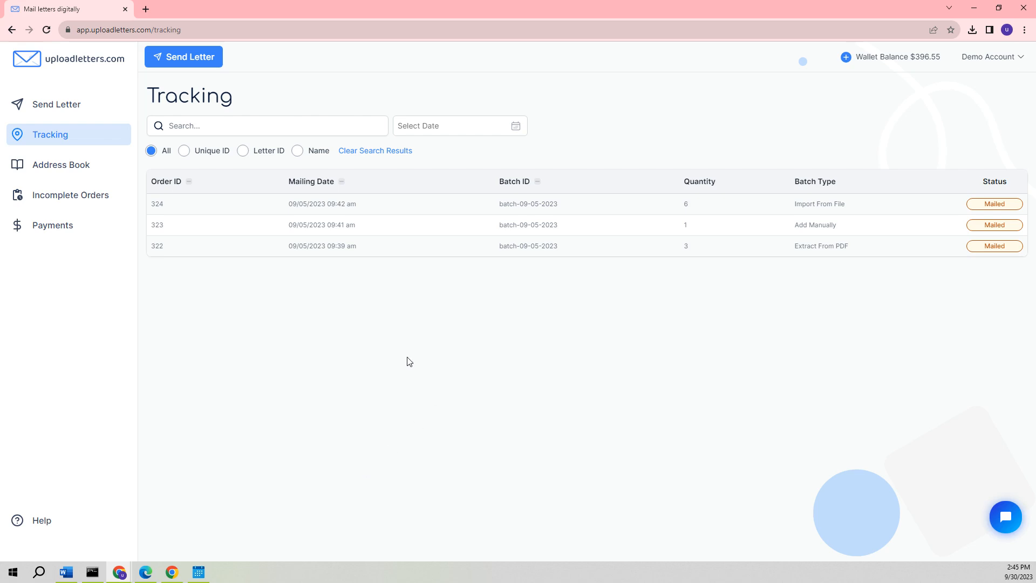
mouse_move(484, 349)
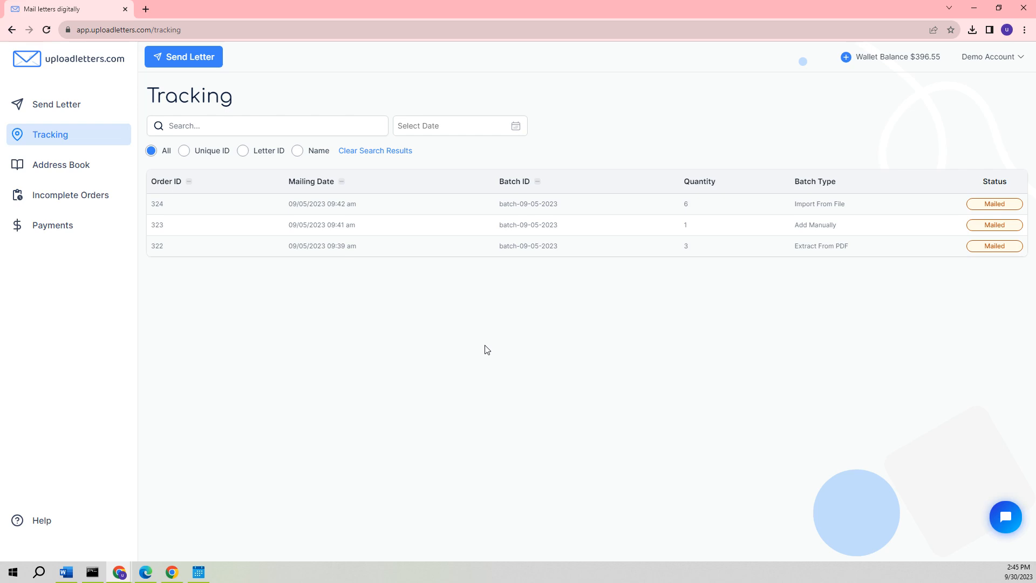
mouse_move(428, 349)
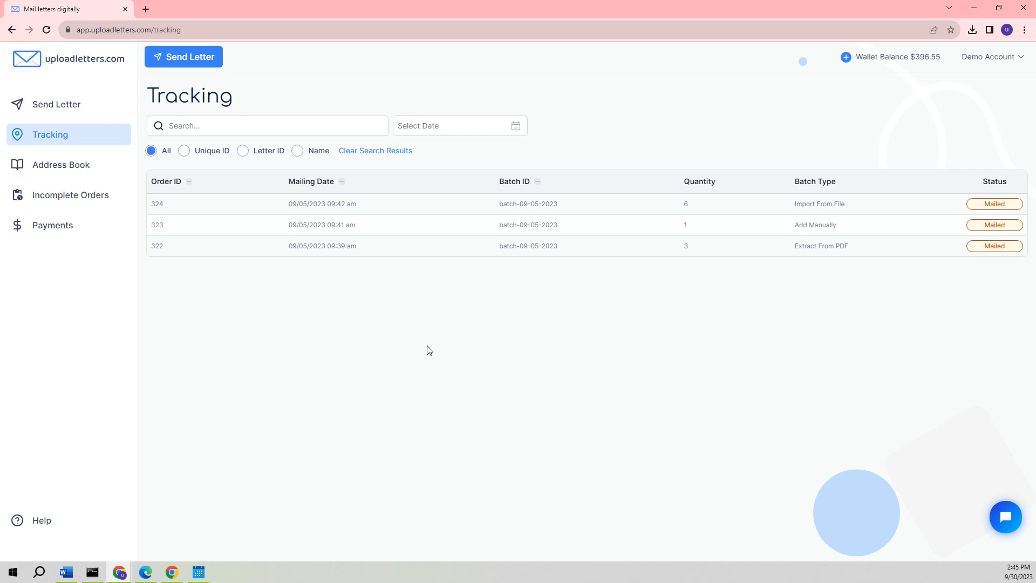
mouse_move(336, 362)
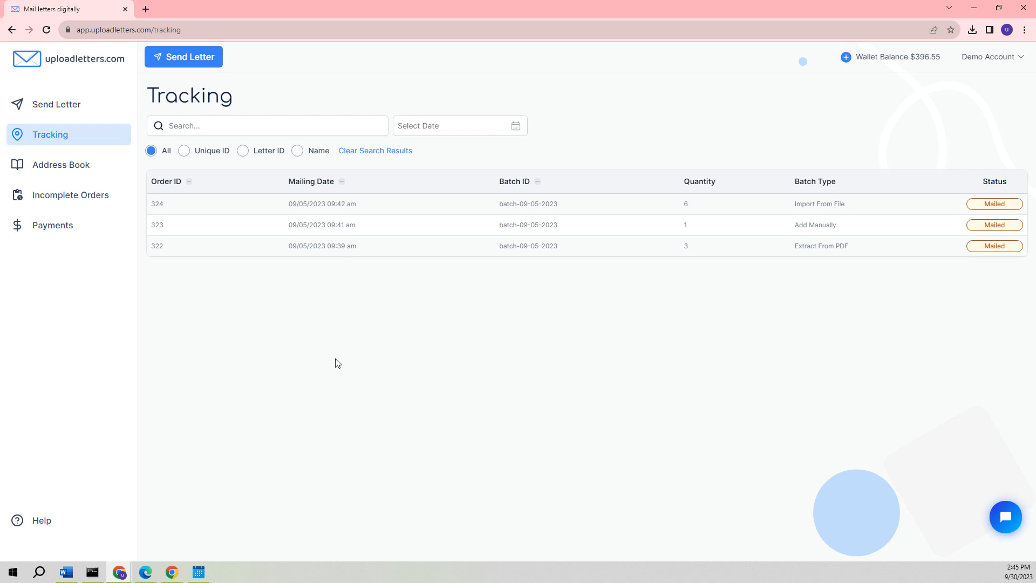
mouse_move(371, 321)
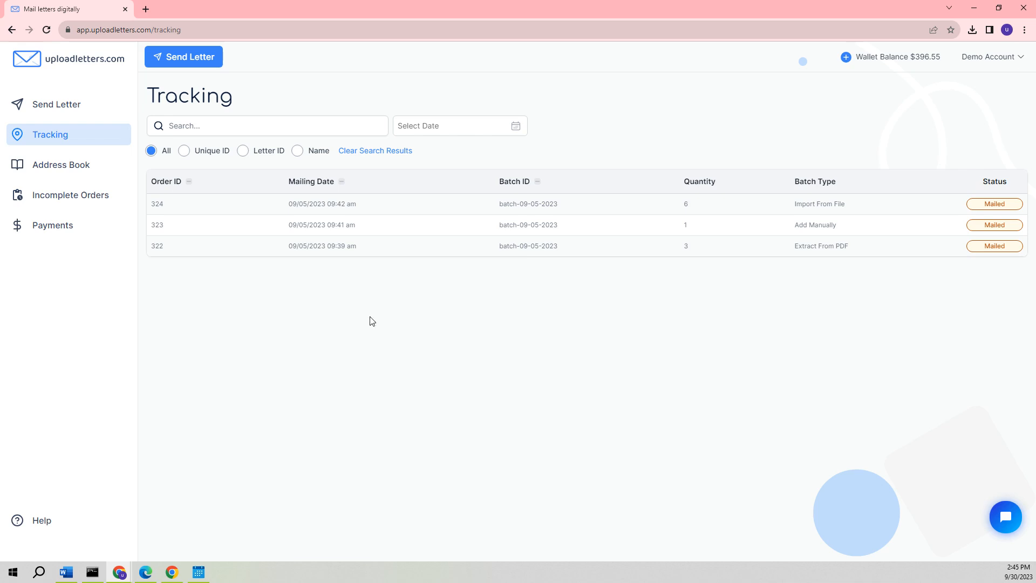
mouse_move(360, 349)
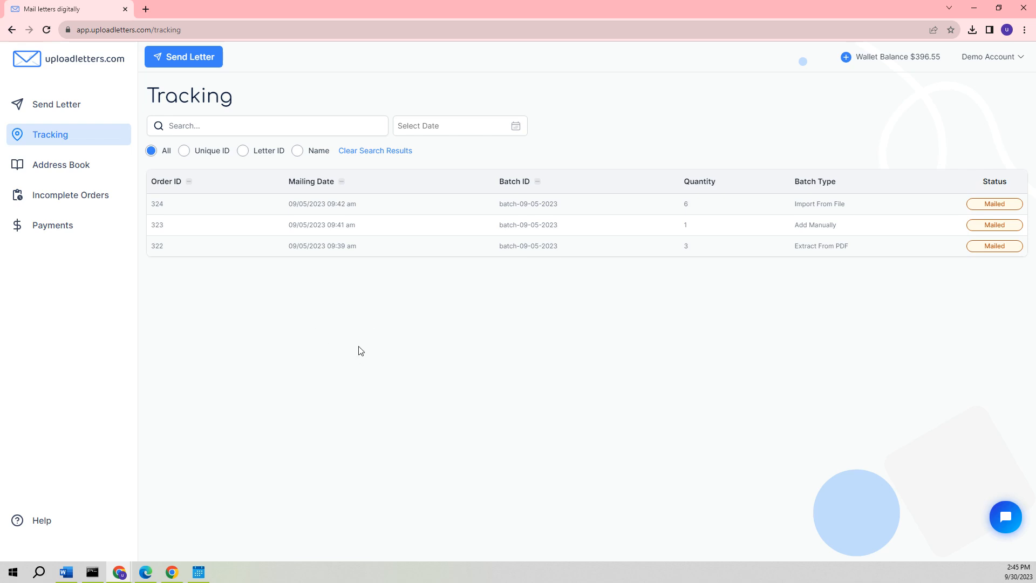
mouse_move(188, 328)
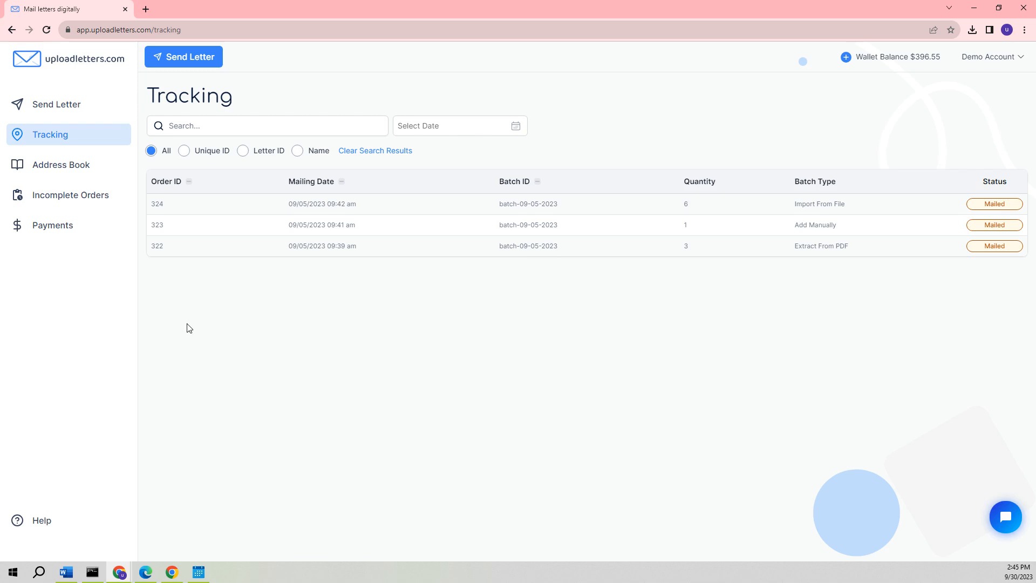
mouse_move(56, 105)
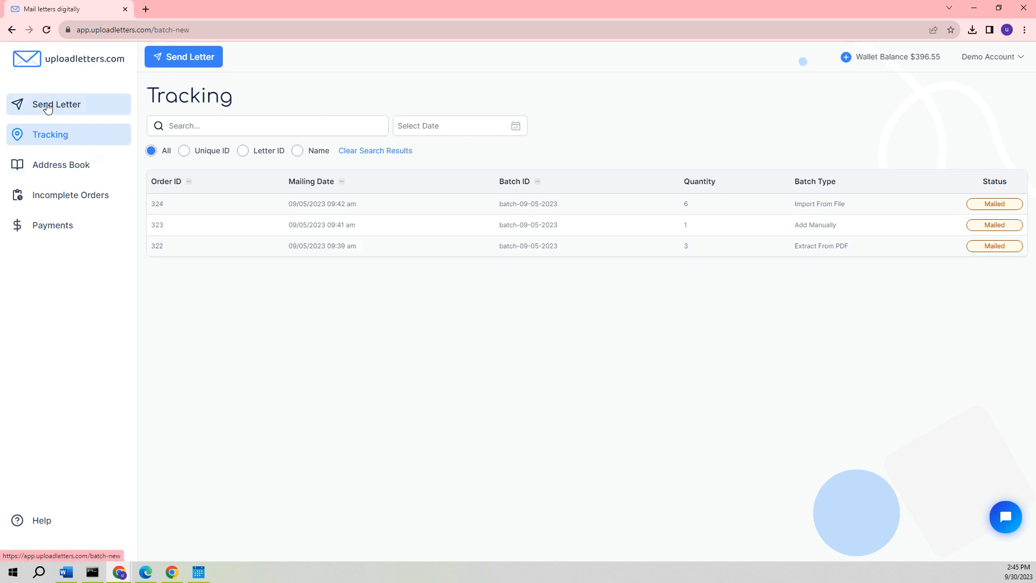
- Start a new letter batch from Send Letter and choose Extract From PDF as the recipient method
left_click(56, 105)
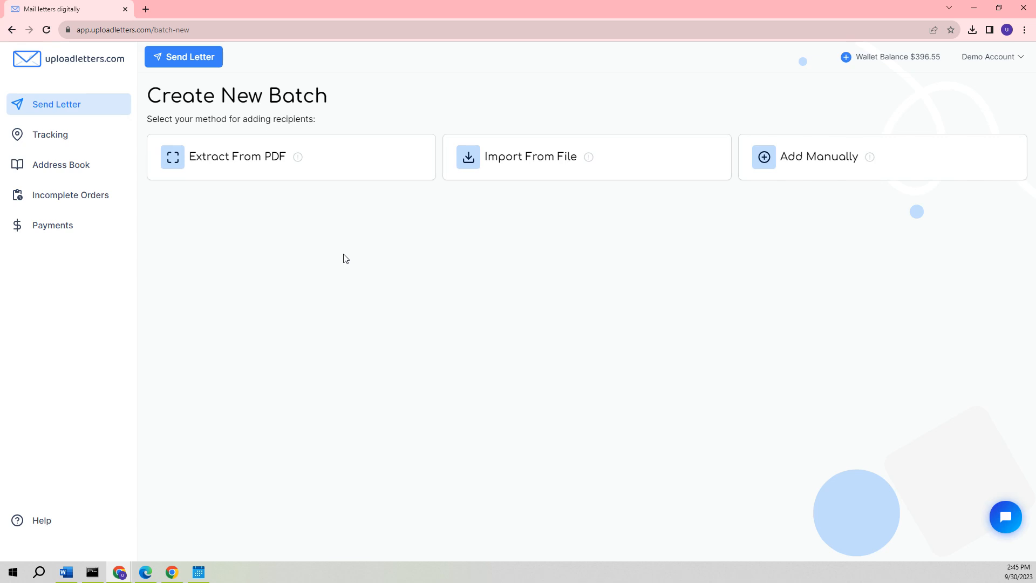
mouse_move(256, 219)
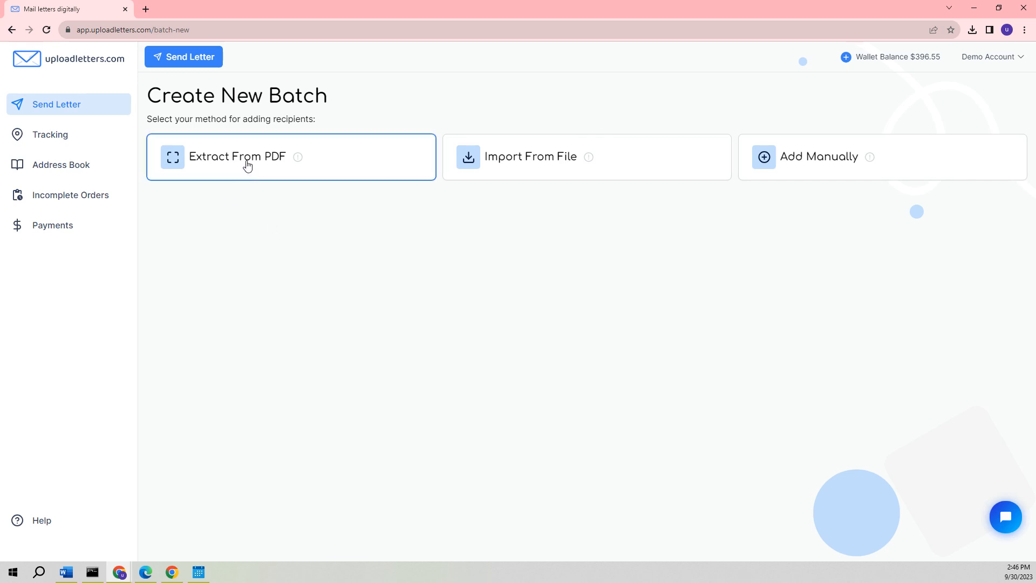
left_click(237, 157)
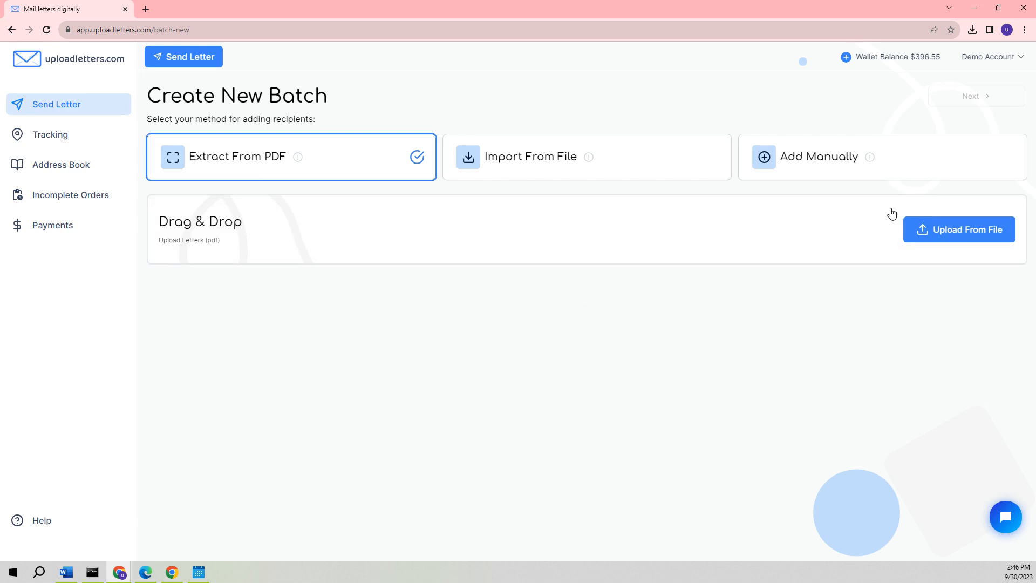
mouse_move(958, 229)
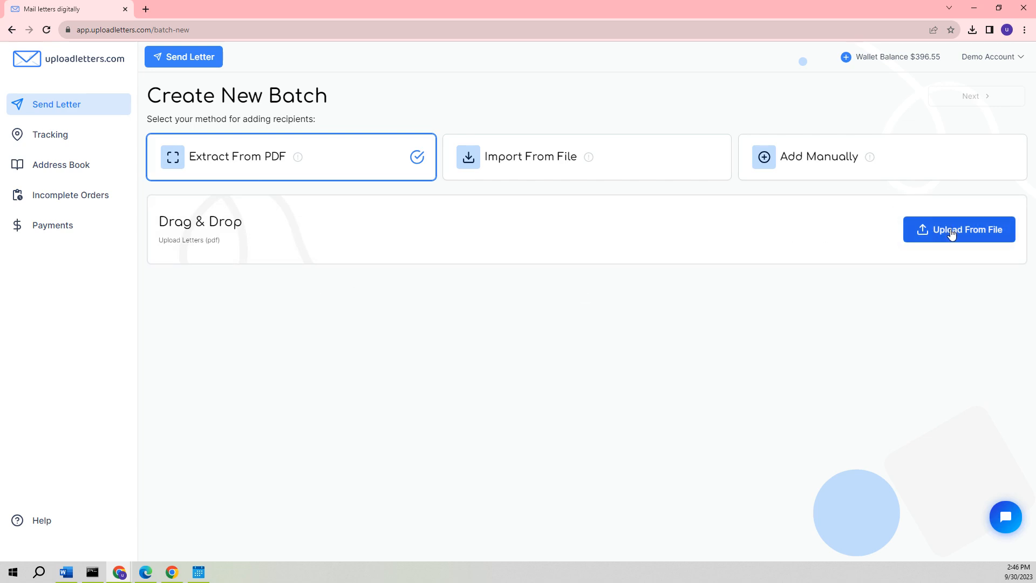
- Upload Collection Letter_Extract From PDF.pdf and continue to the Address Selection step
left_click(958, 229)
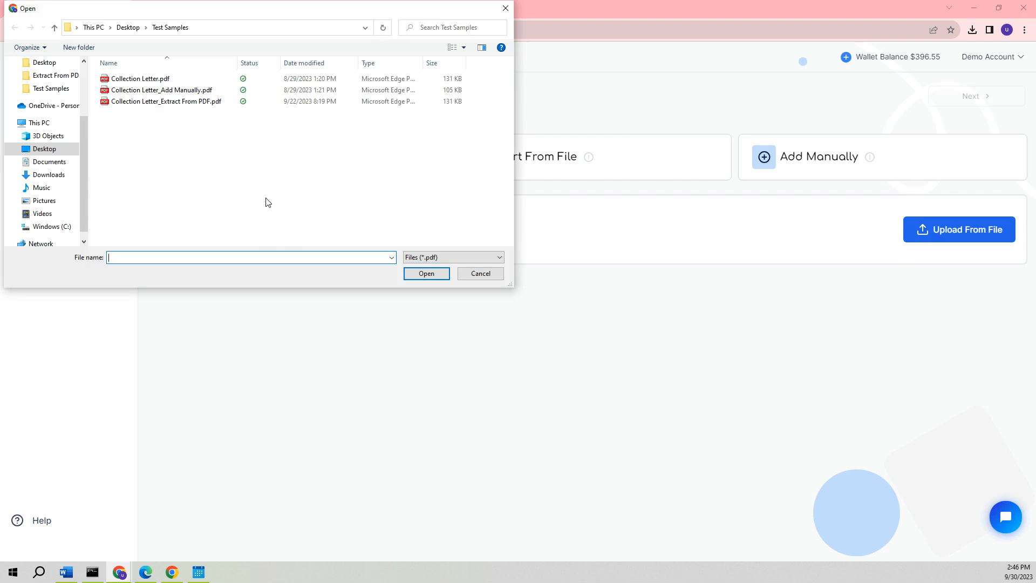
mouse_move(193, 133)
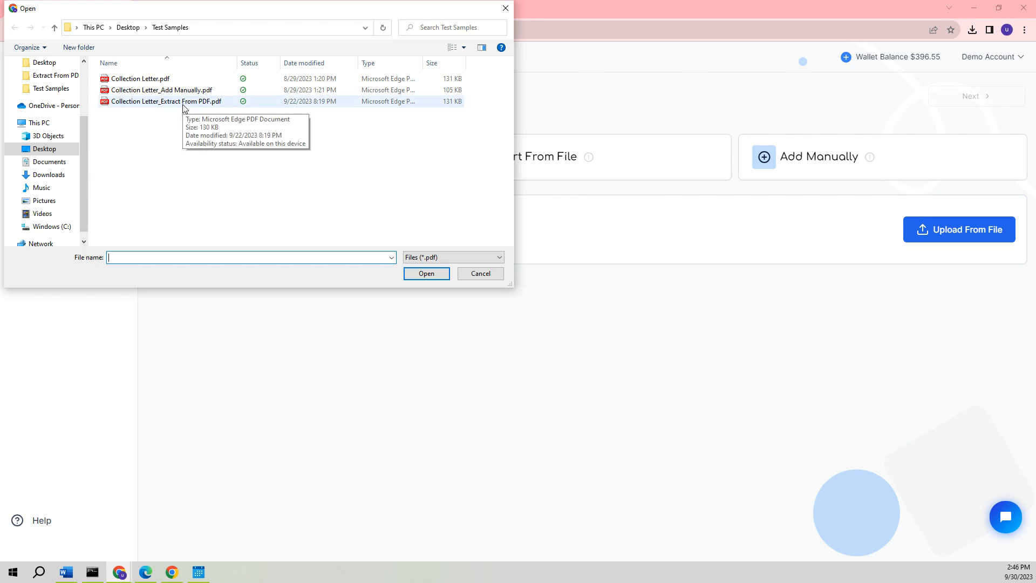
left_click(425, 273)
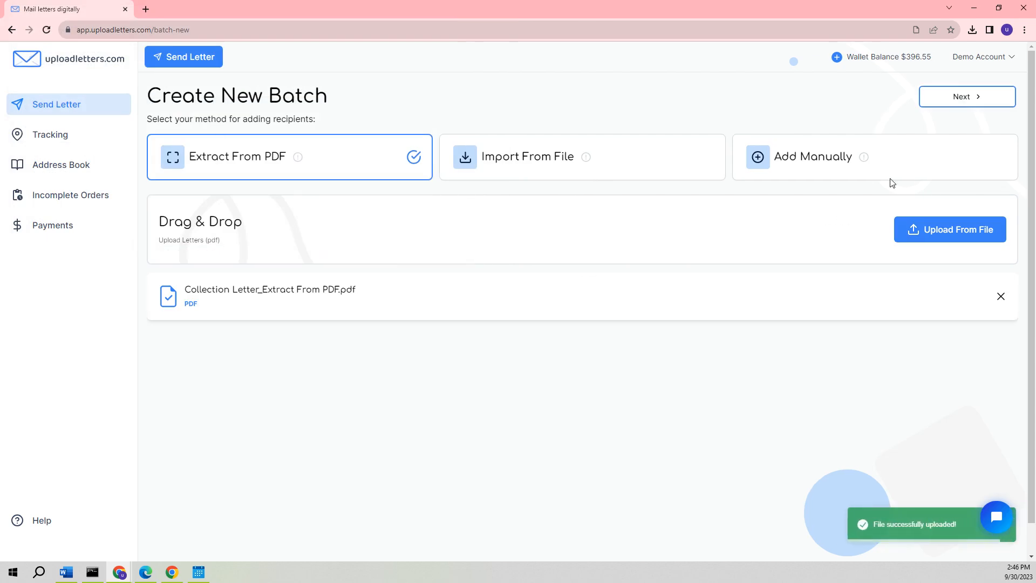
left_click(965, 96)
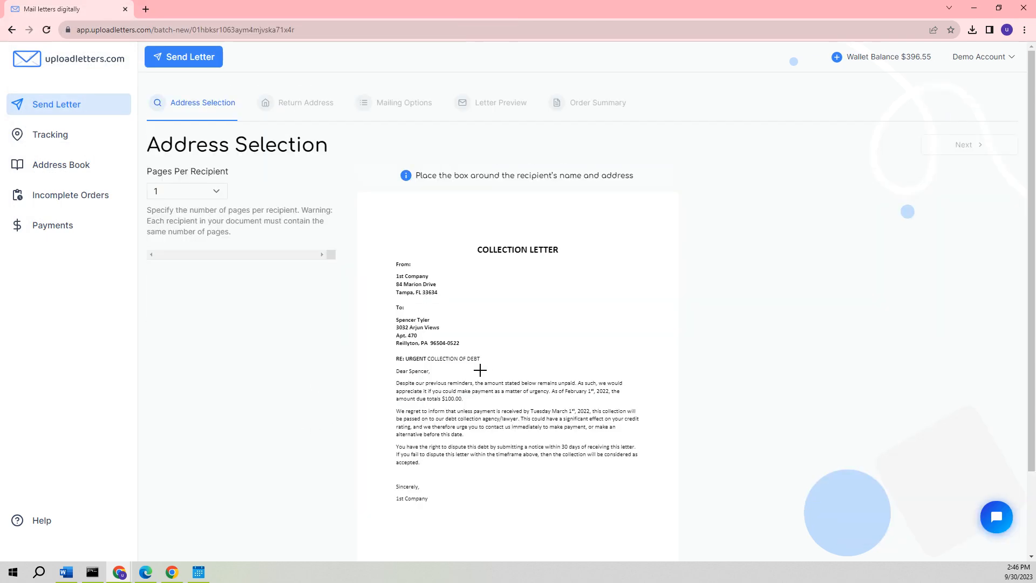
mouse_move(445, 370)
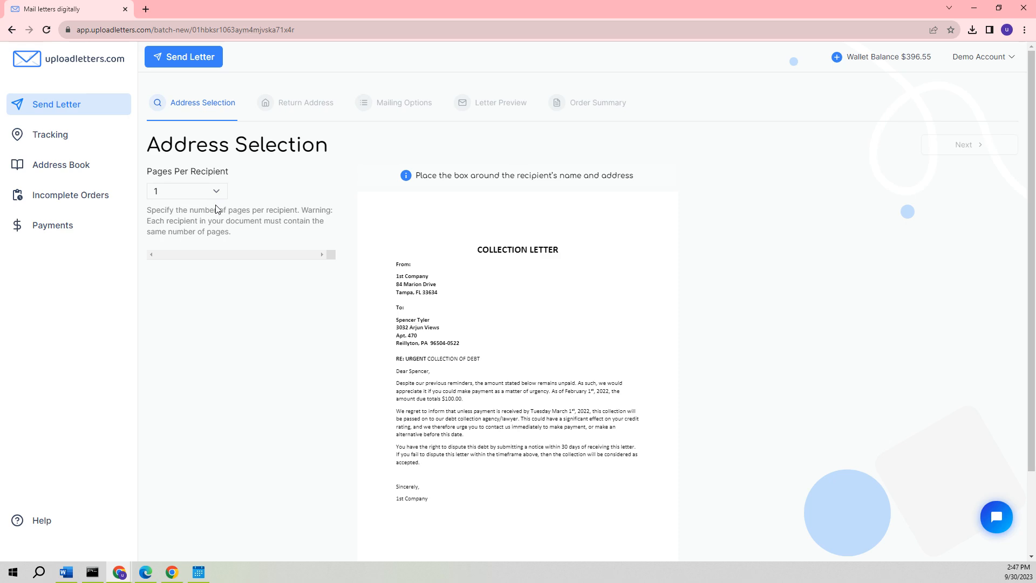
mouse_move(219, 218)
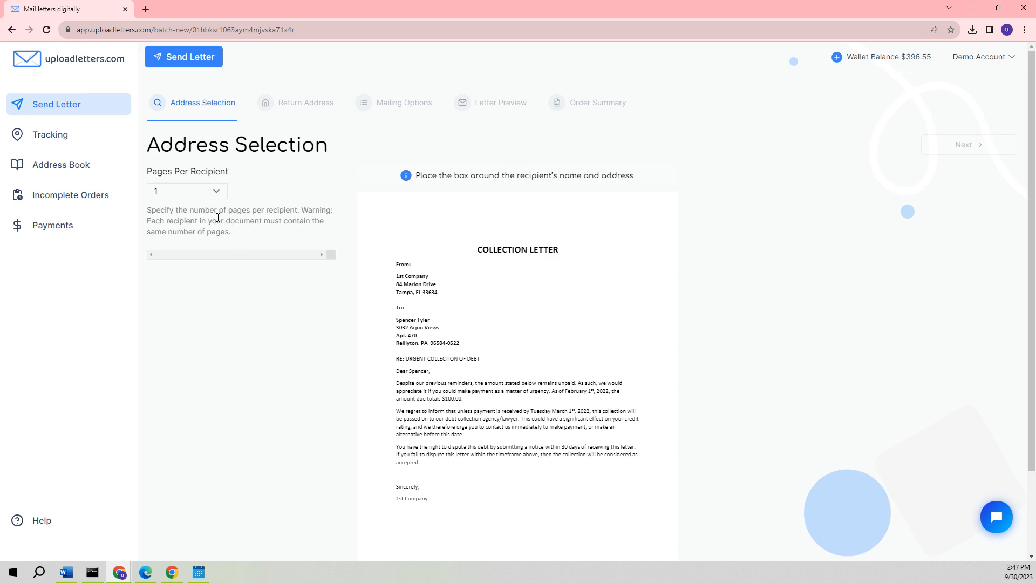
left_click(187, 191)
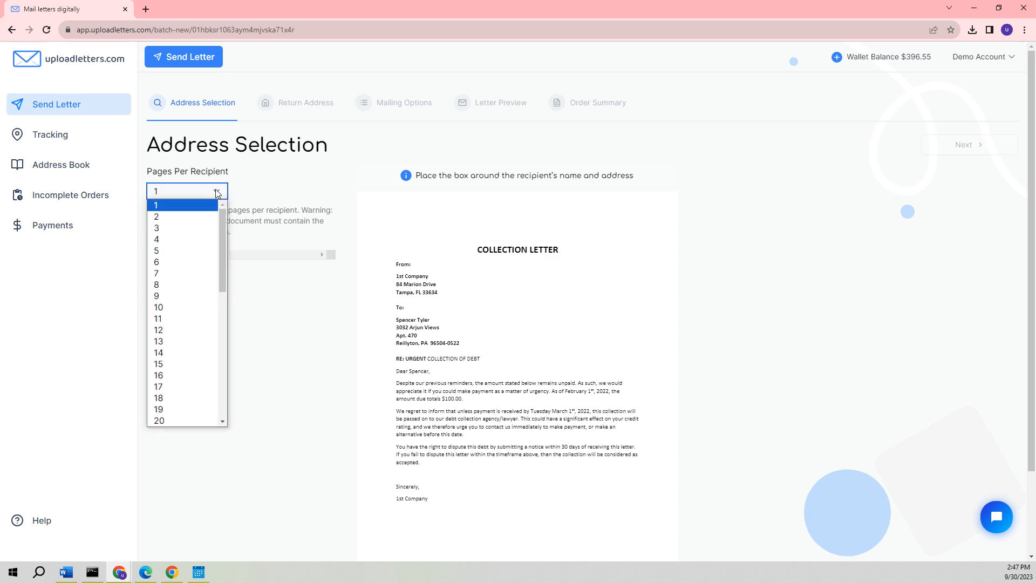
scroll("down", 3)
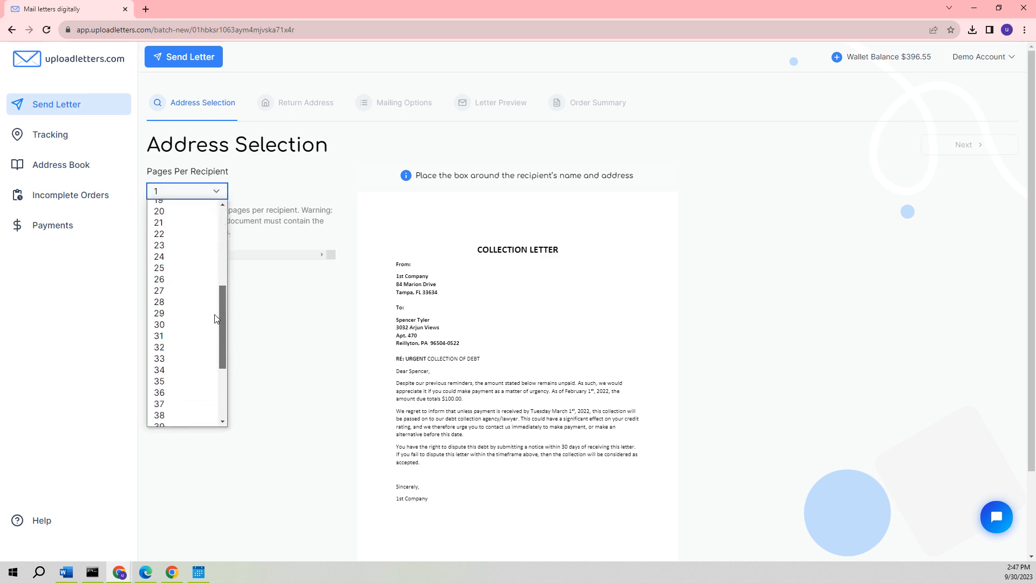
scroll("down", 3)
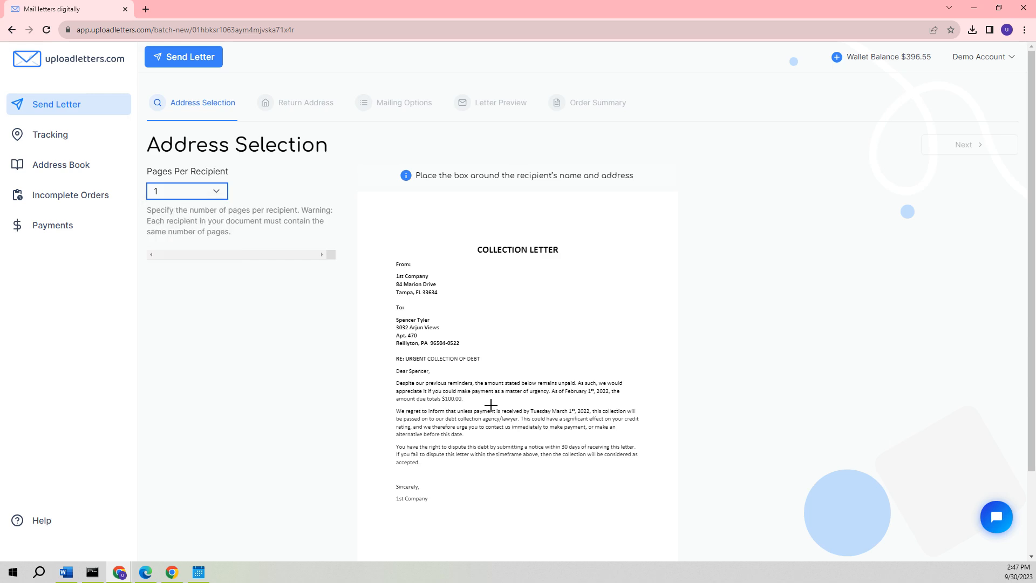
mouse_move(386, 309)
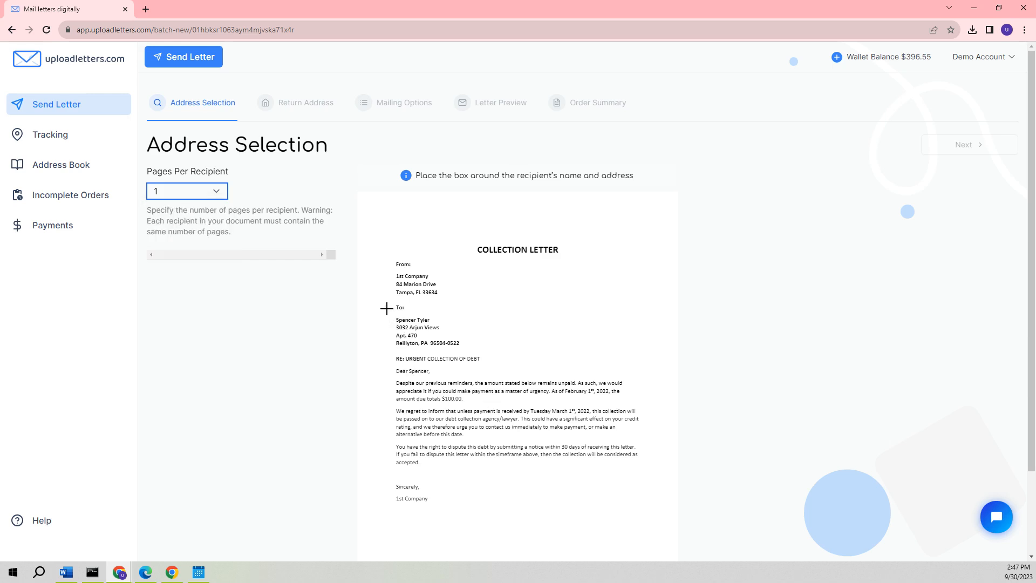
- Draw a box around the recipient's name and address under To: on the letter
left_click_drag(389, 316, 441, 337)
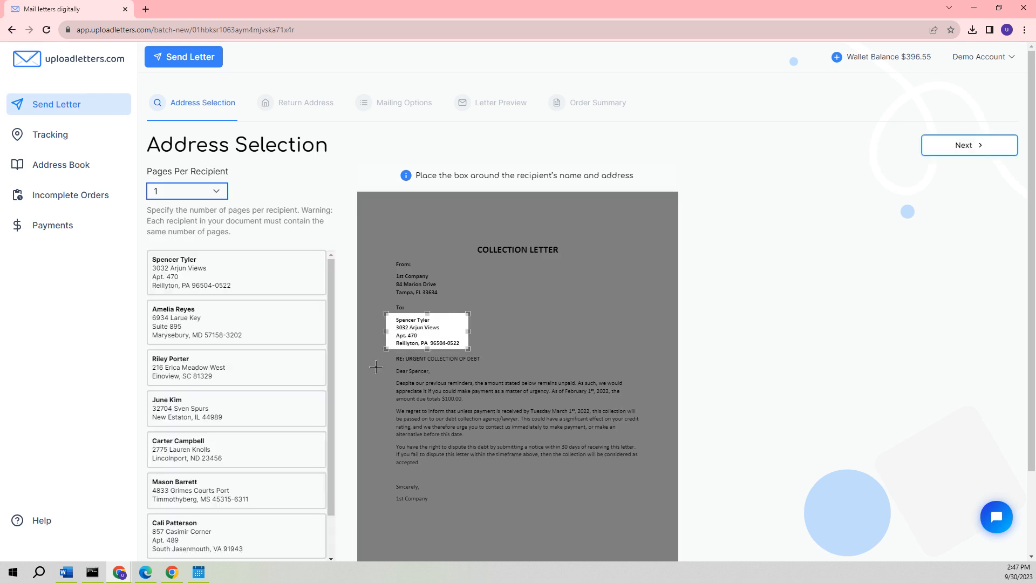
mouse_move(330, 338)
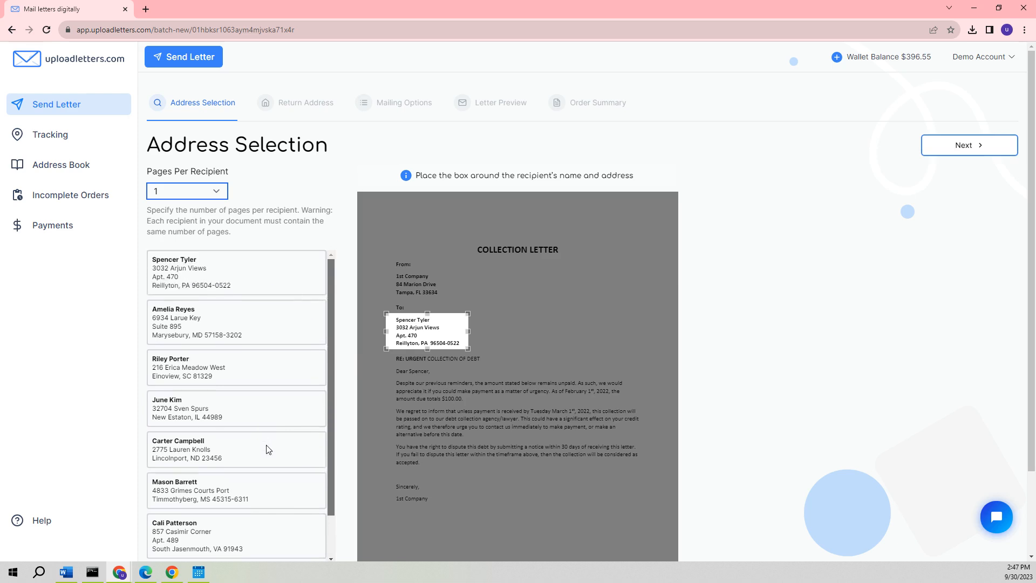
mouse_move(772, 299)
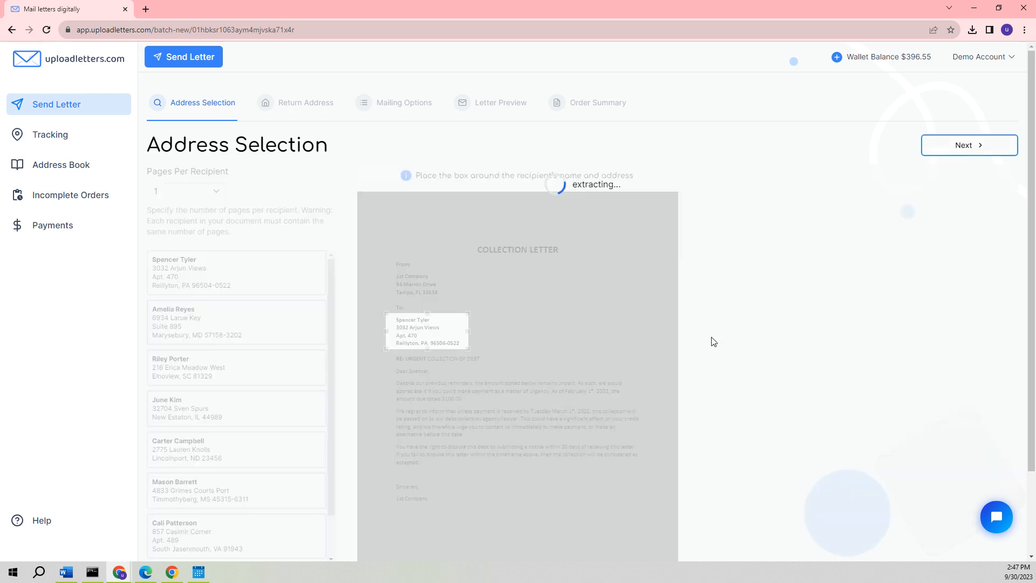
left_click(968, 145)
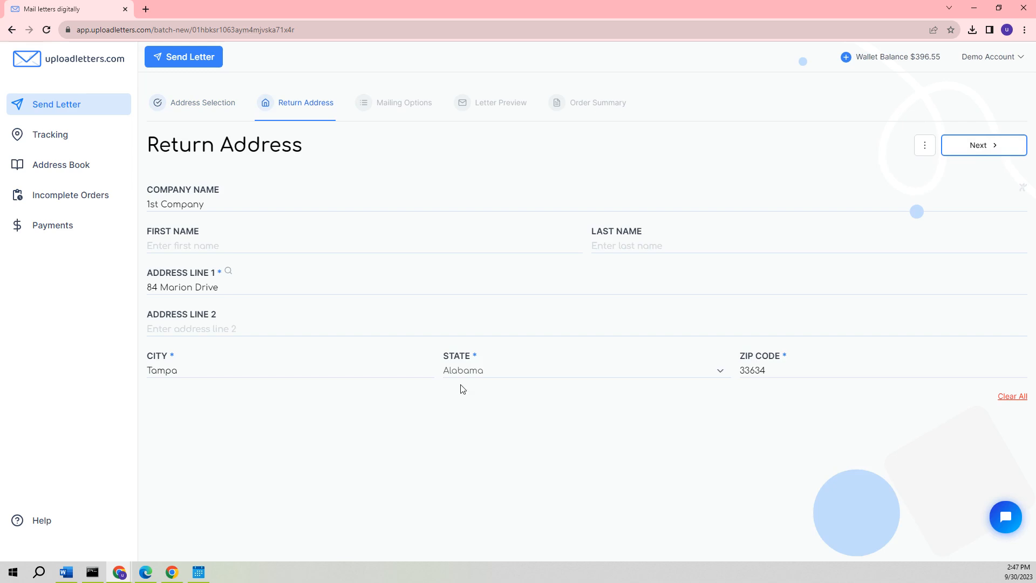
mouse_move(430, 427)
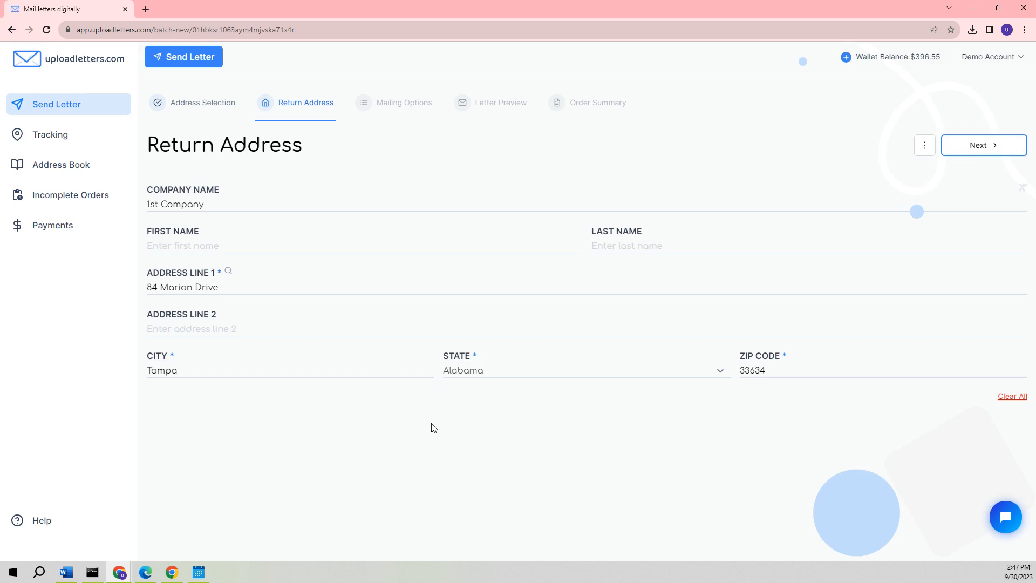
mouse_move(832, 164)
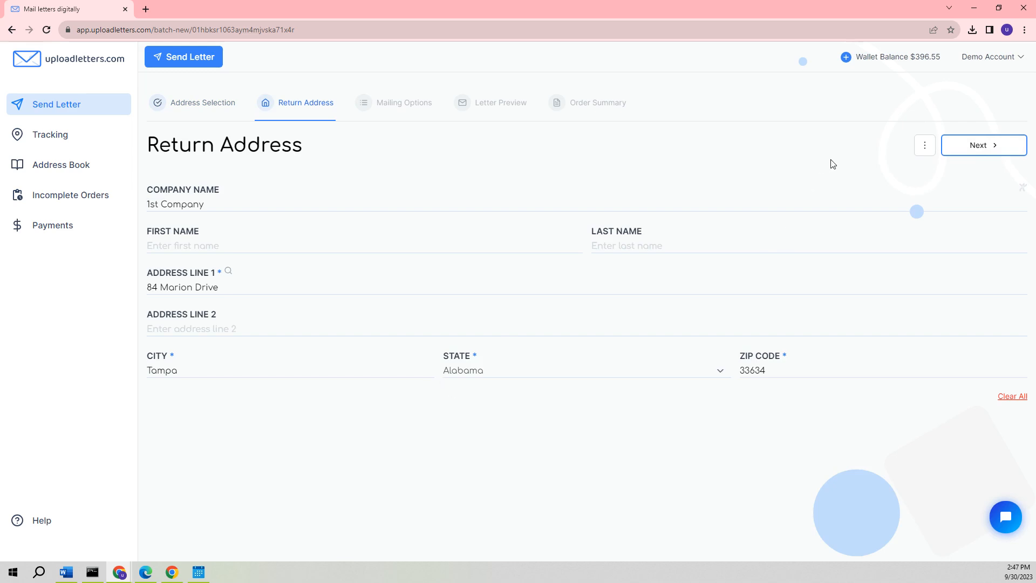
mouse_move(899, 160)
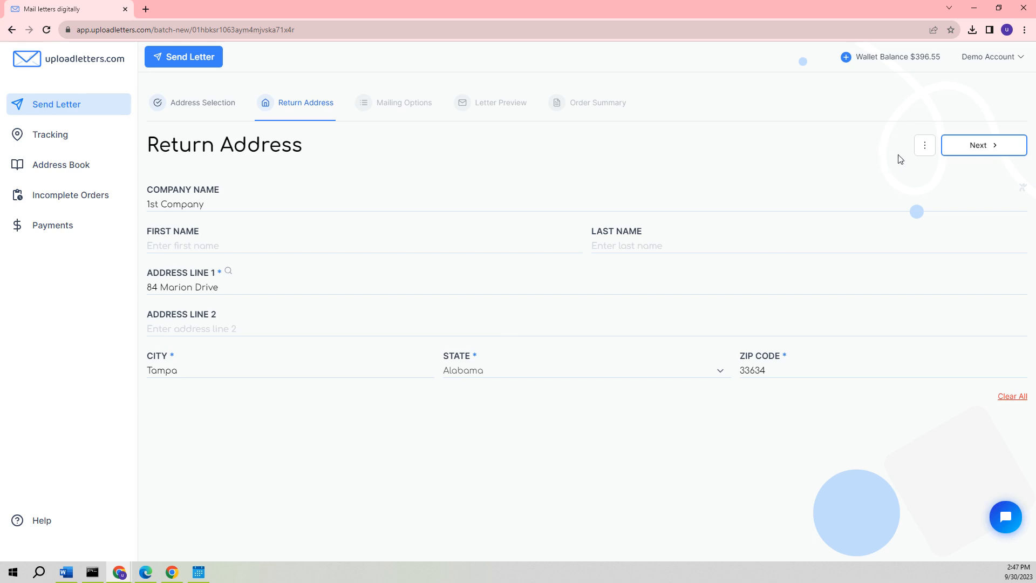
mouse_move(925, 153)
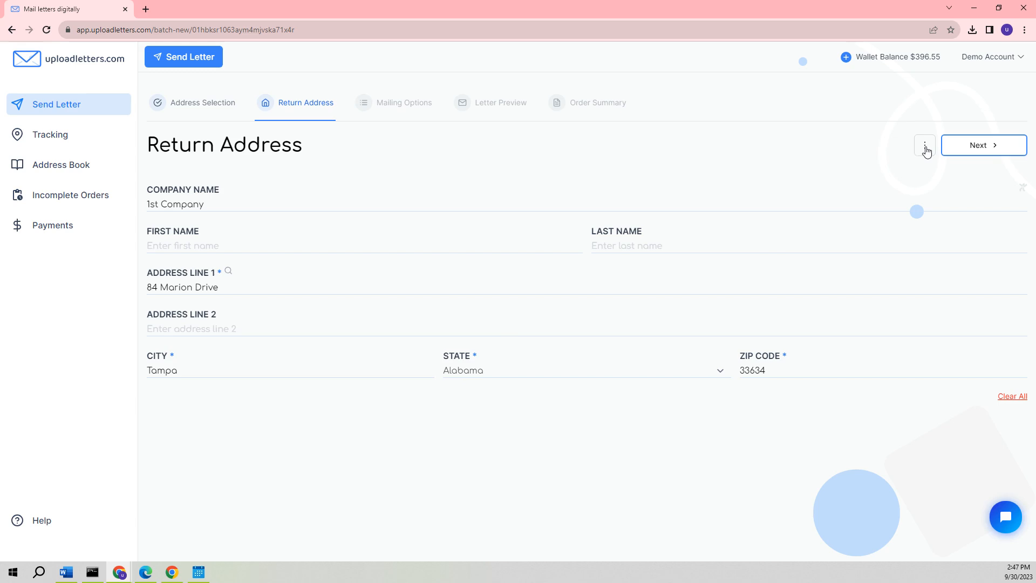
left_click(925, 144)
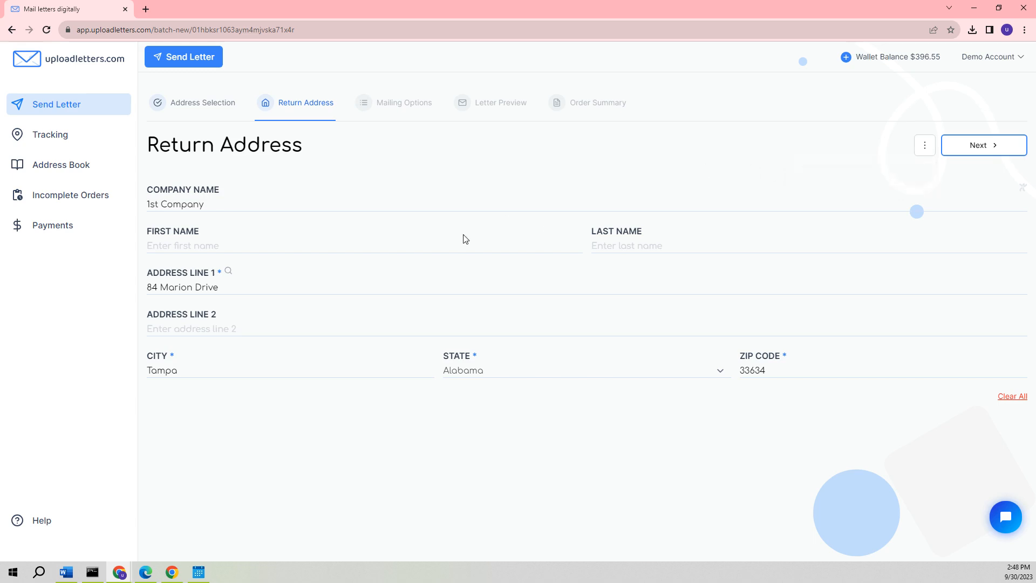
mouse_move(963, 160)
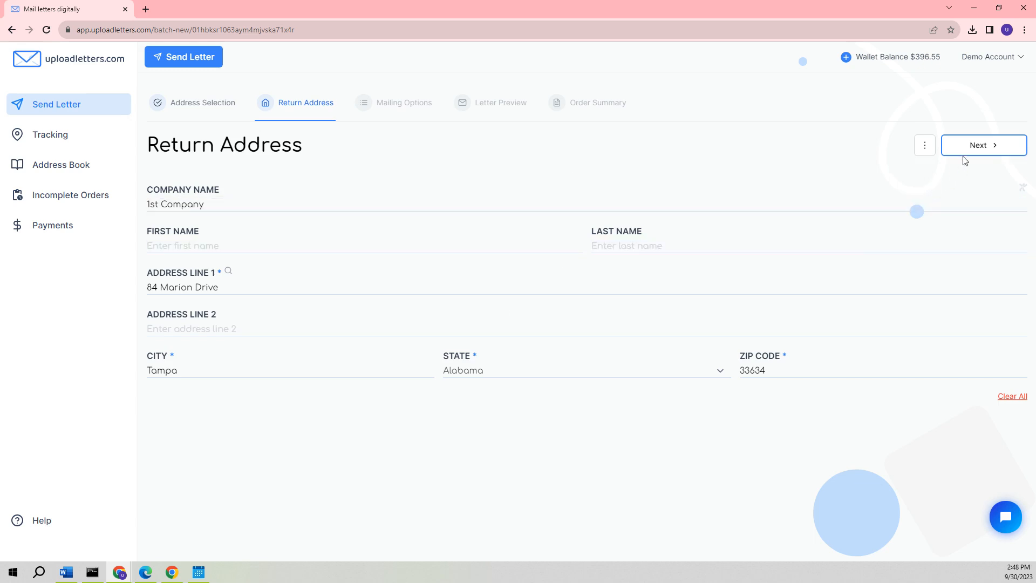
- Advance to Mailing Options and settle on Certified Mail with RRE as the service
left_click(981, 144)
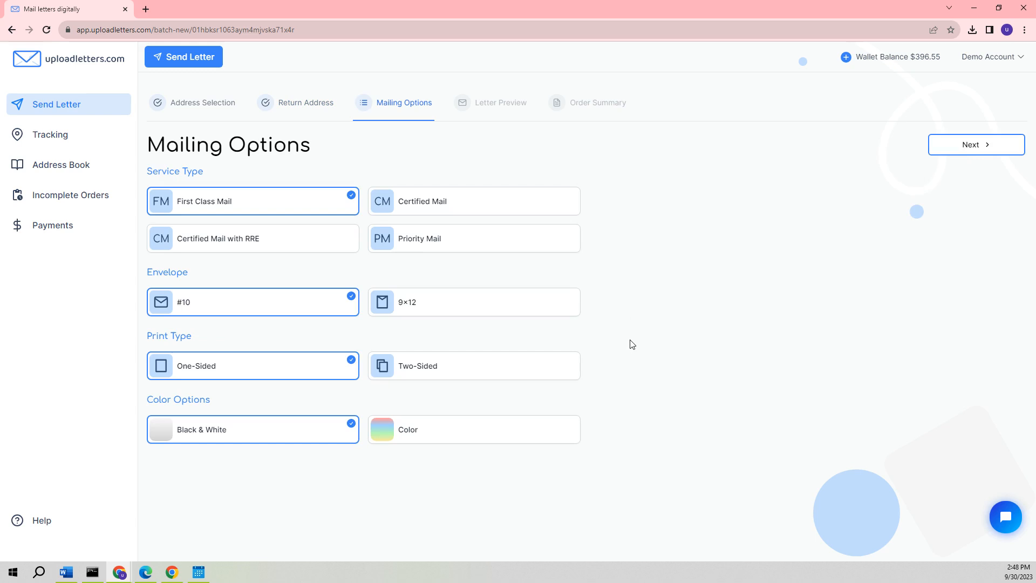
mouse_move(651, 284)
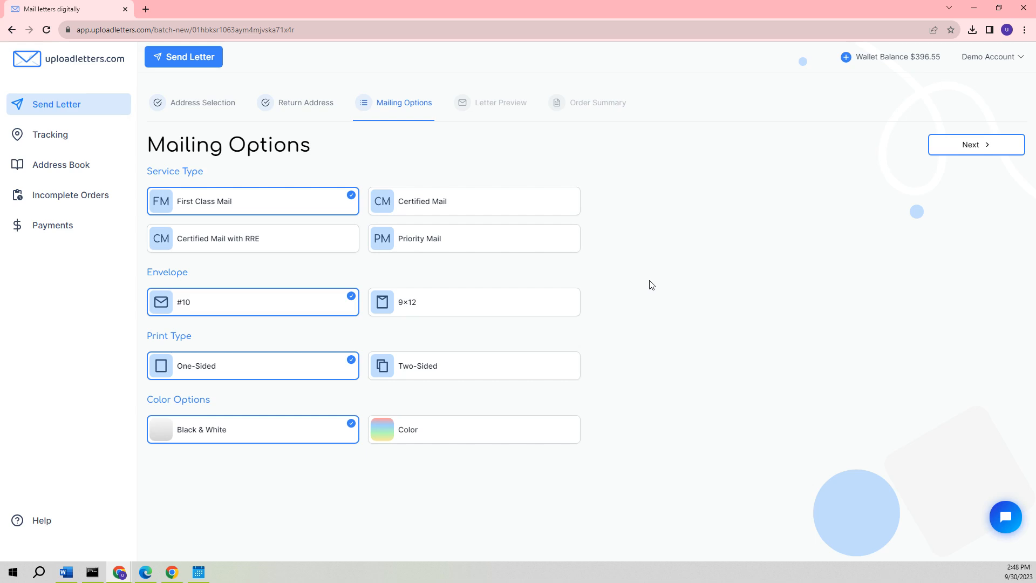
mouse_move(476, 285)
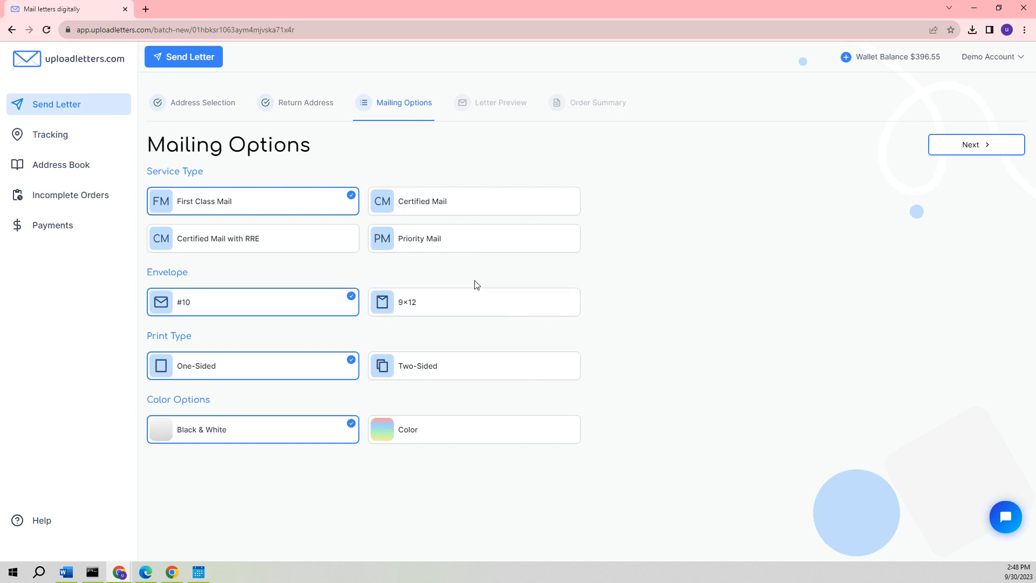
mouse_move(320, 238)
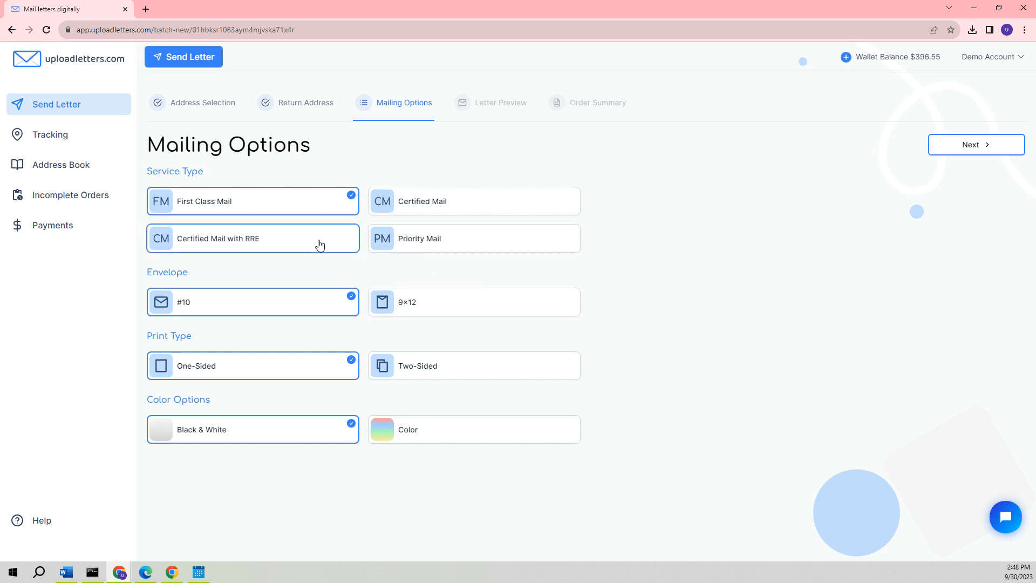
left_click(252, 238)
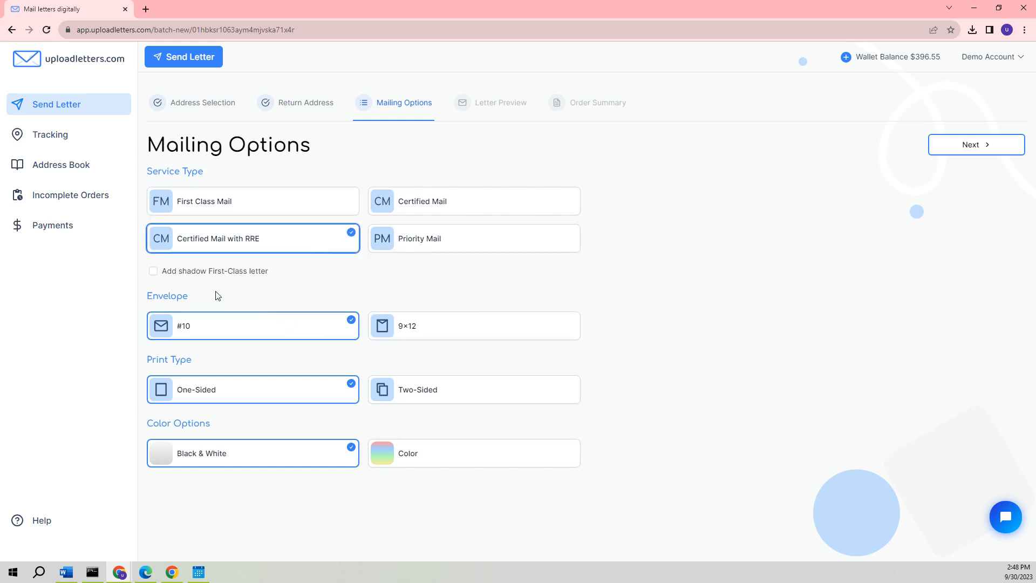
left_click(472, 201)
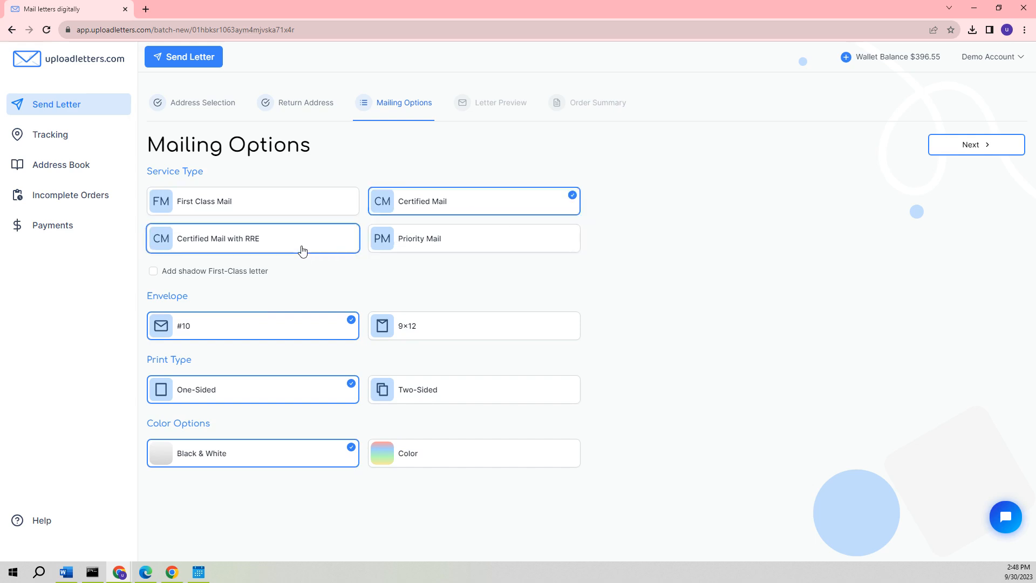
left_click(253, 238)
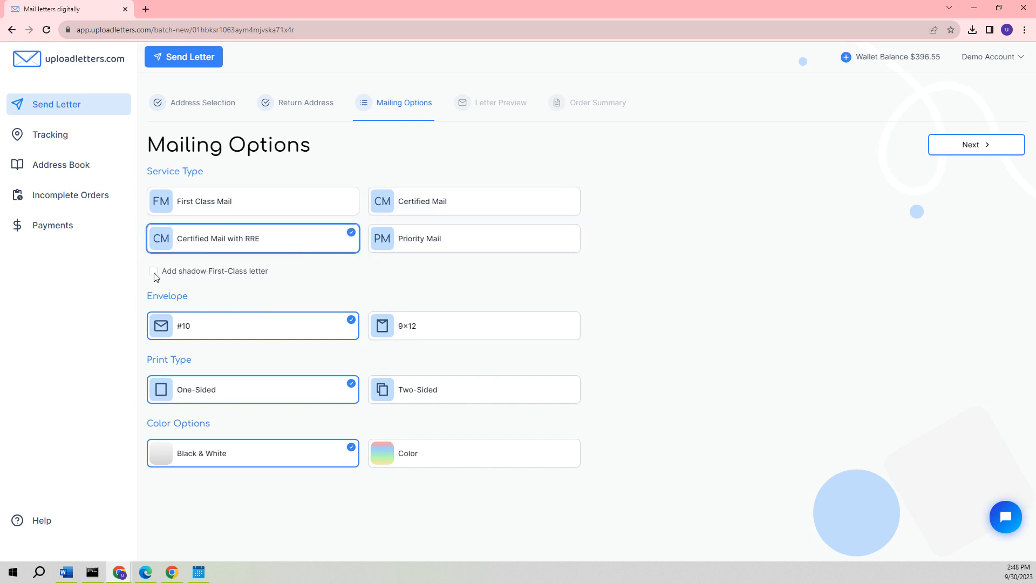
- Leave the shadow First-Class letter unchecked and switch the letters to Color printing
left_click(154, 271)
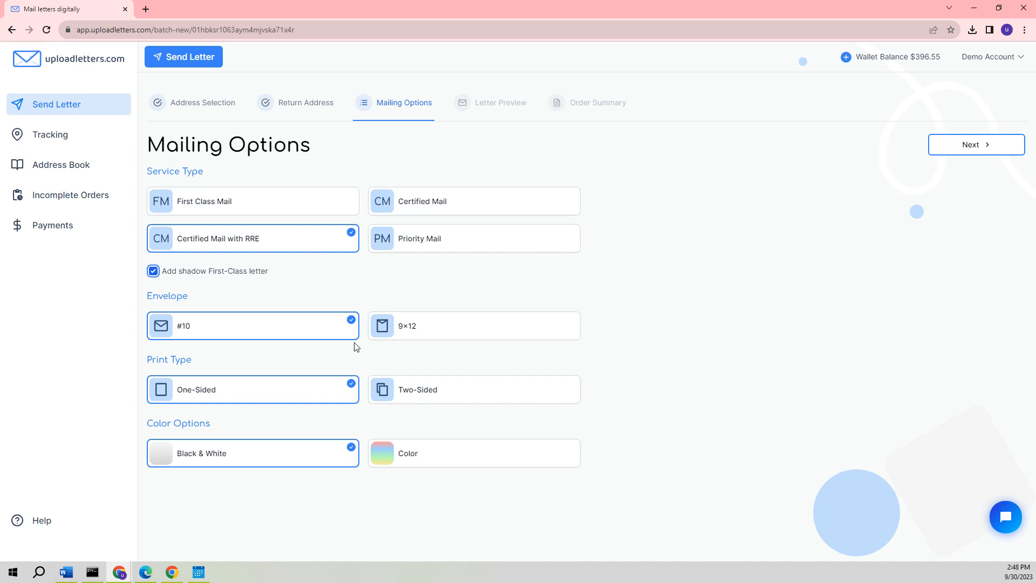
mouse_move(349, 350)
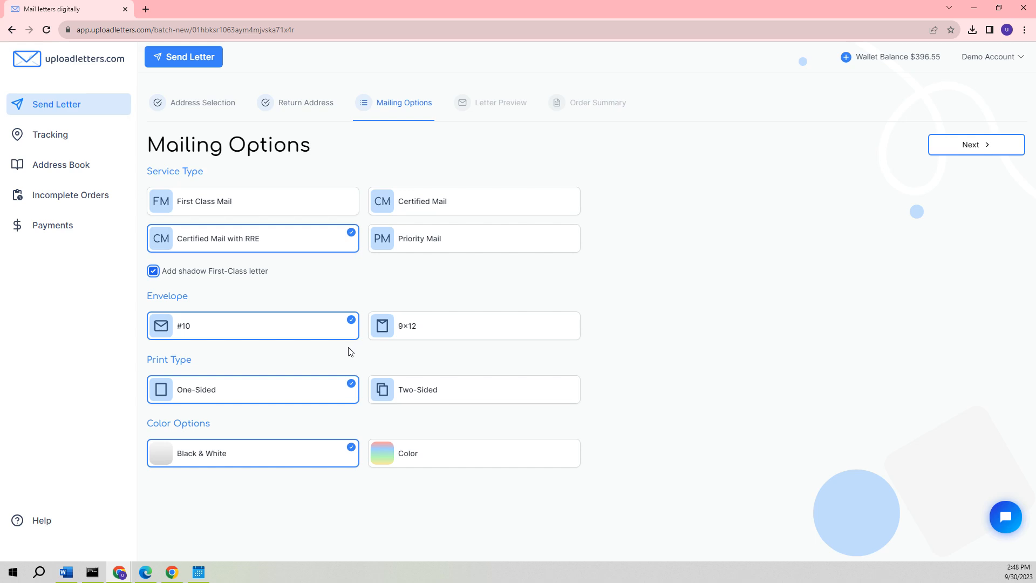
mouse_move(295, 285)
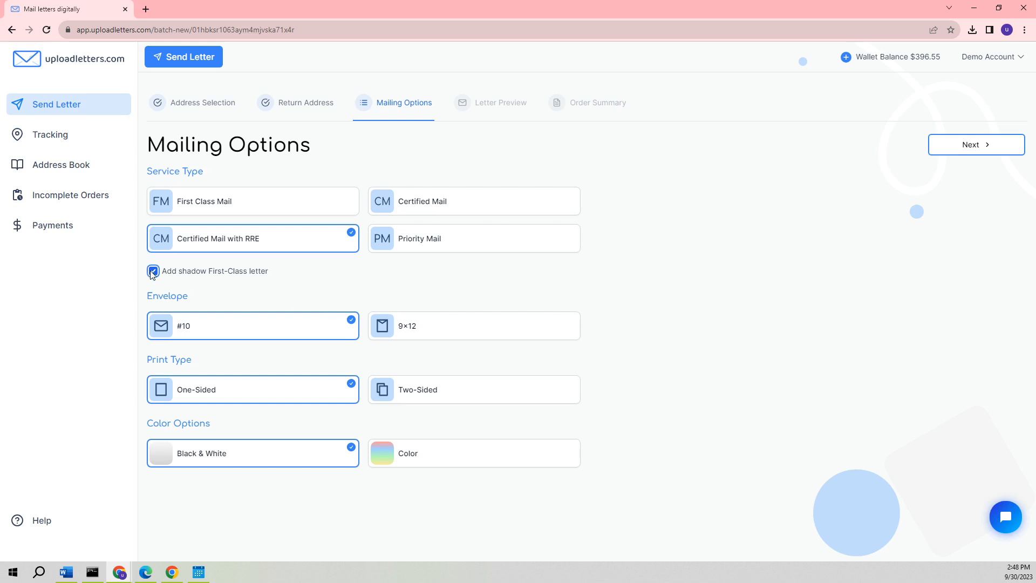
left_click(152, 271)
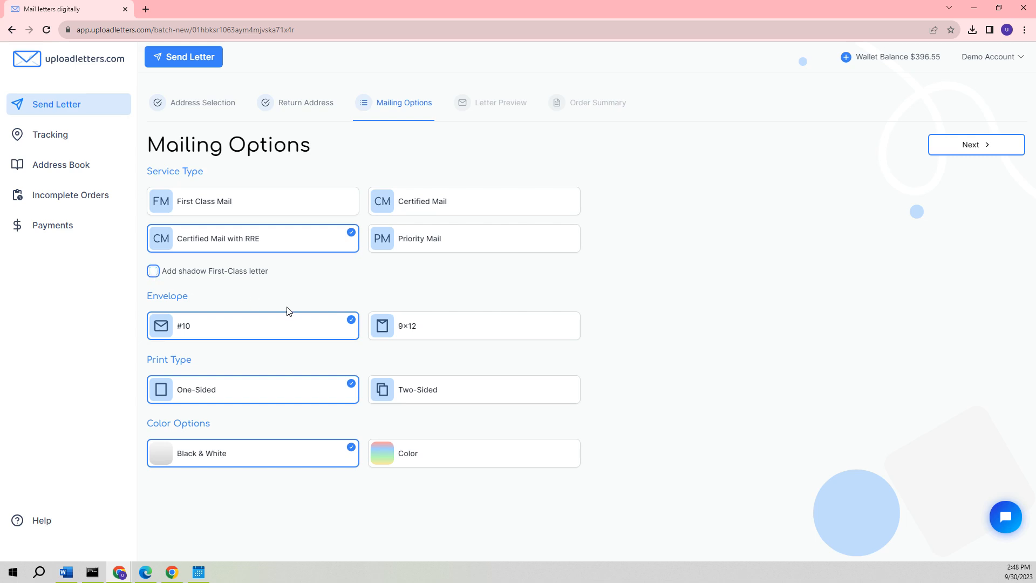
mouse_move(264, 292)
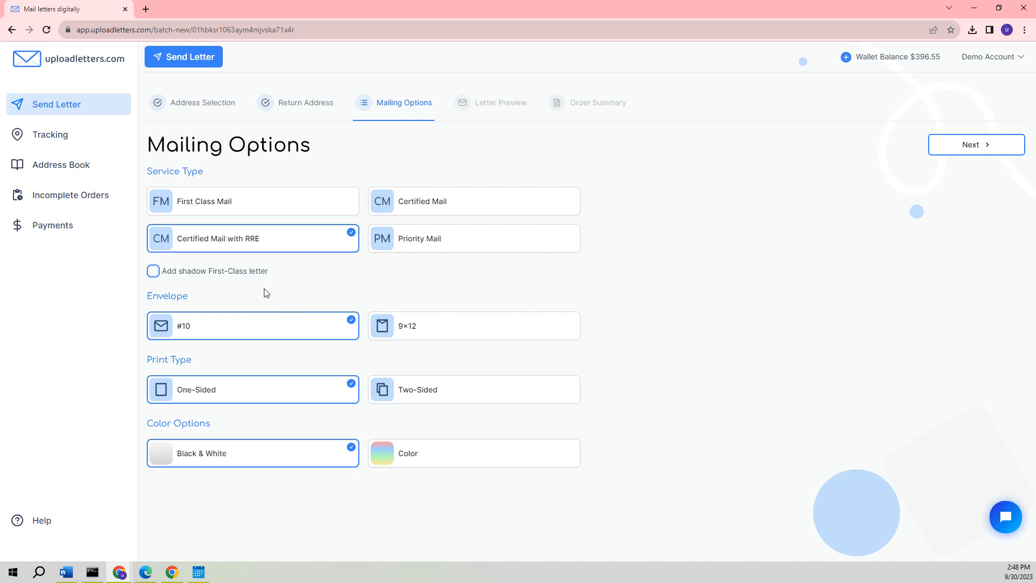
mouse_move(296, 322)
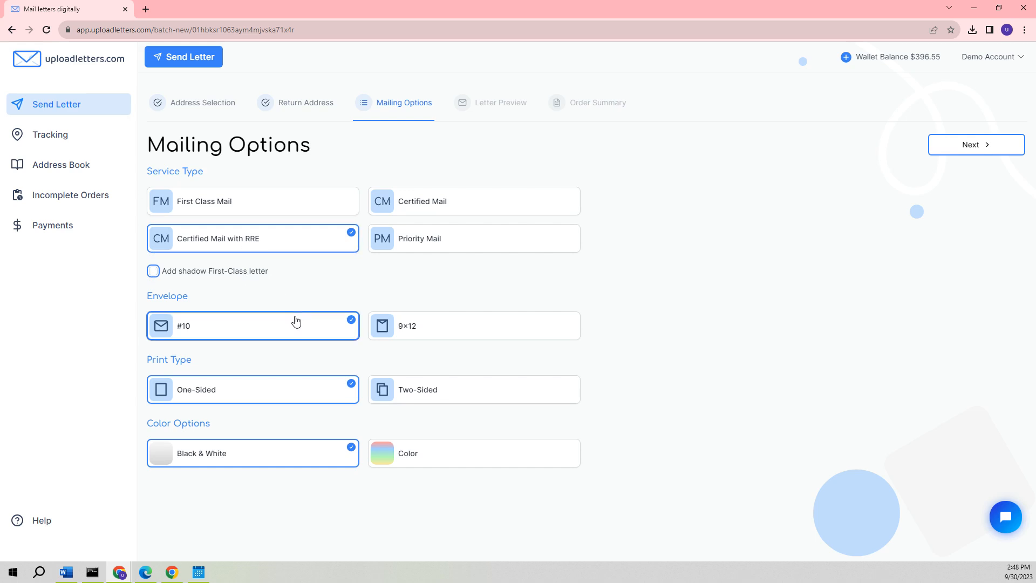
mouse_move(256, 349)
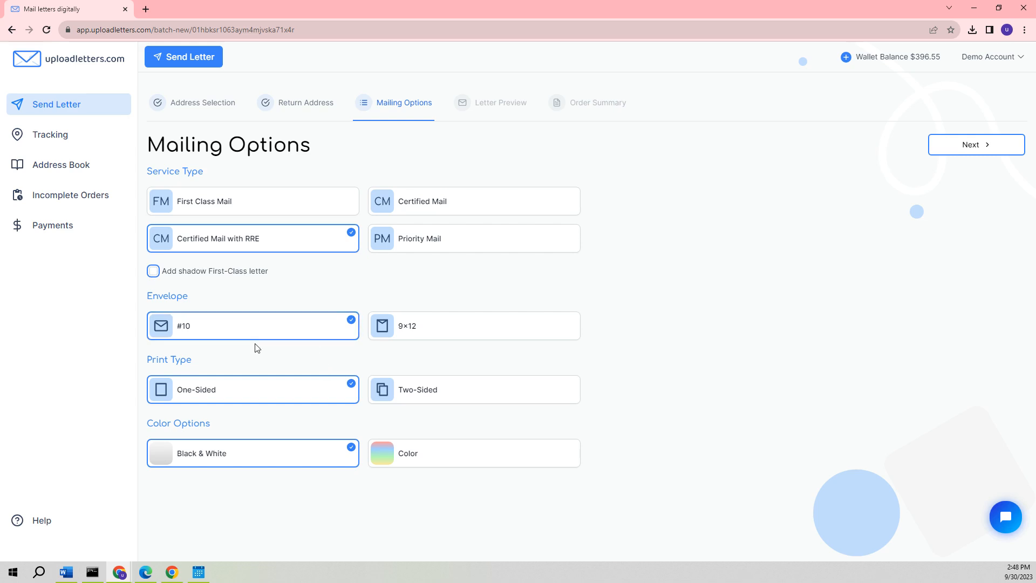
mouse_move(272, 428)
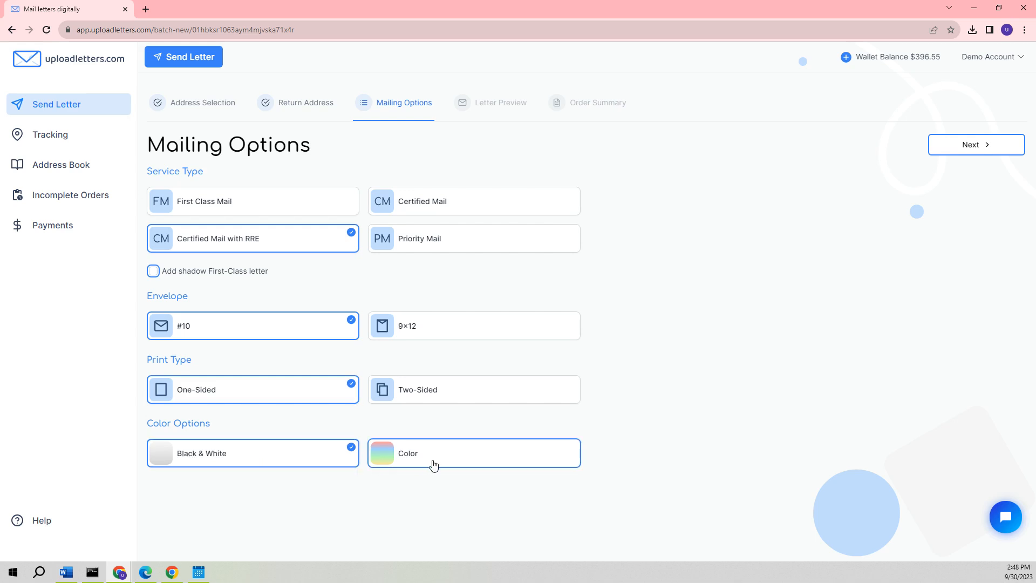
left_click(473, 452)
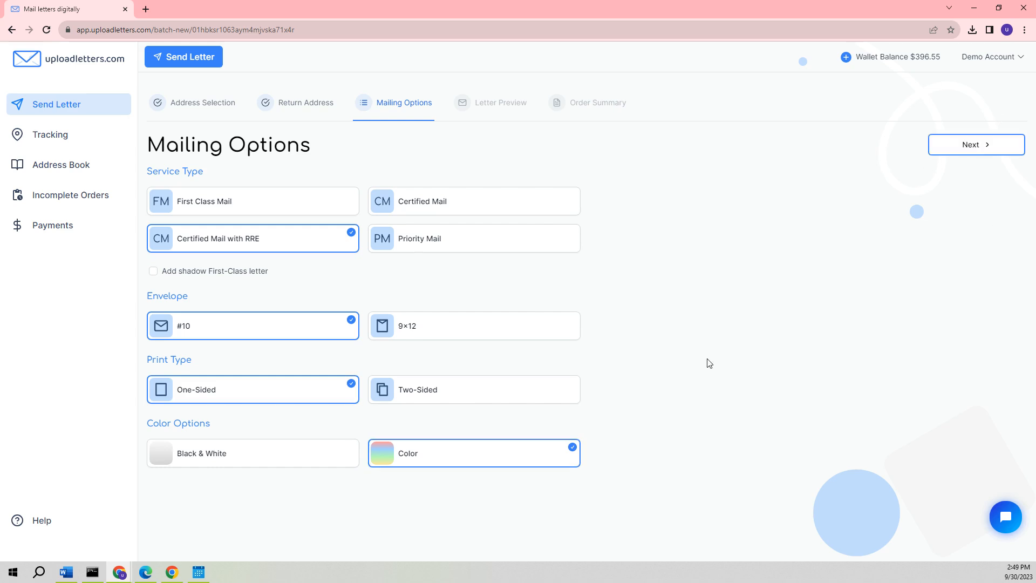
- Continue to the Letter Preview step listing all eight recipients
left_click(975, 143)
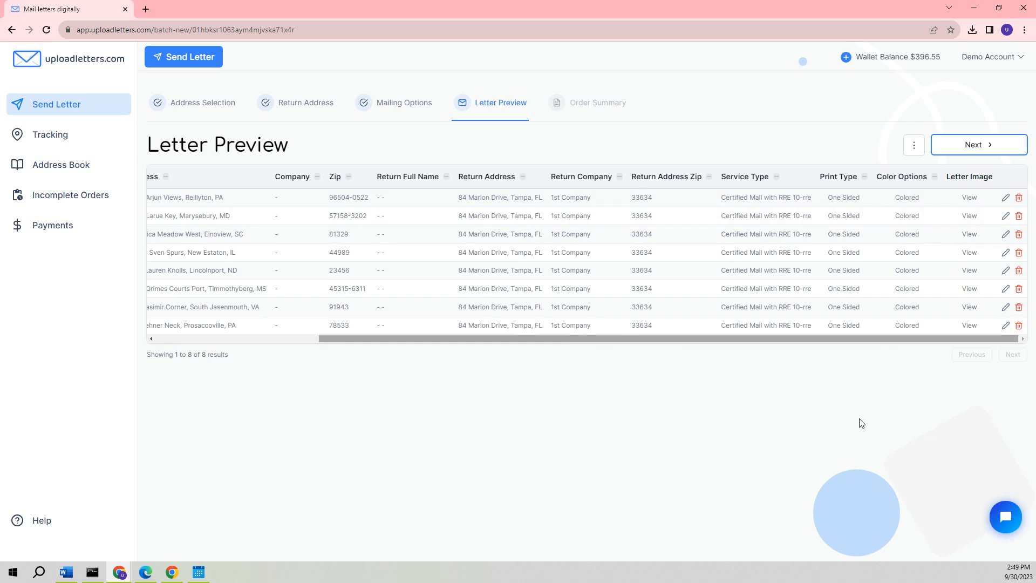
mouse_move(997, 243)
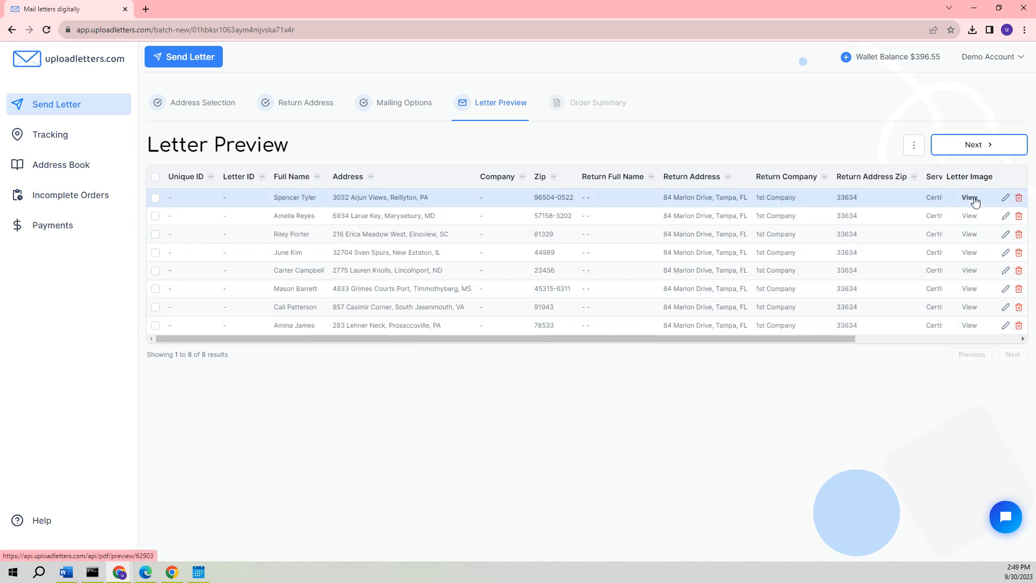
left_click(969, 197)
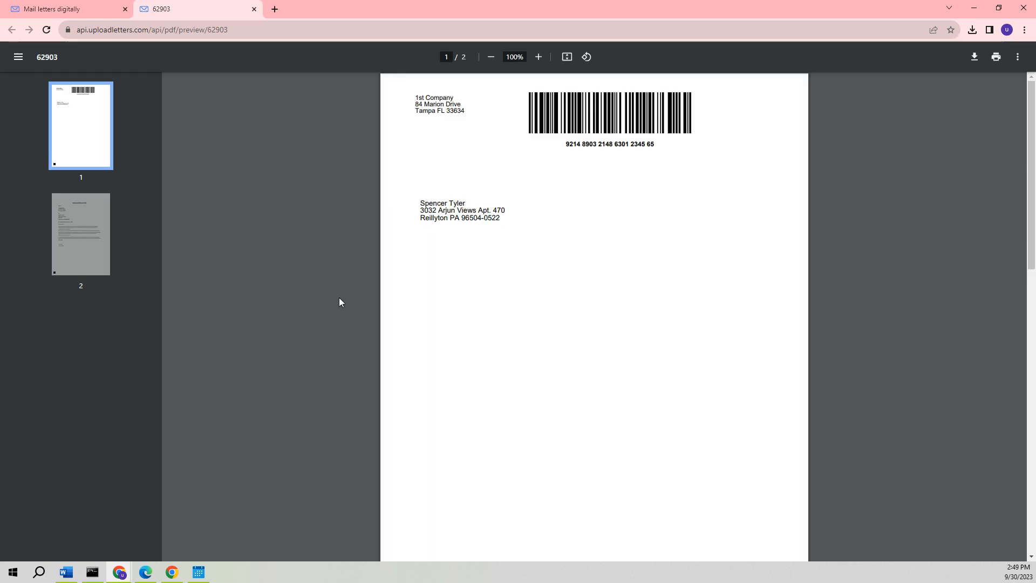
mouse_move(435, 307)
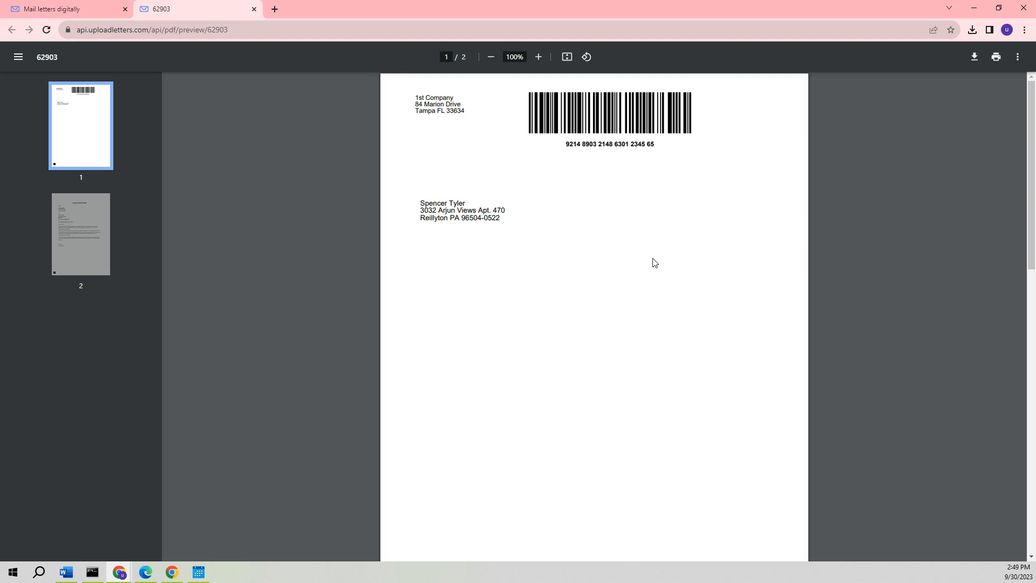
mouse_move(565, 351)
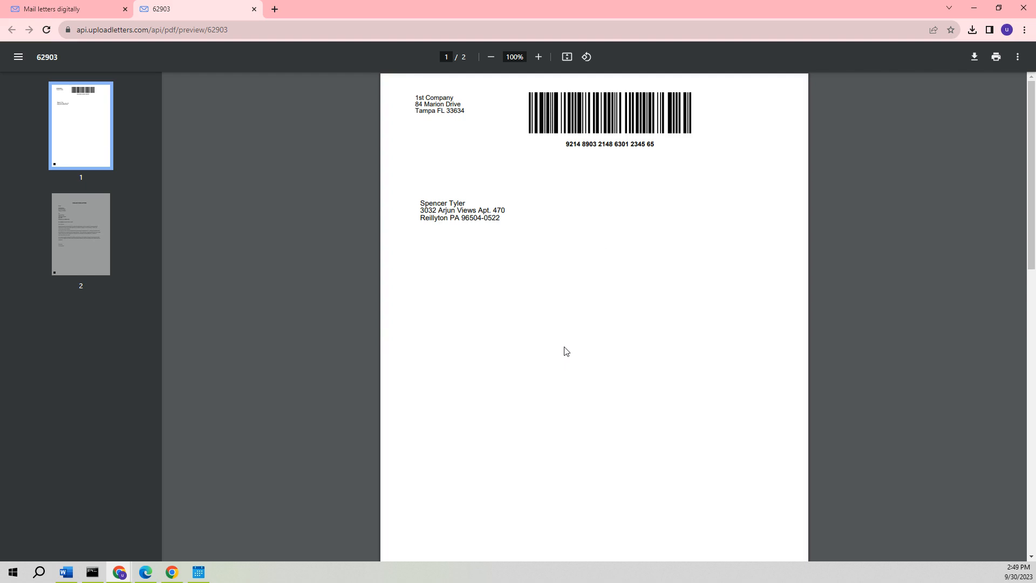
scroll("down", 3)
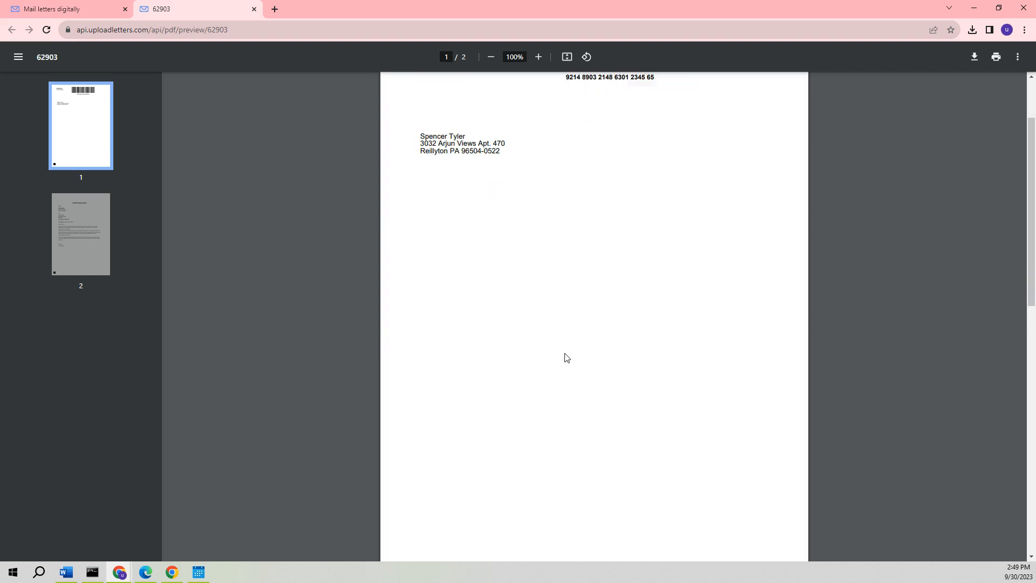
scroll("down", 3)
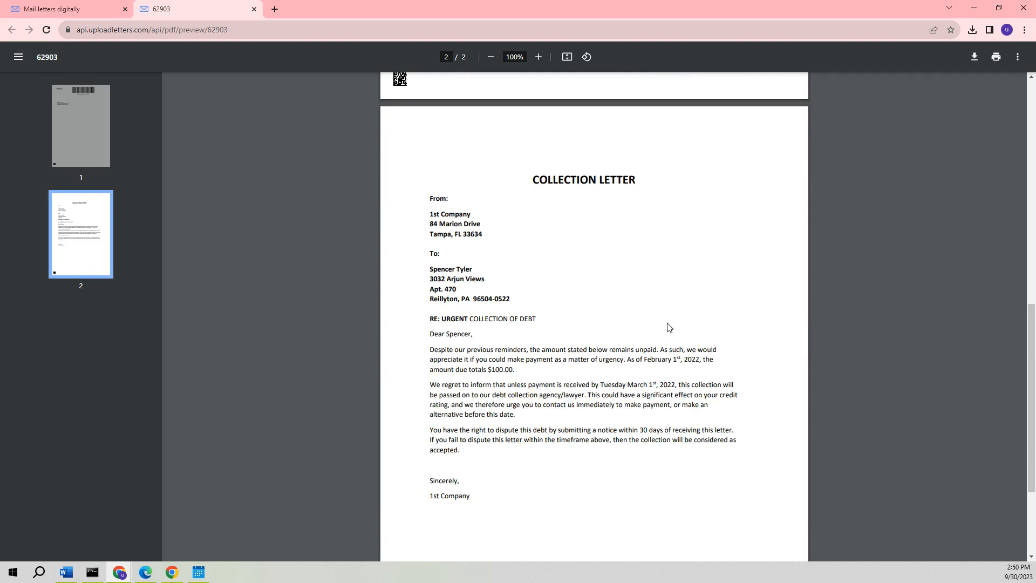
double_click(439, 269)
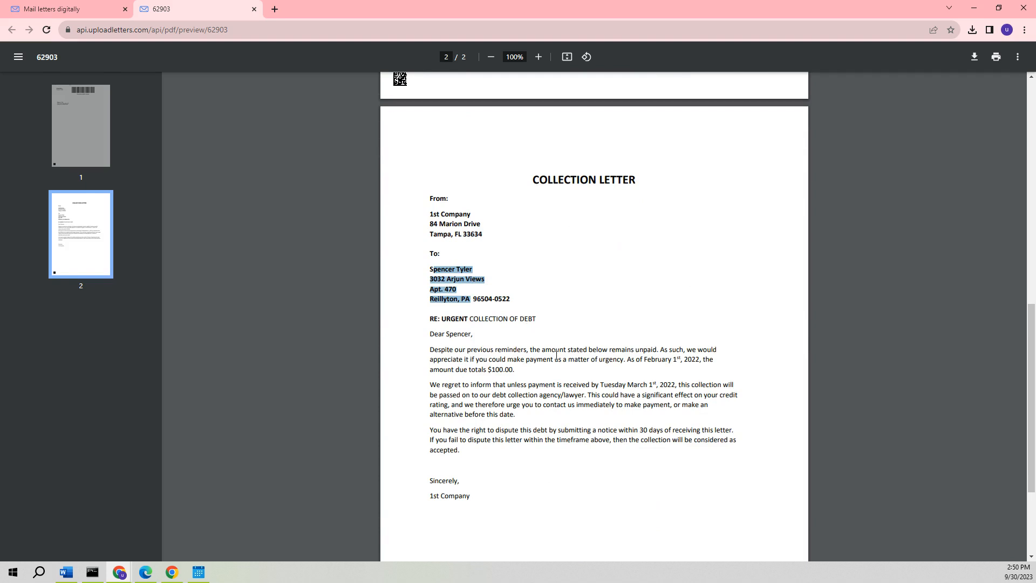
left_click(622, 310)
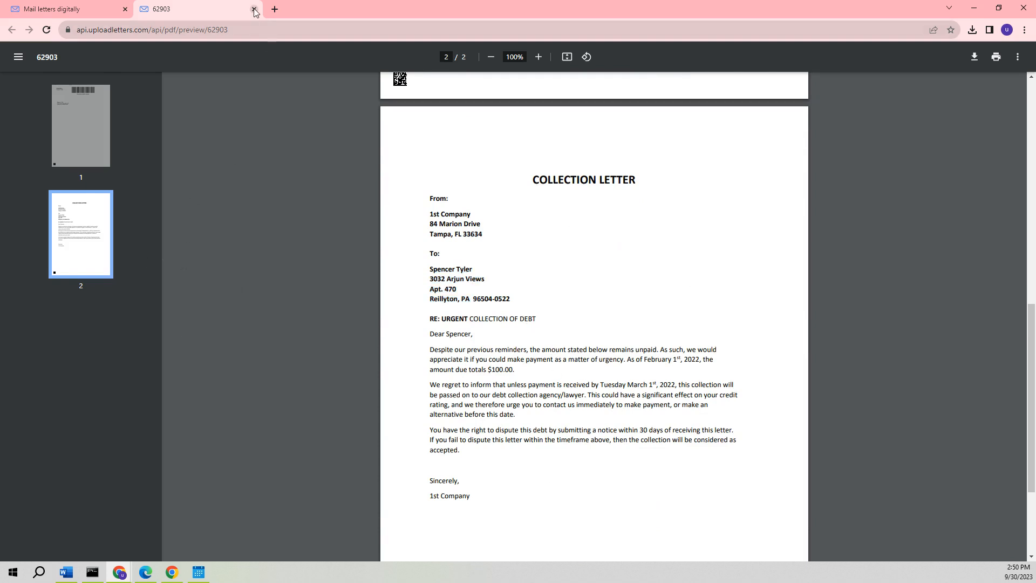
- Close the letter PDF tab and toggle the select-all checkbox on the eight-letter preview
left_click(254, 9)
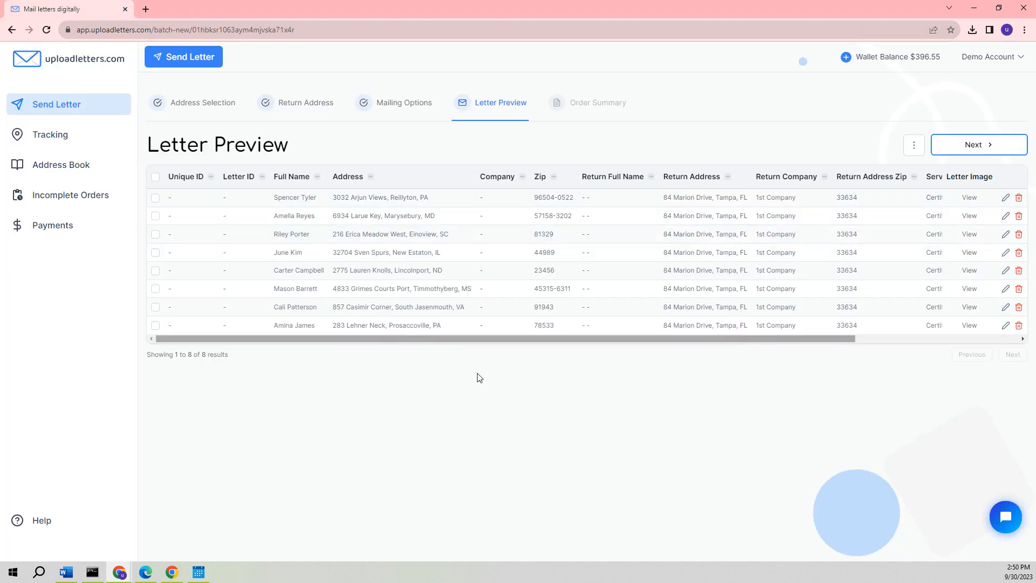
mouse_move(139, 190)
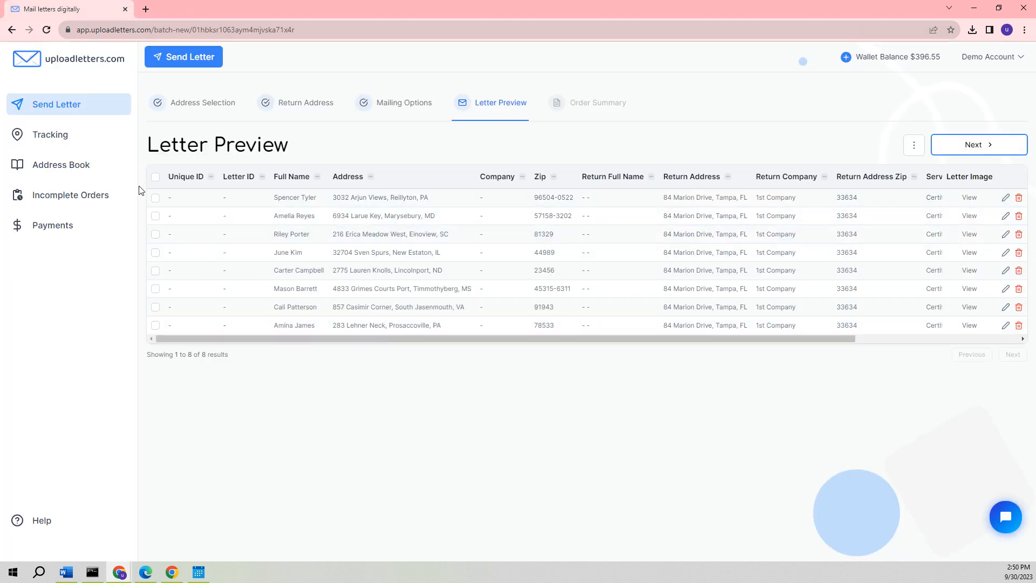
left_click(155, 176)
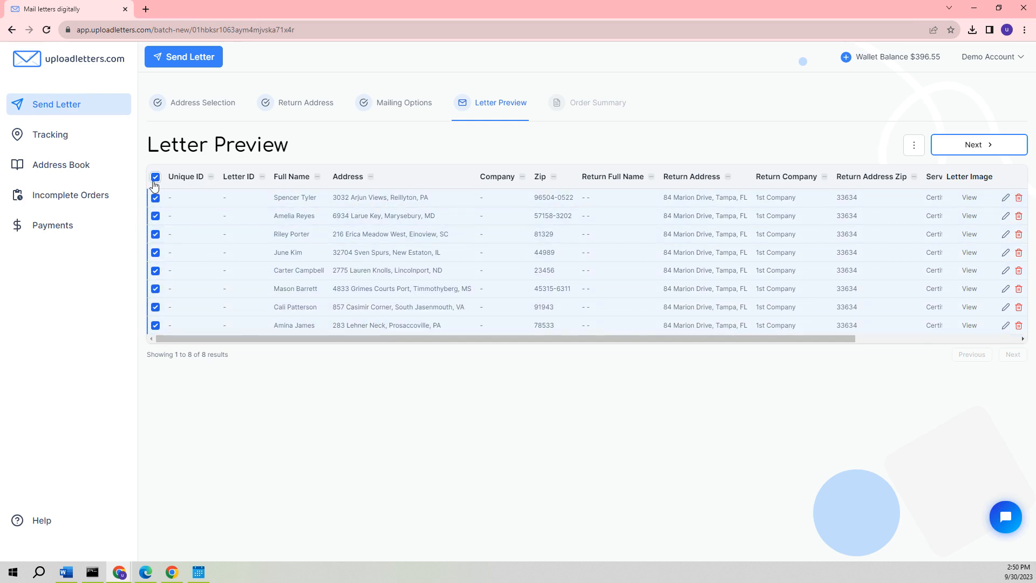
left_click(156, 175)
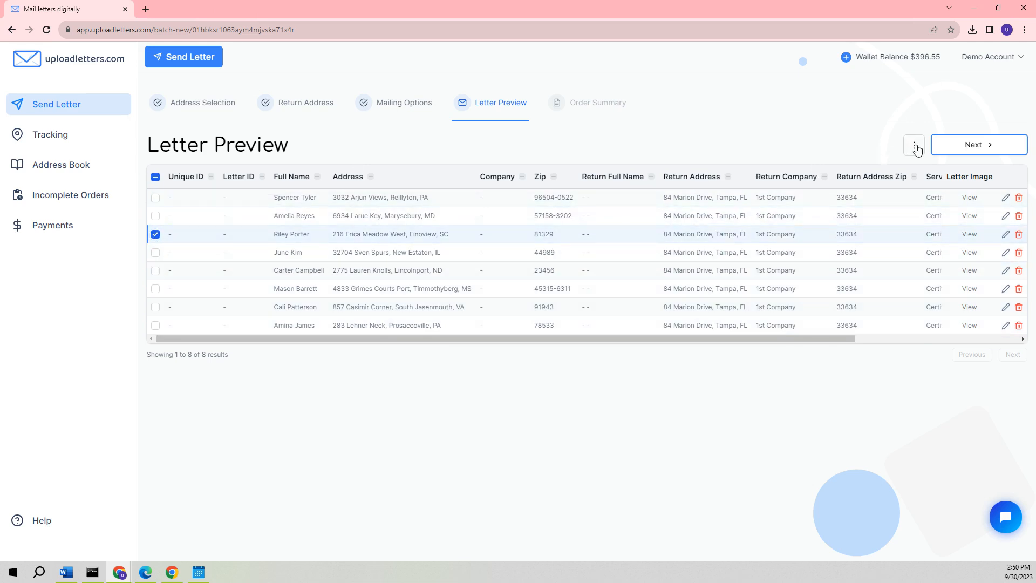
- Look at the batch actions ⋮ menu, then leave all eight letters deselected
left_click(914, 144)
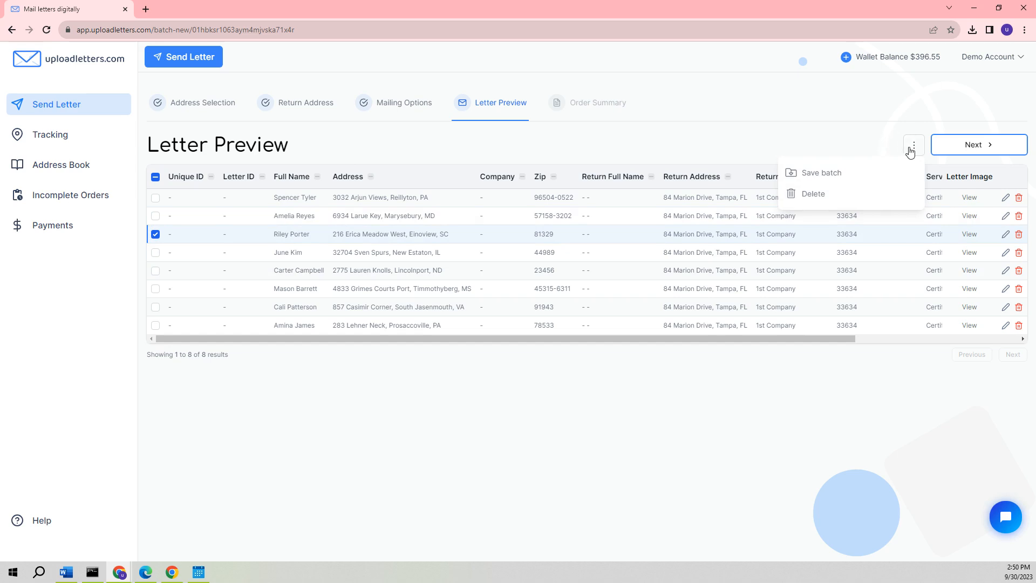
left_click(155, 177)
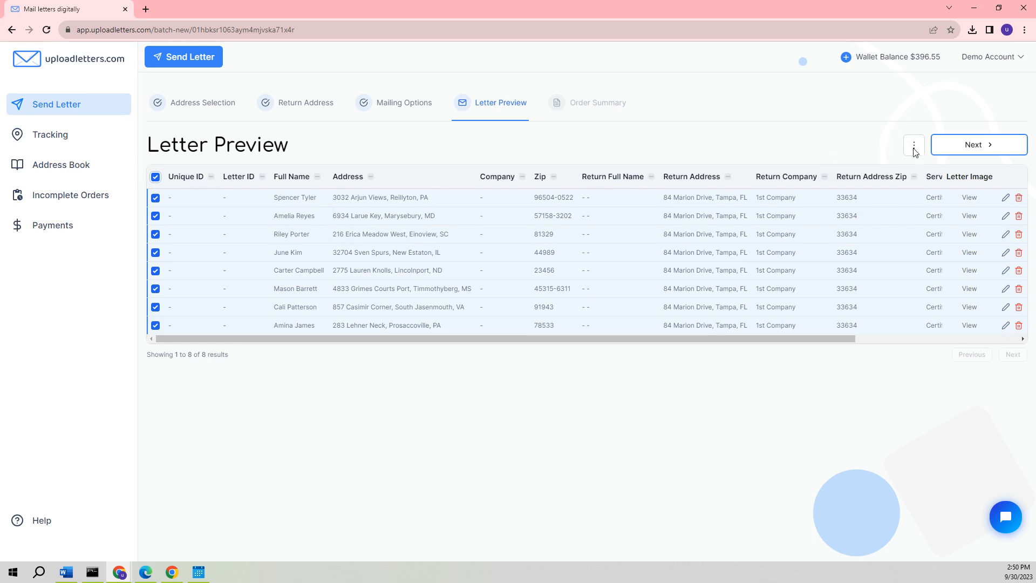
left_click(914, 144)
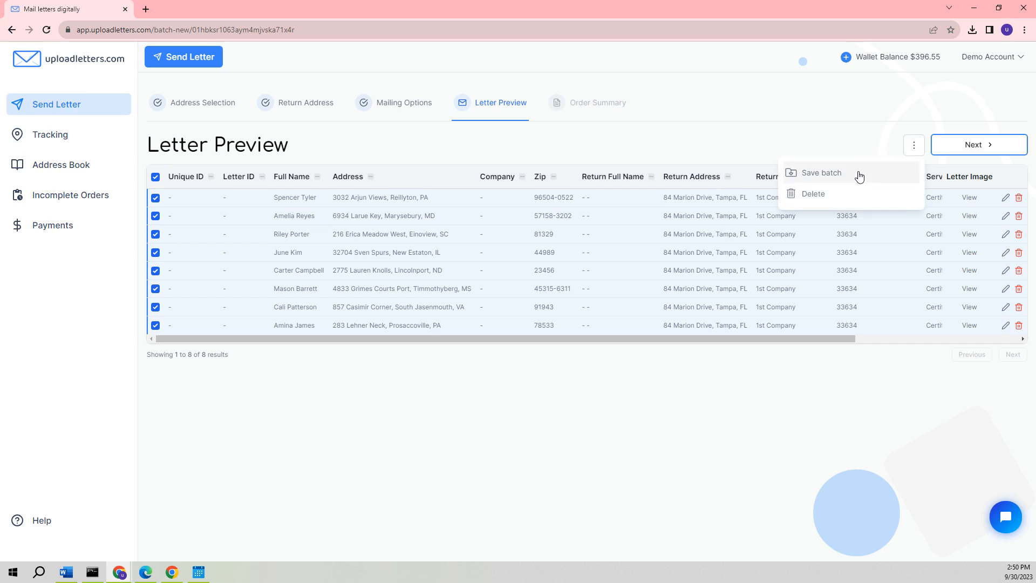
mouse_move(871, 176)
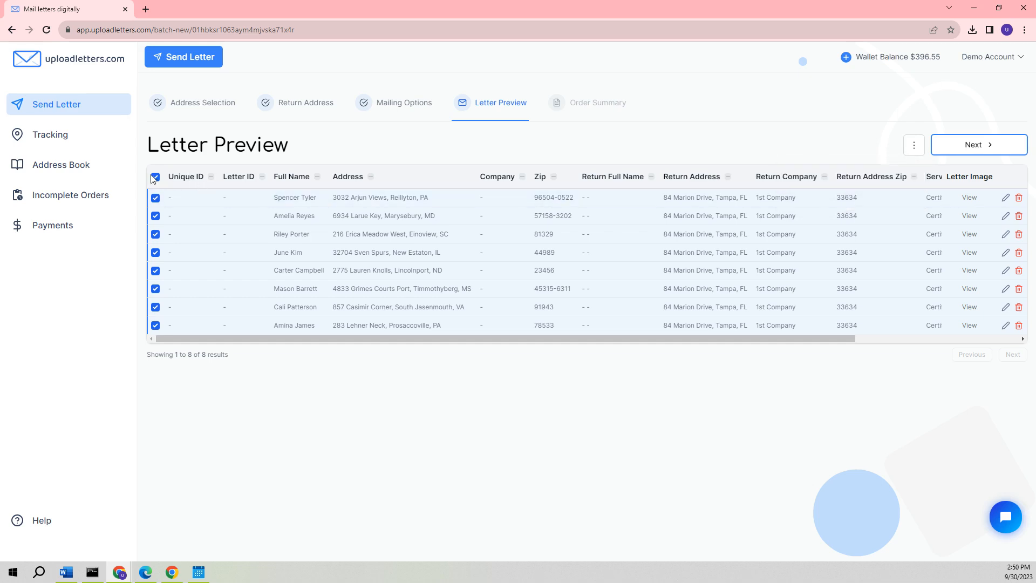
left_click(156, 175)
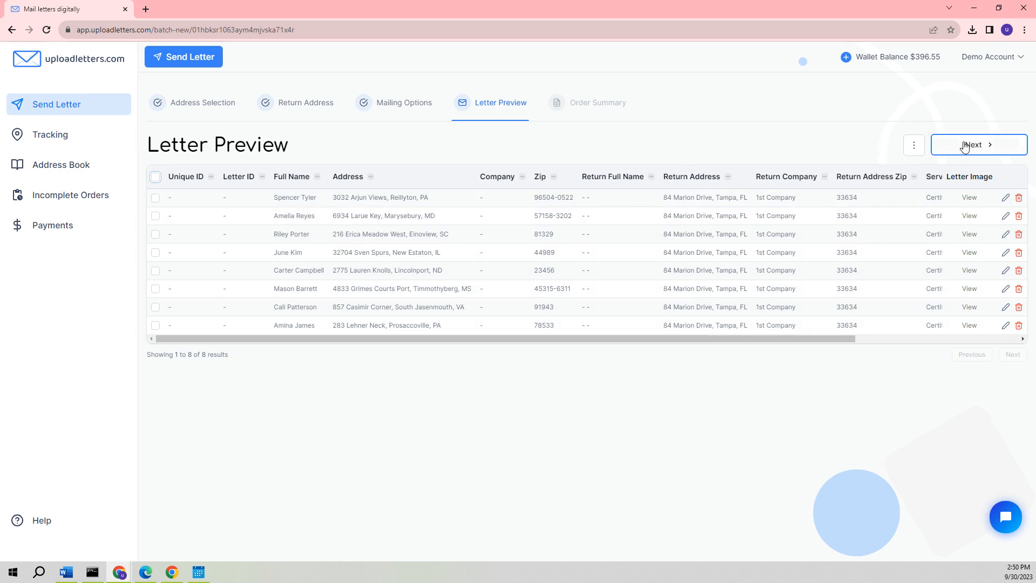
- Reach the Order Summary and pay the $83.60 certified-mail batch from the $396.55 wallet
left_click(978, 144)
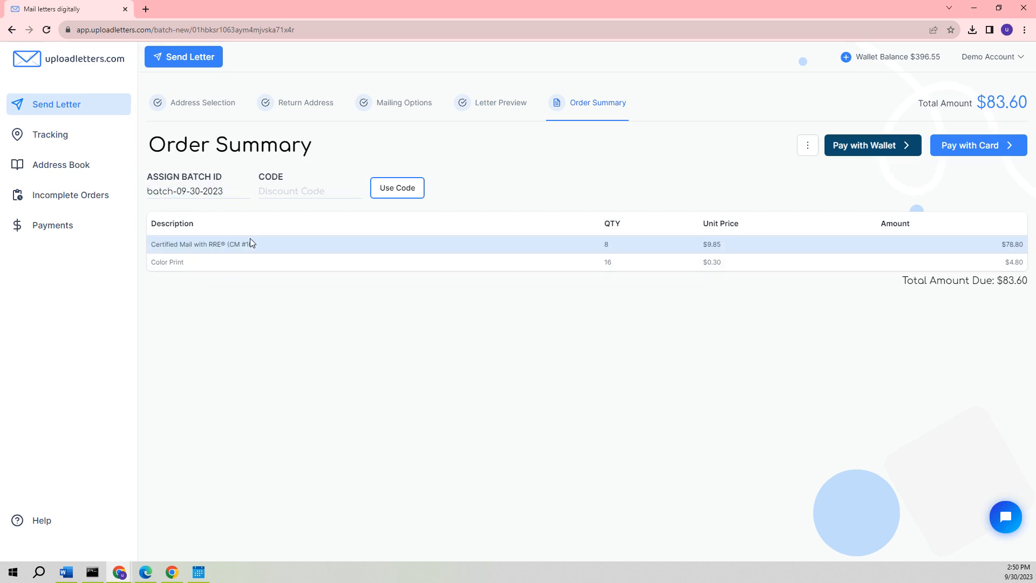
left_click(308, 191)
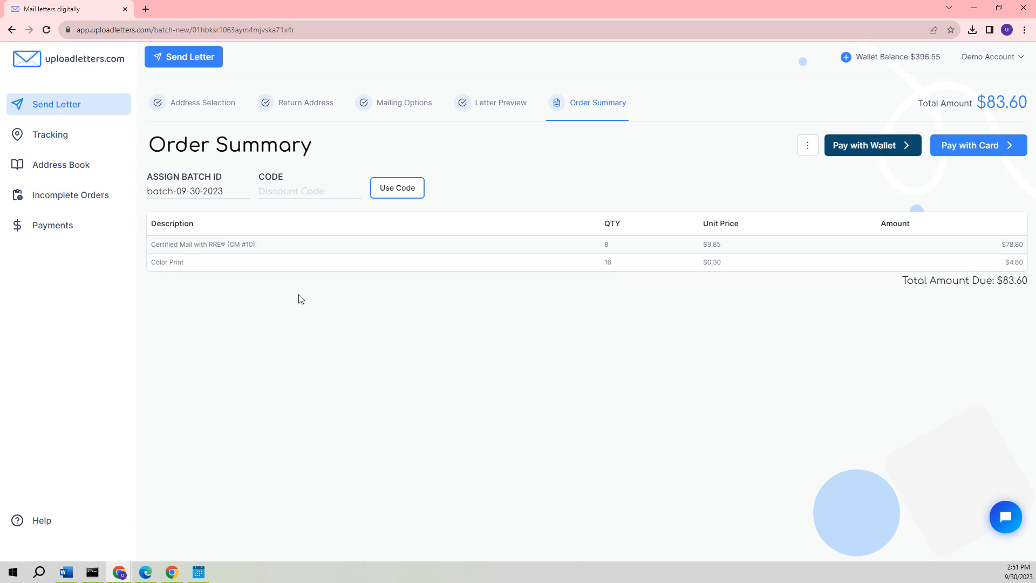
mouse_move(276, 329)
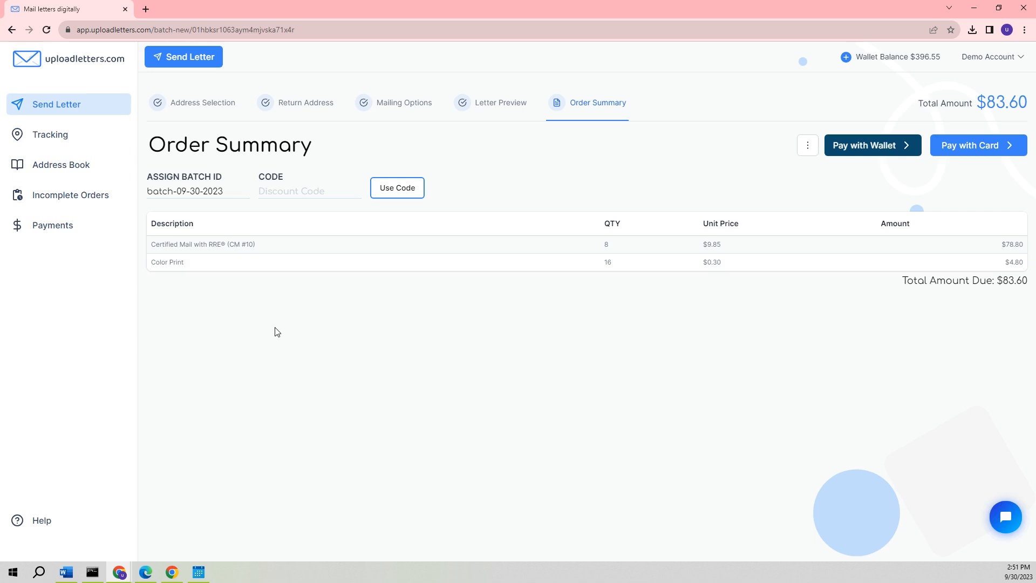
mouse_move(949, 302)
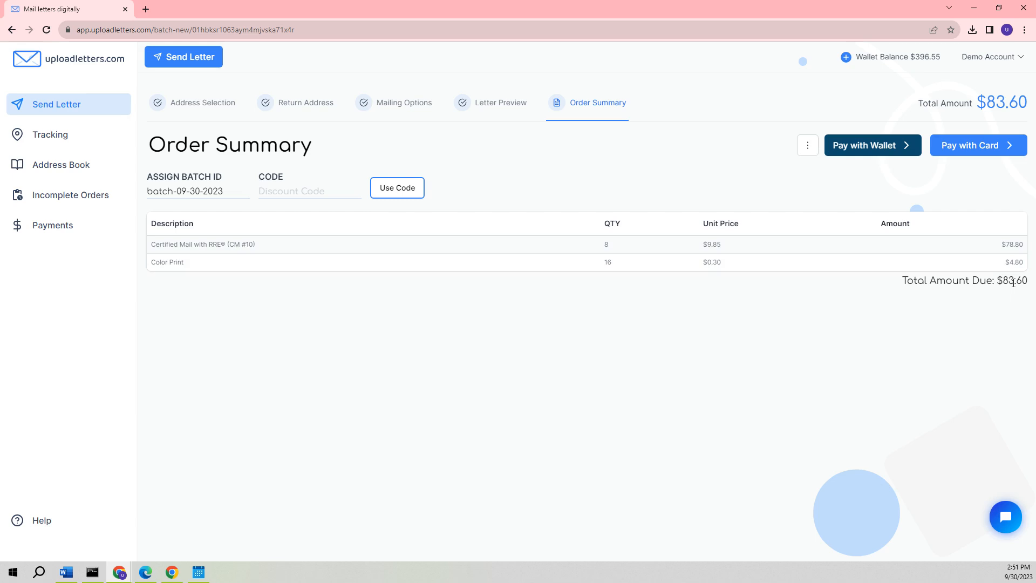
mouse_move(892, 332)
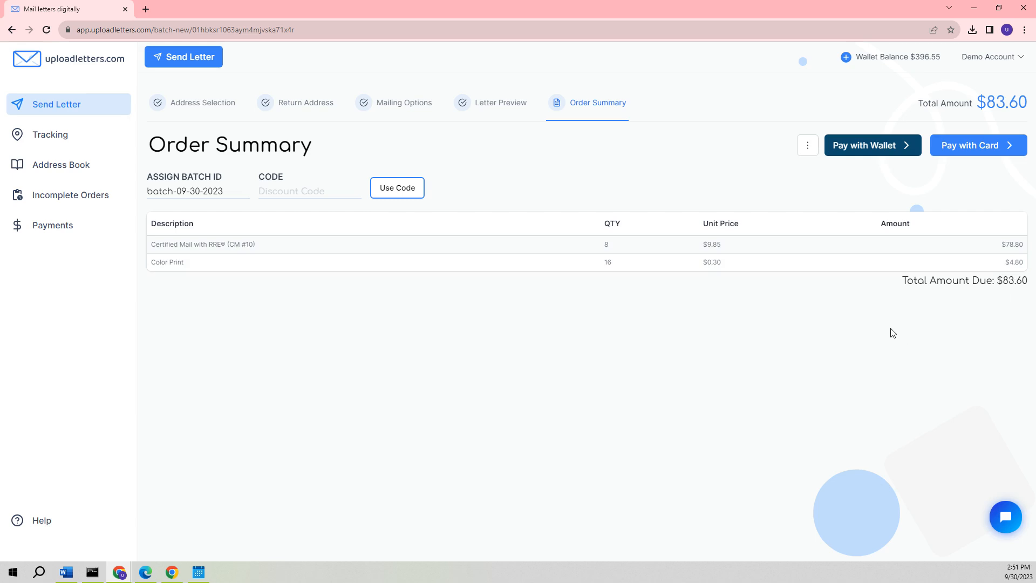
mouse_move(886, 316)
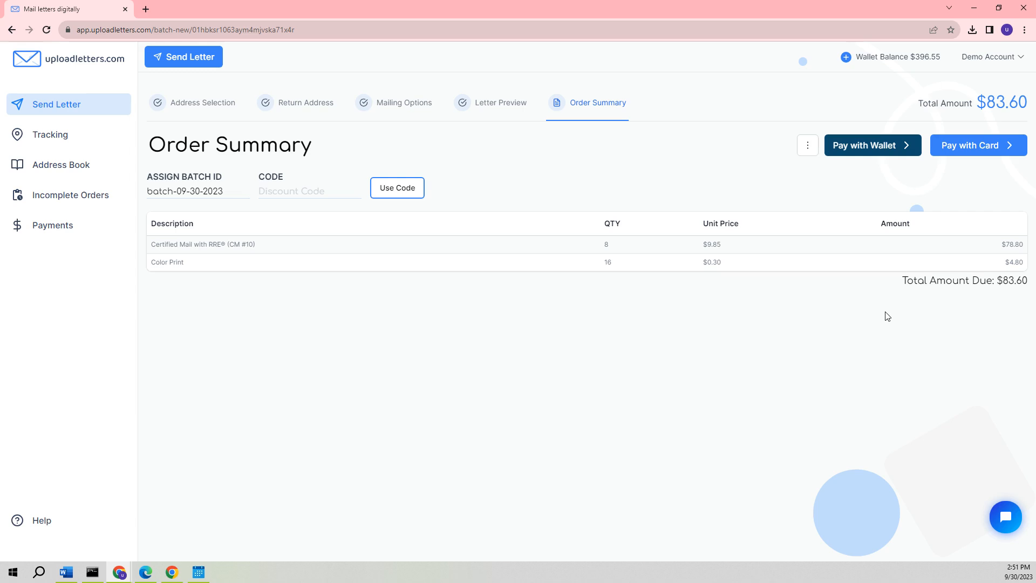
mouse_move(892, 319)
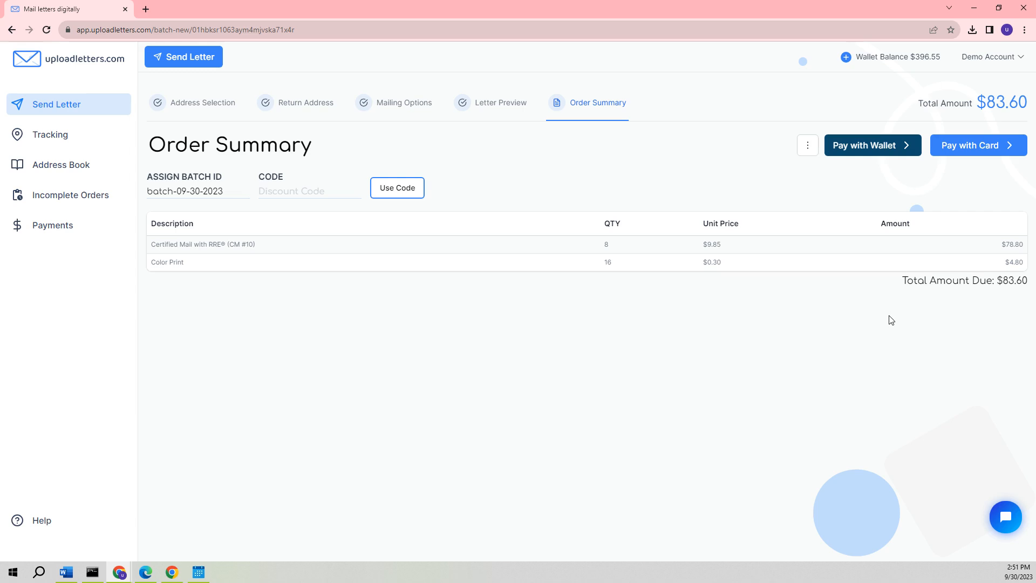
mouse_move(842, 193)
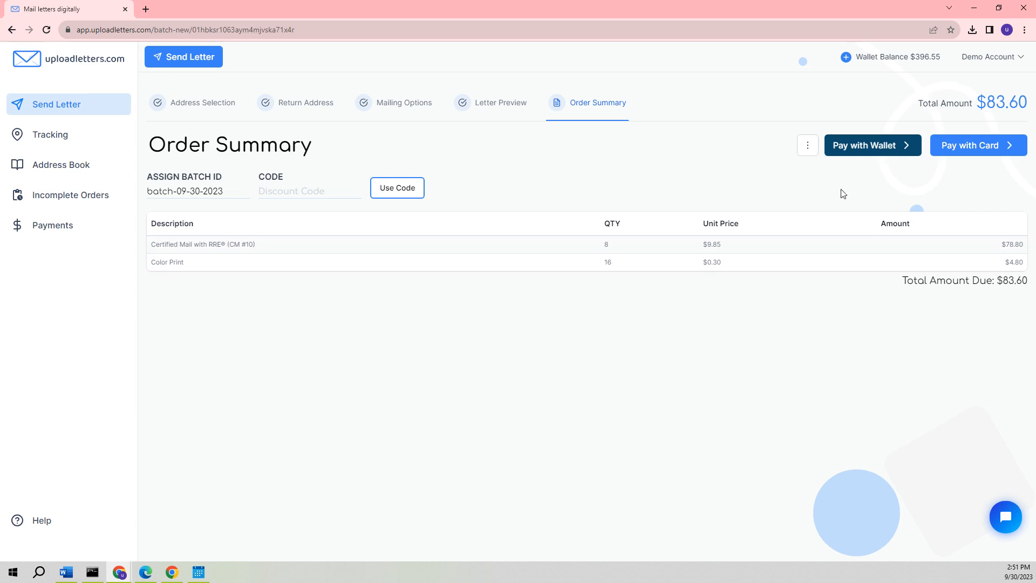
mouse_move(865, 202)
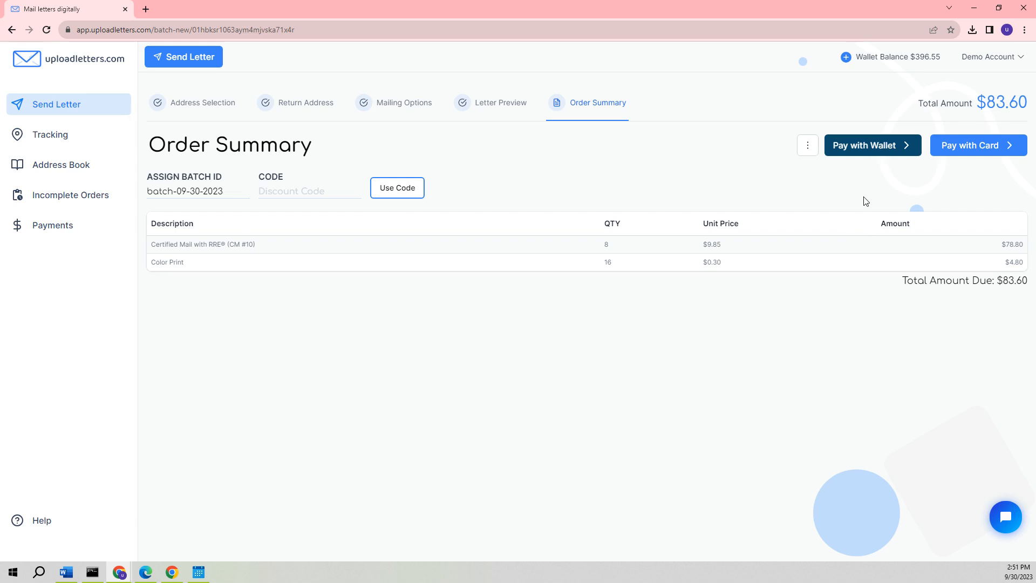
mouse_move(864, 201)
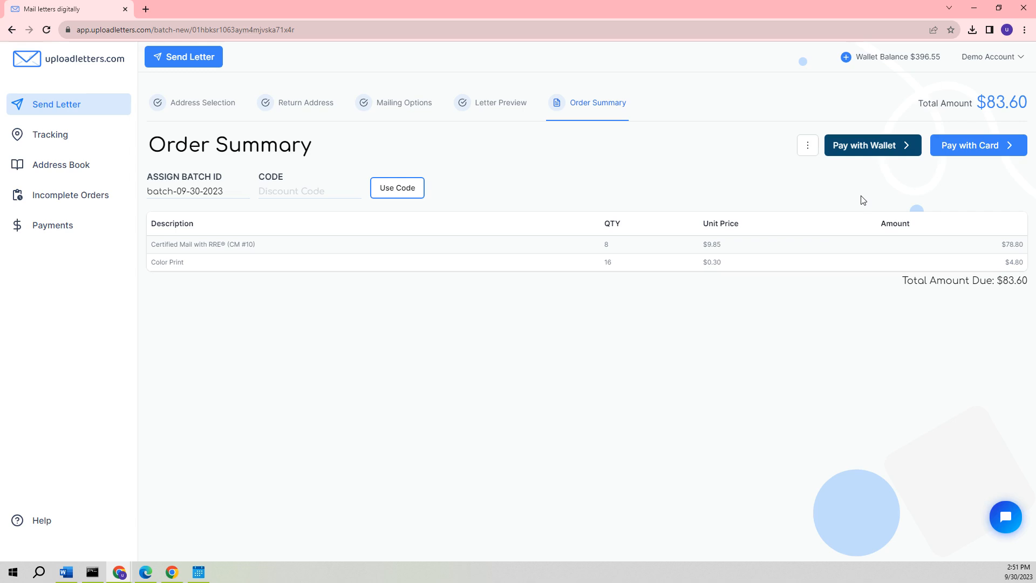
mouse_move(887, 177)
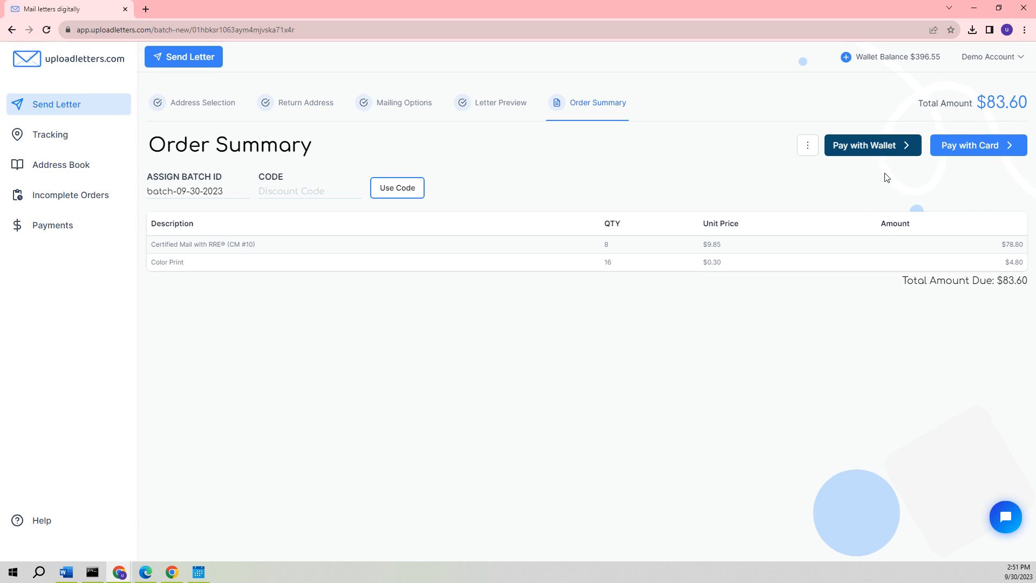
mouse_move(872, 147)
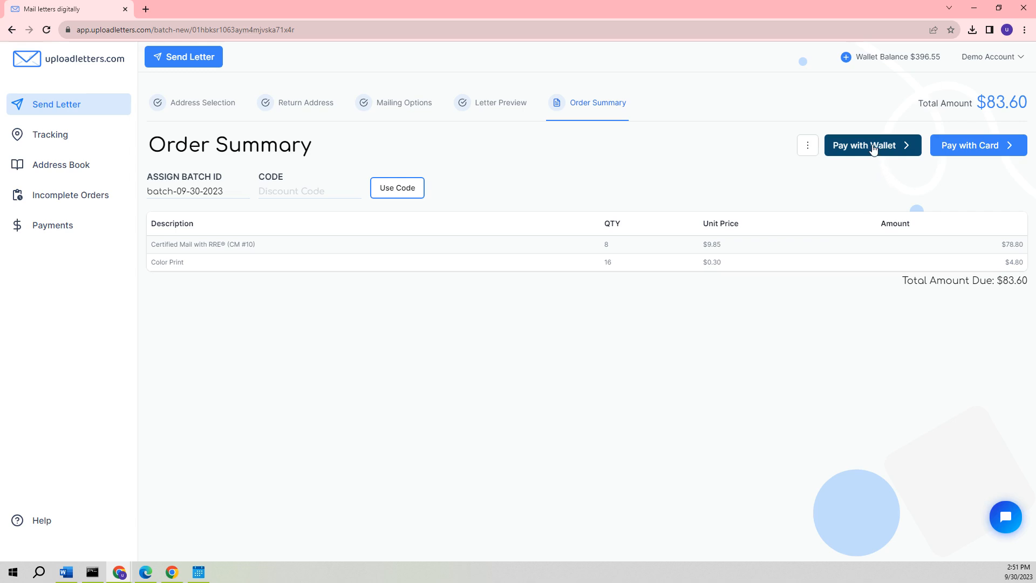
left_click(870, 146)
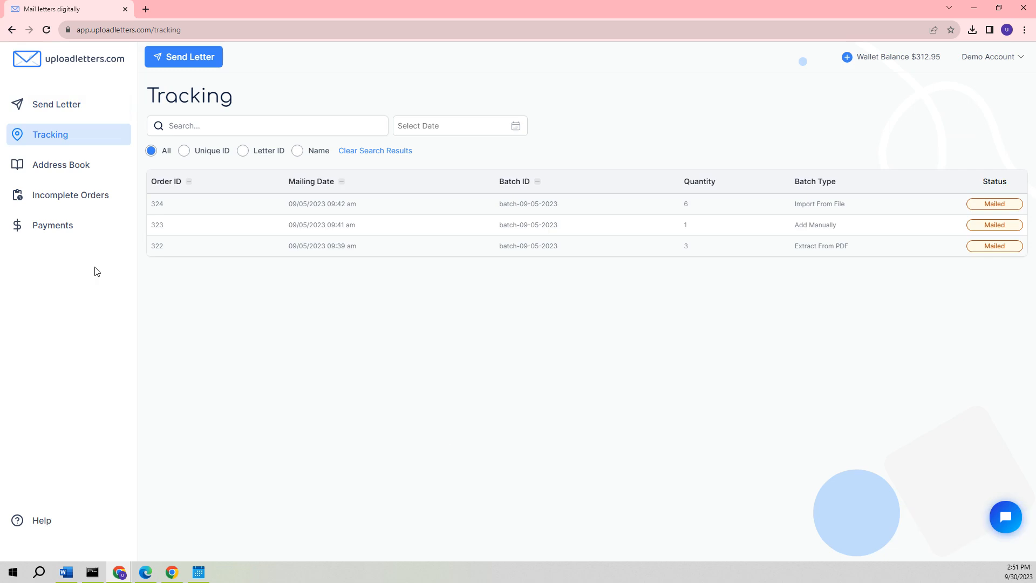
- Begin a new letter batch from the Send Letter entry
left_click(56, 105)
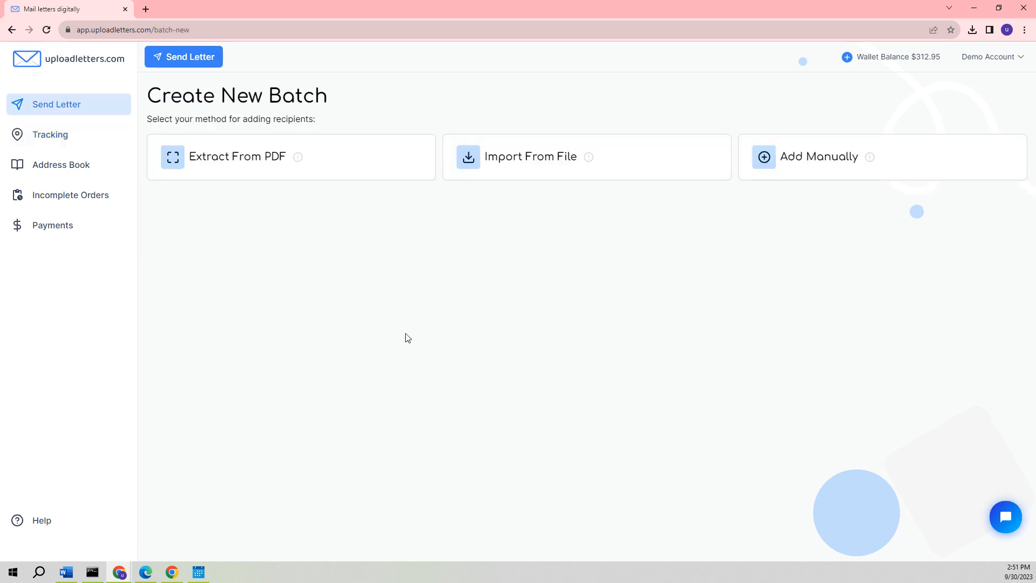
mouse_move(611, 168)
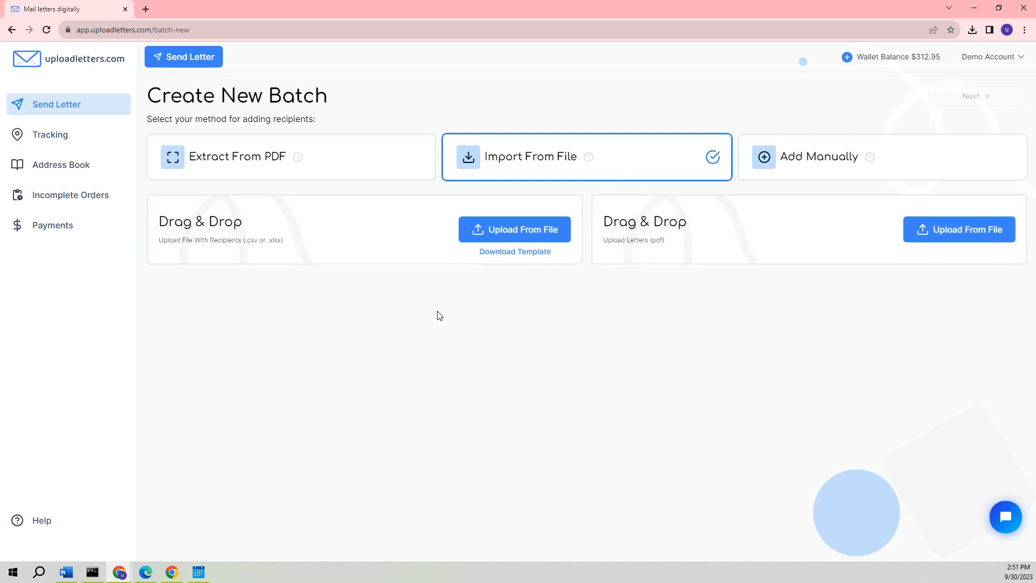
mouse_move(435, 311)
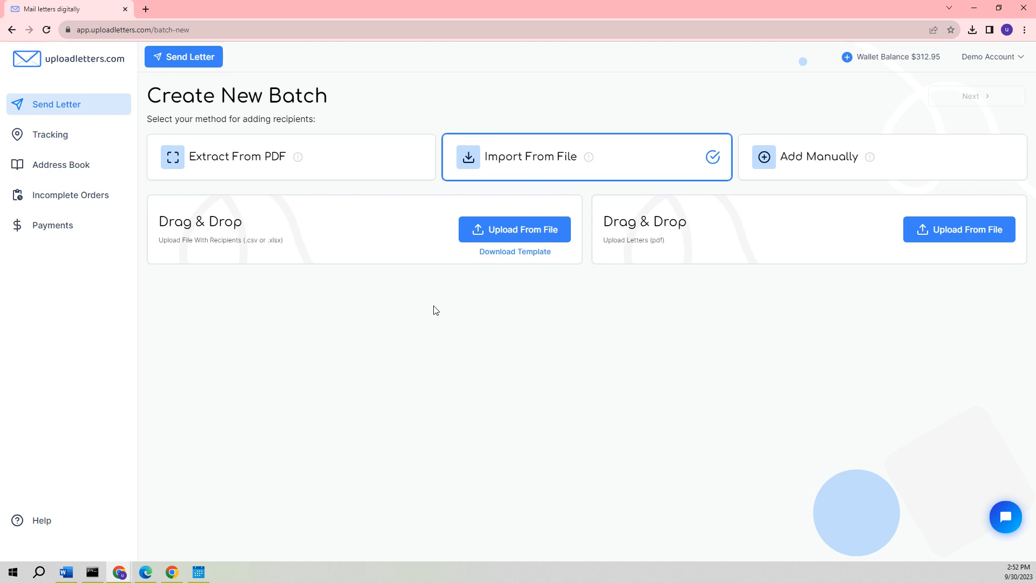
mouse_move(529, 228)
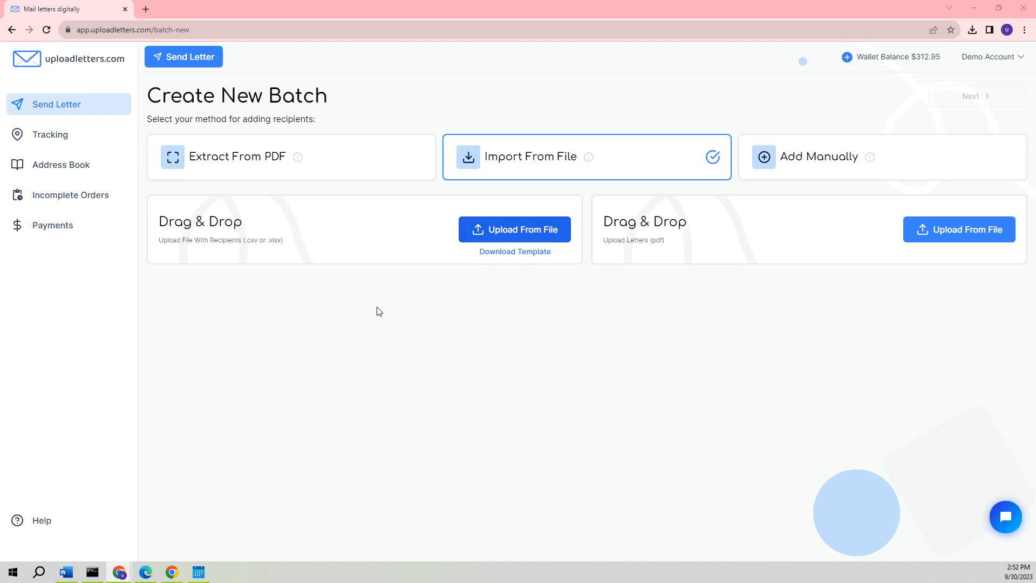
- Upload Sample Import File.xlsx as recipients and Collection Letter.pdf as the letters file
left_click(514, 229)
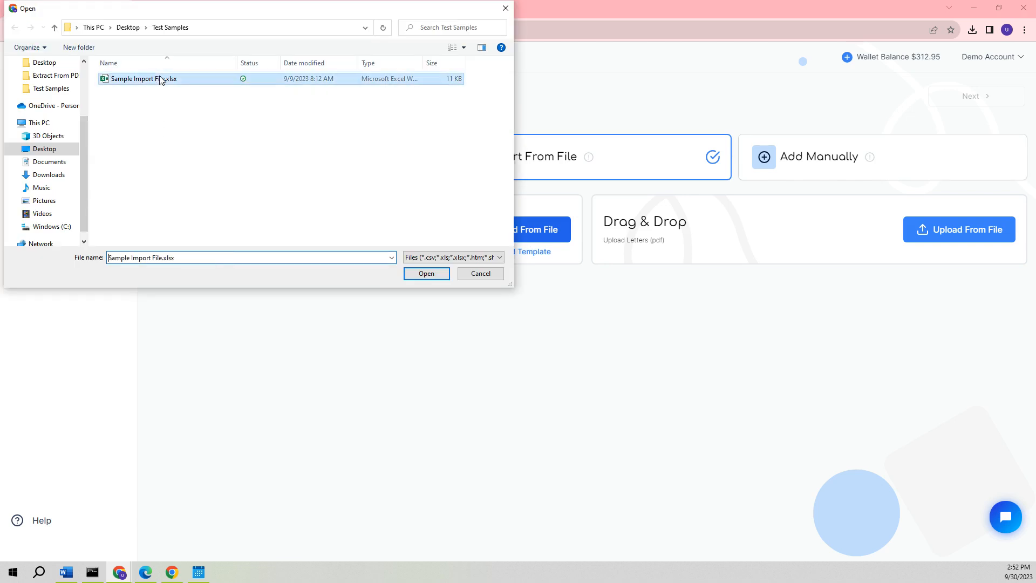
left_click(426, 273)
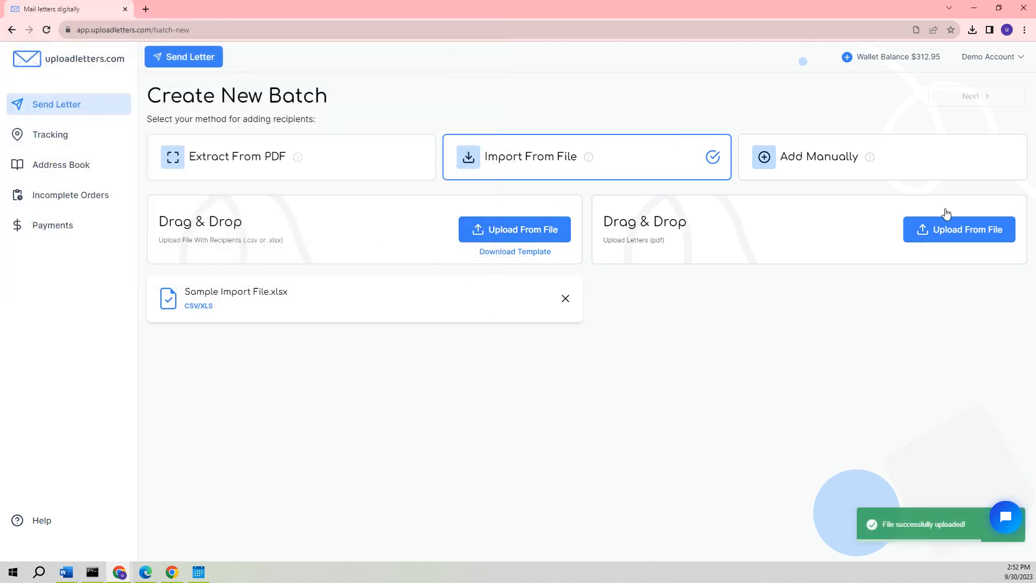
left_click(958, 229)
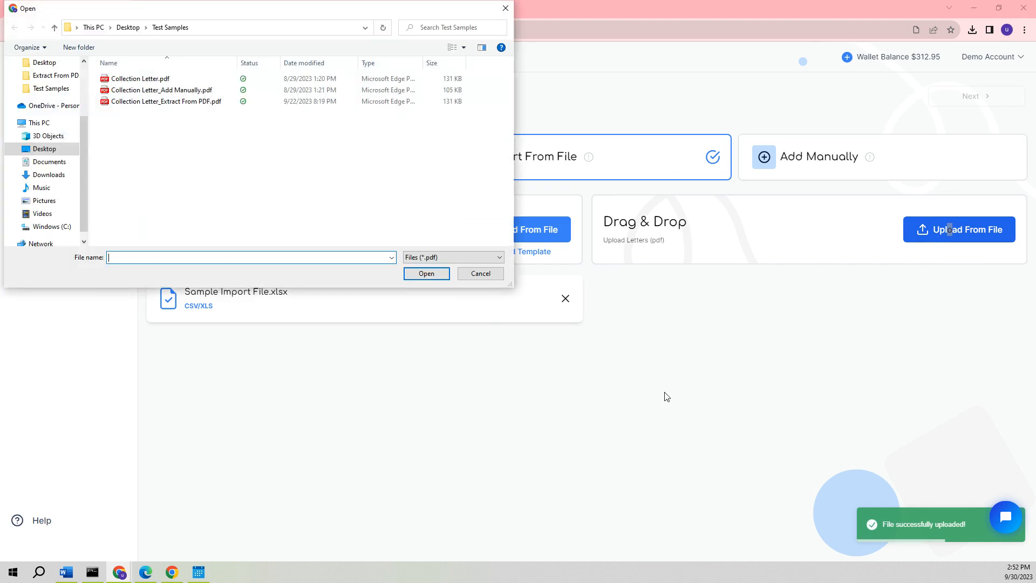
left_click(139, 77)
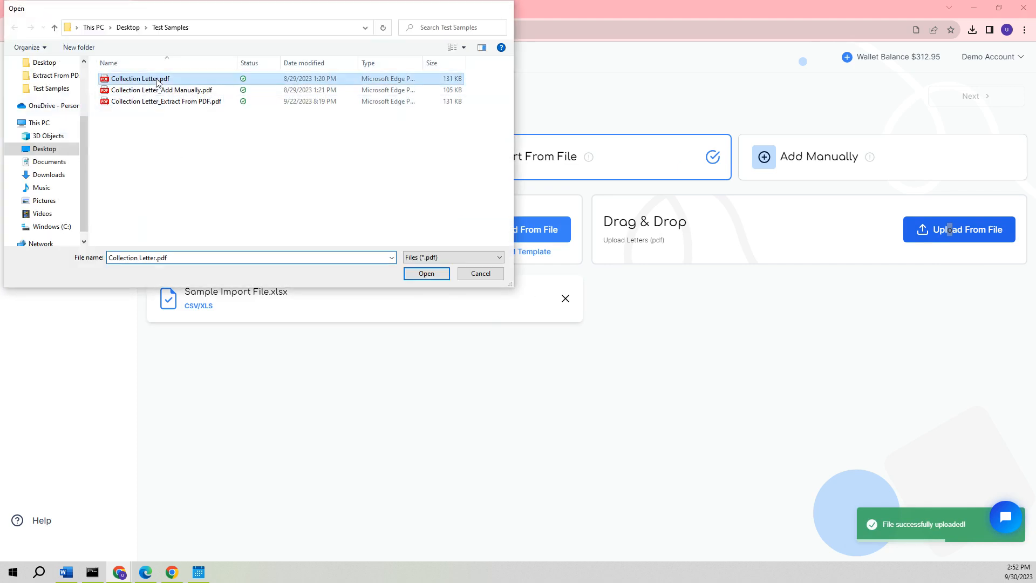
left_click(426, 273)
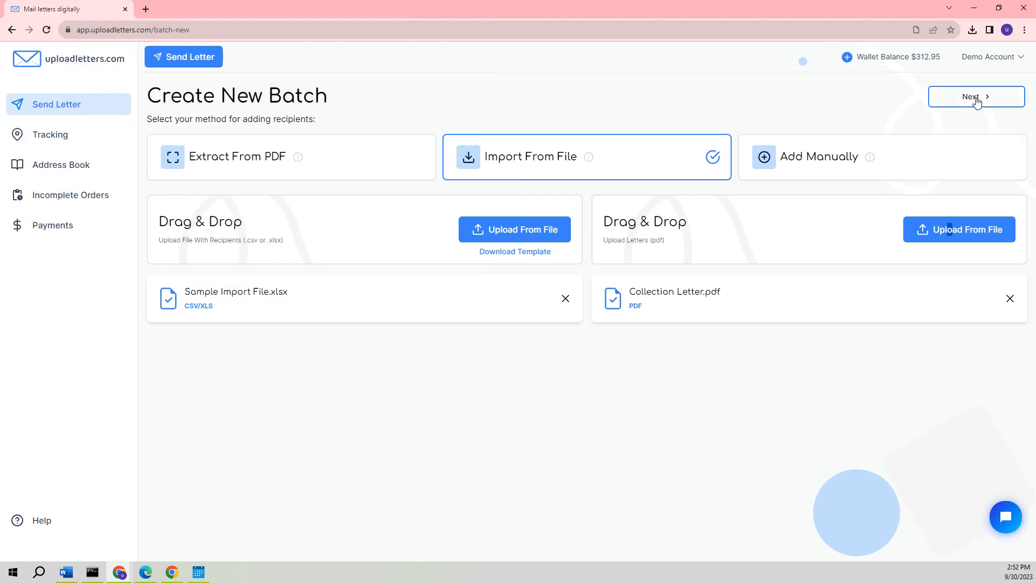
left_click(976, 96)
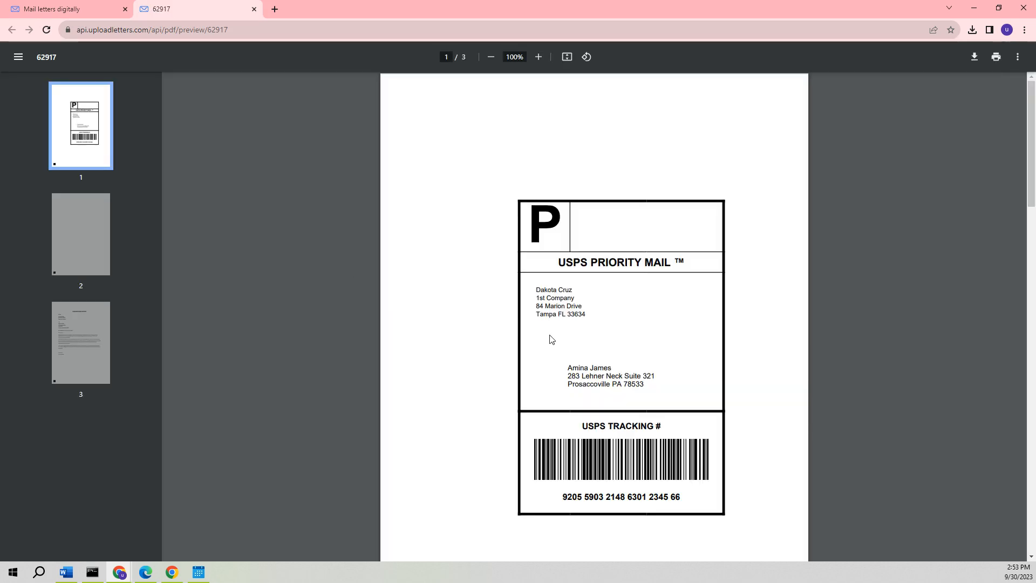
mouse_move(584, 284)
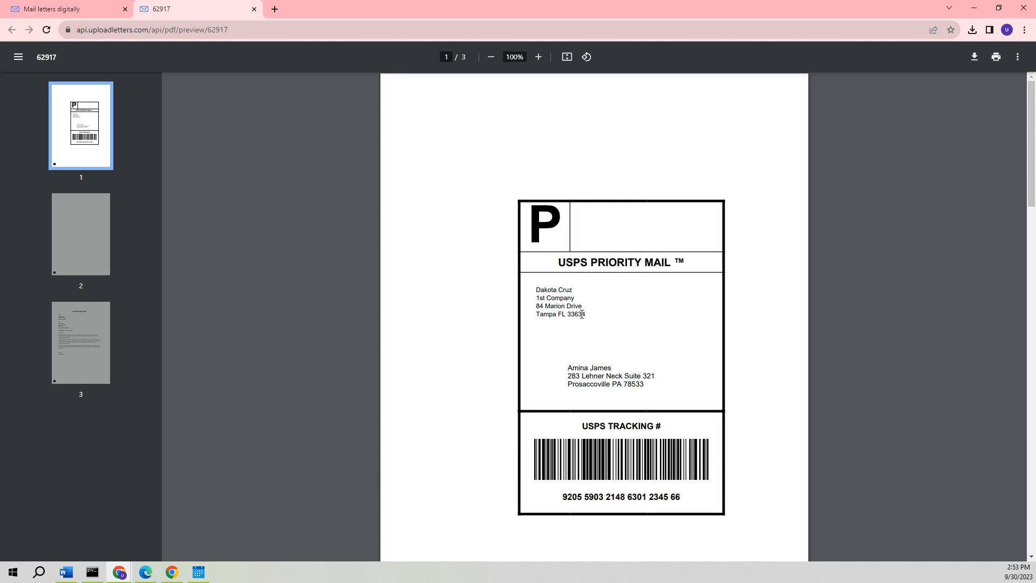
mouse_move(602, 333)
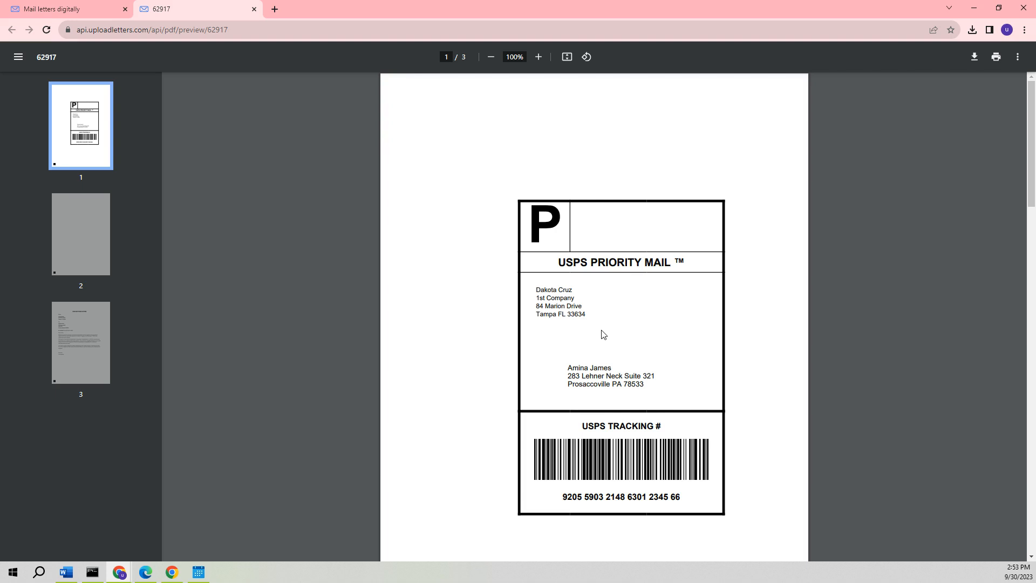
mouse_move(601, 322)
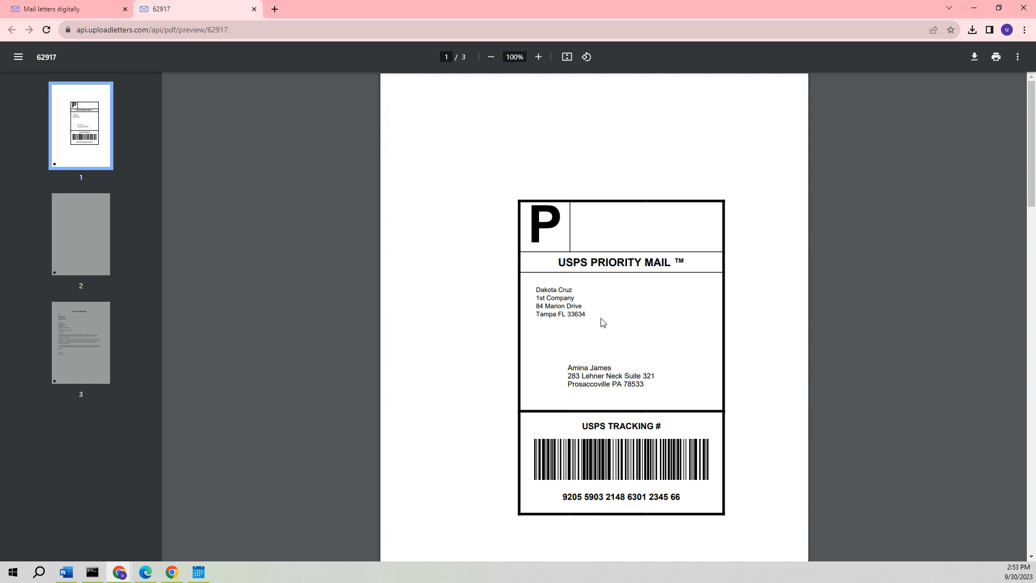
- Scroll through the collection letter PDF, then advance to the $76.25 Order Summary
scroll("down", 3)
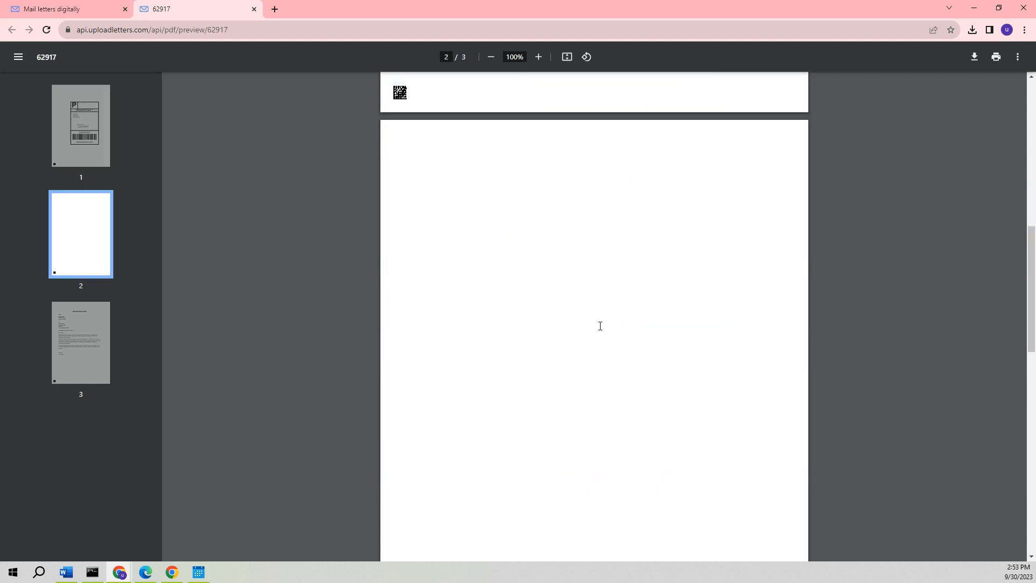
scroll("down", 3)
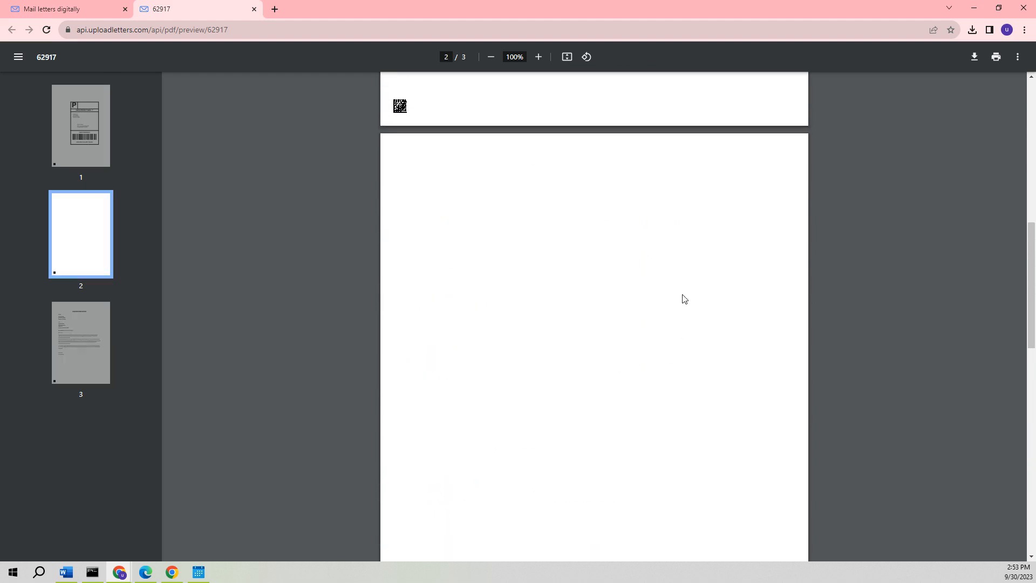
mouse_move(621, 382)
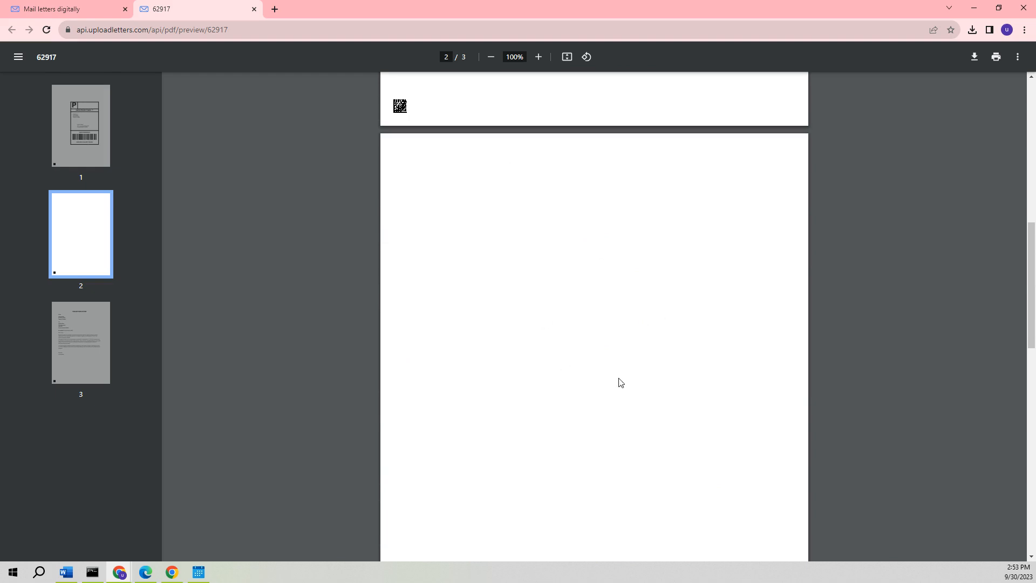
mouse_move(627, 379)
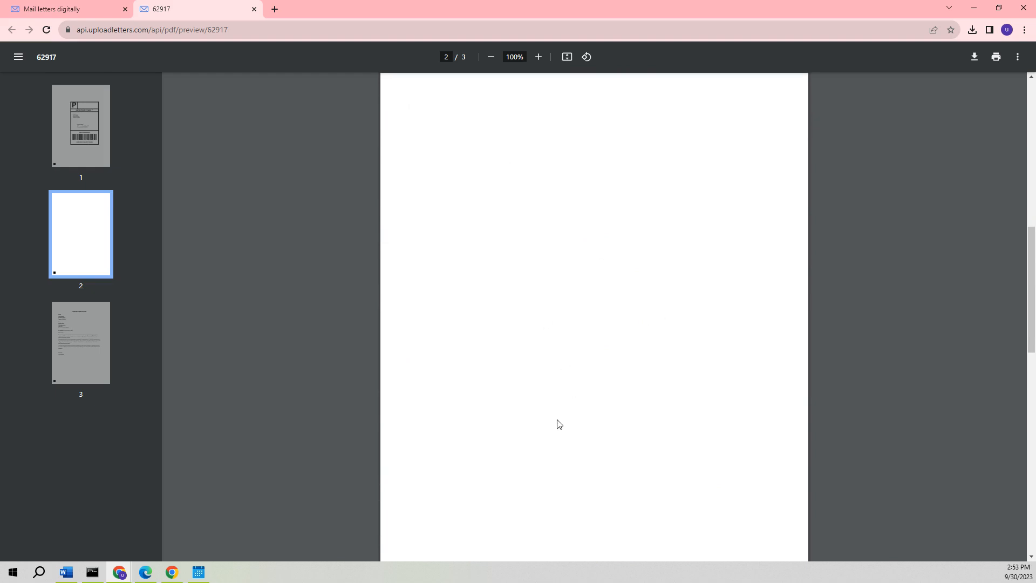
scroll("down", 3)
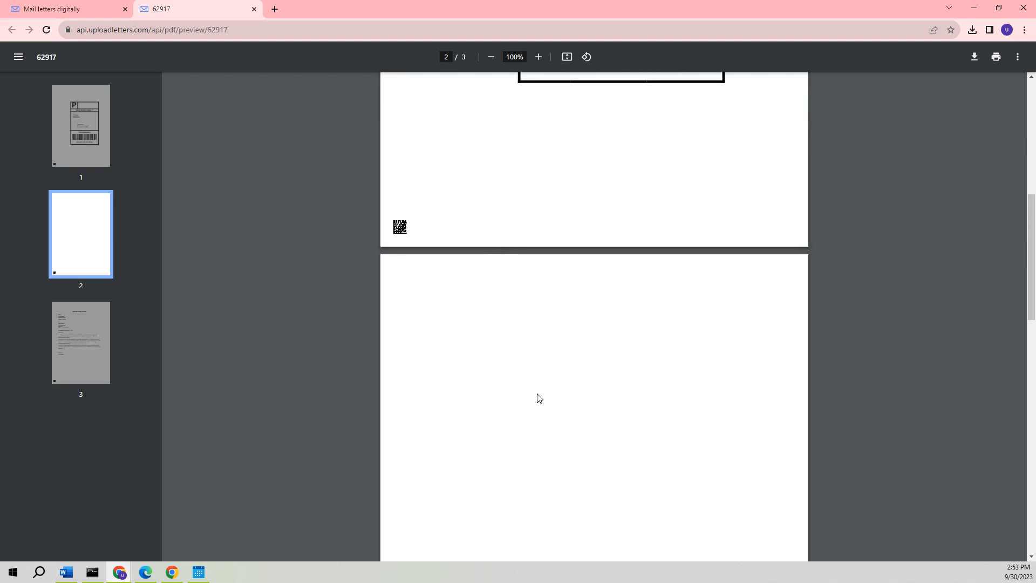
scroll("down", 3)
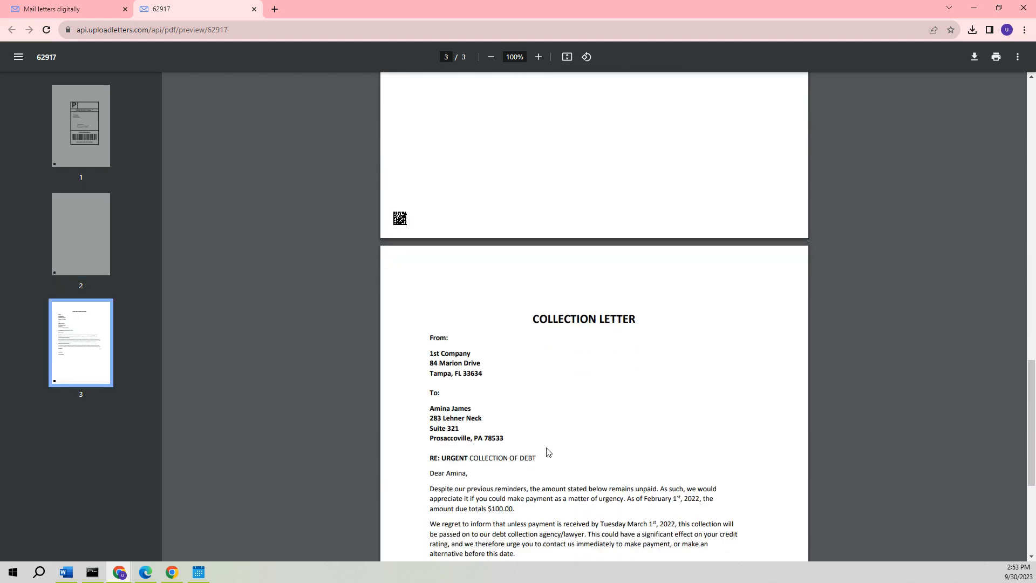
scroll("down", 3)
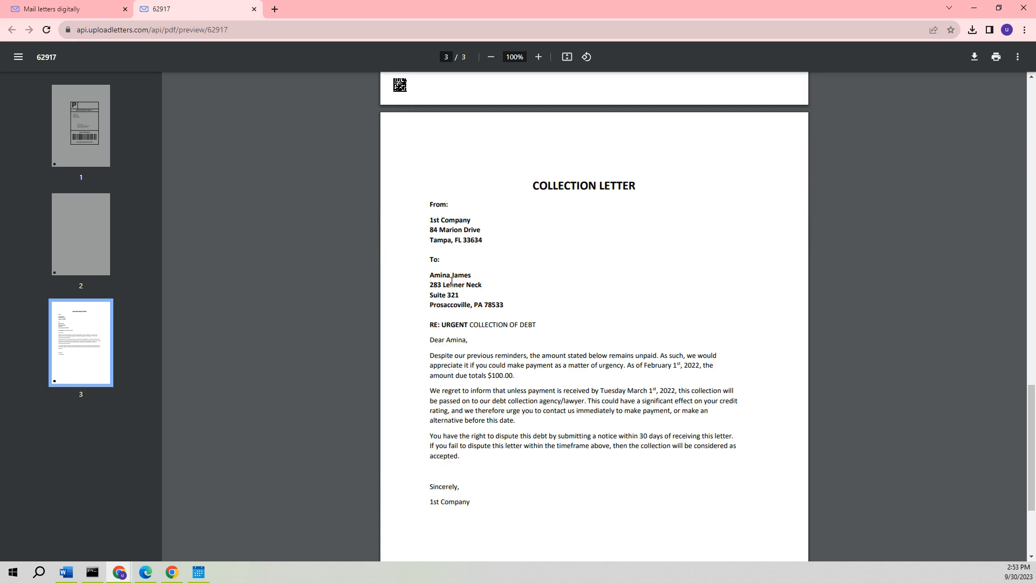
mouse_move(300, 43)
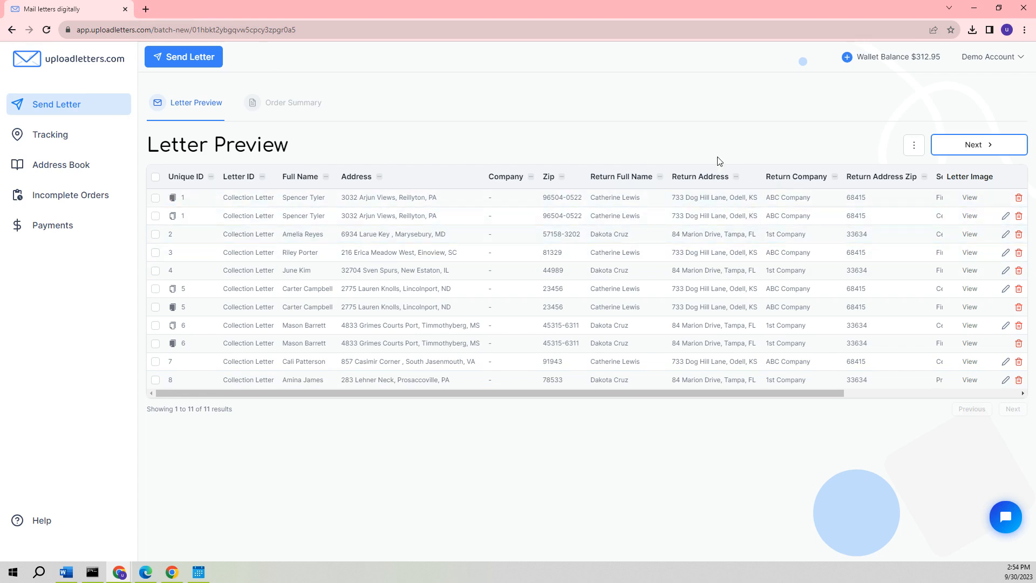
left_click(978, 144)
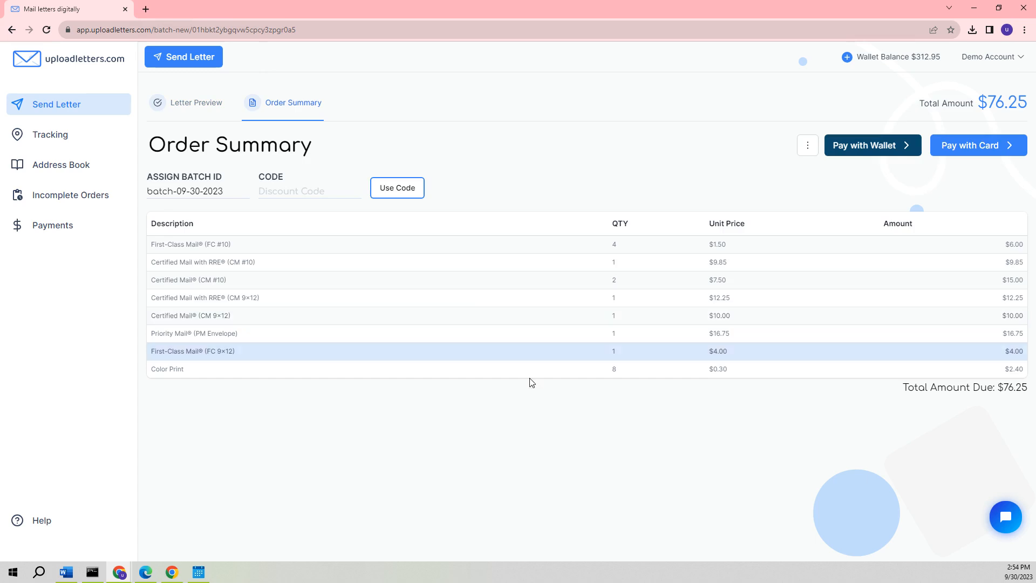
mouse_move(558, 403)
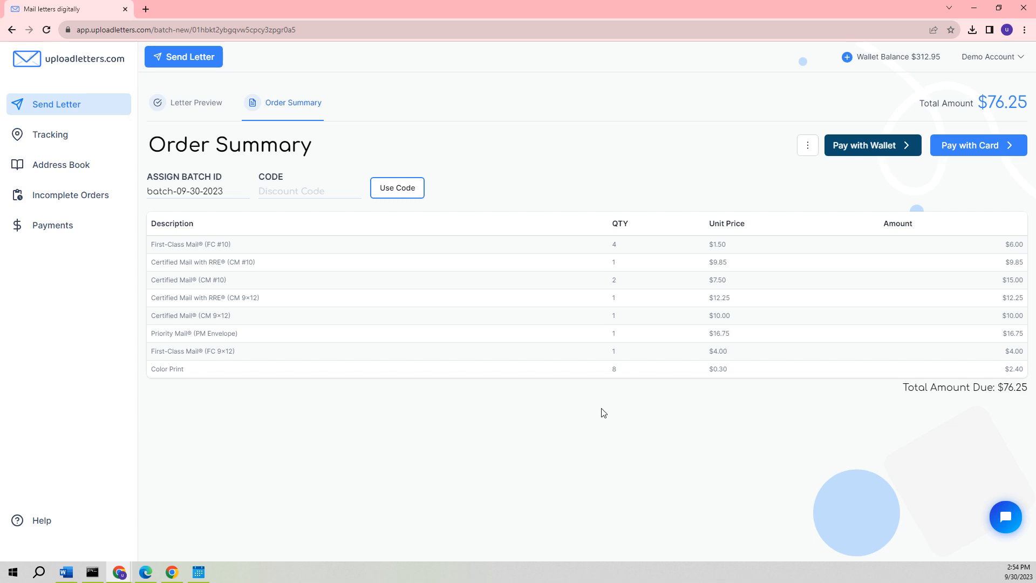
mouse_move(959, 389)
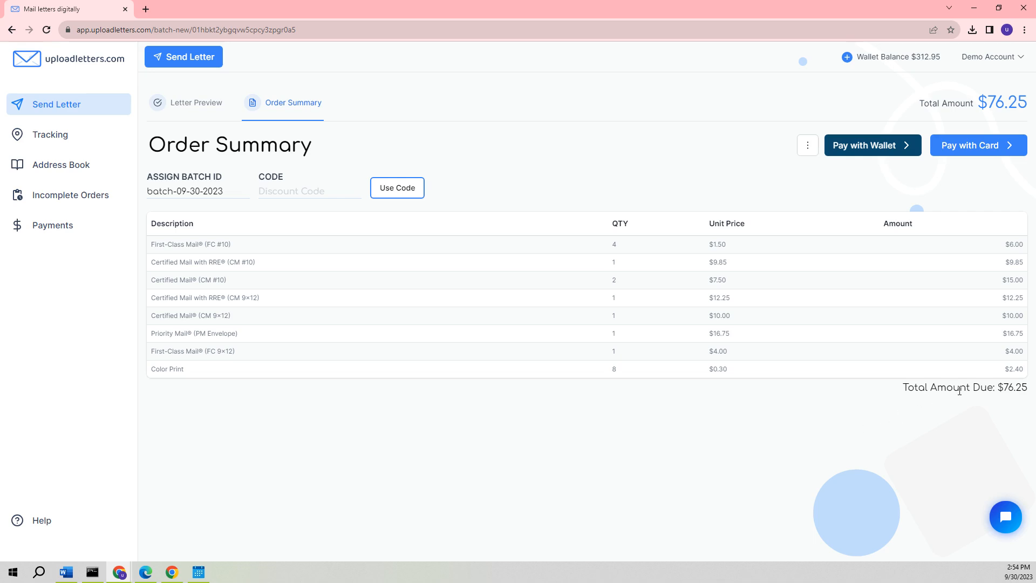
mouse_move(832, 437)
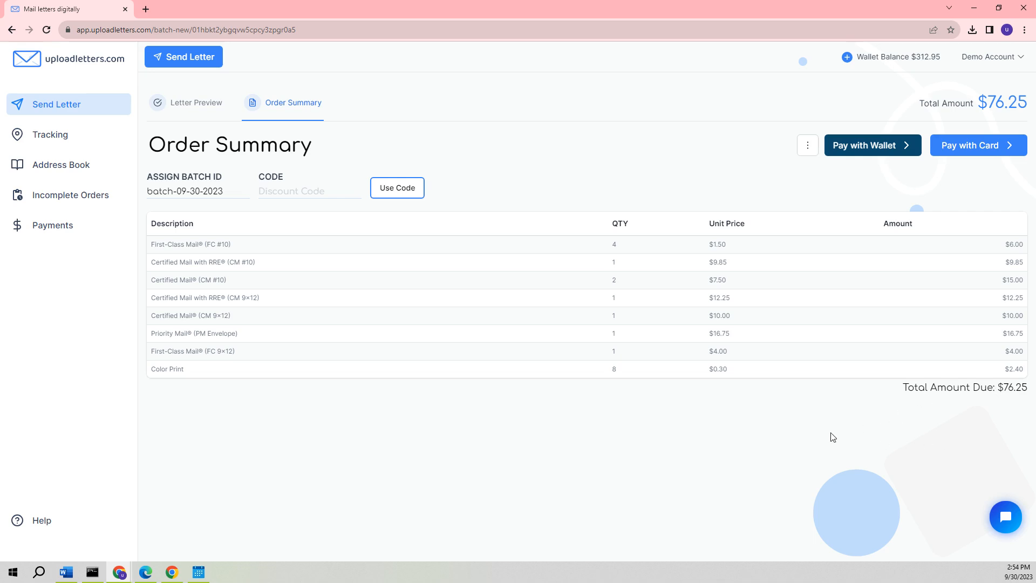
mouse_move(894, 194)
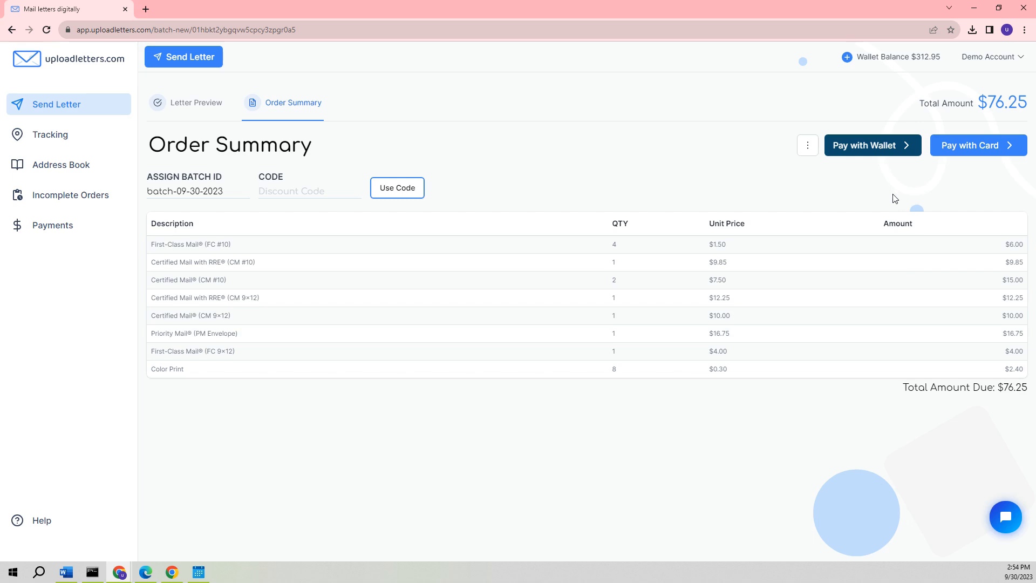
mouse_move(864, 167)
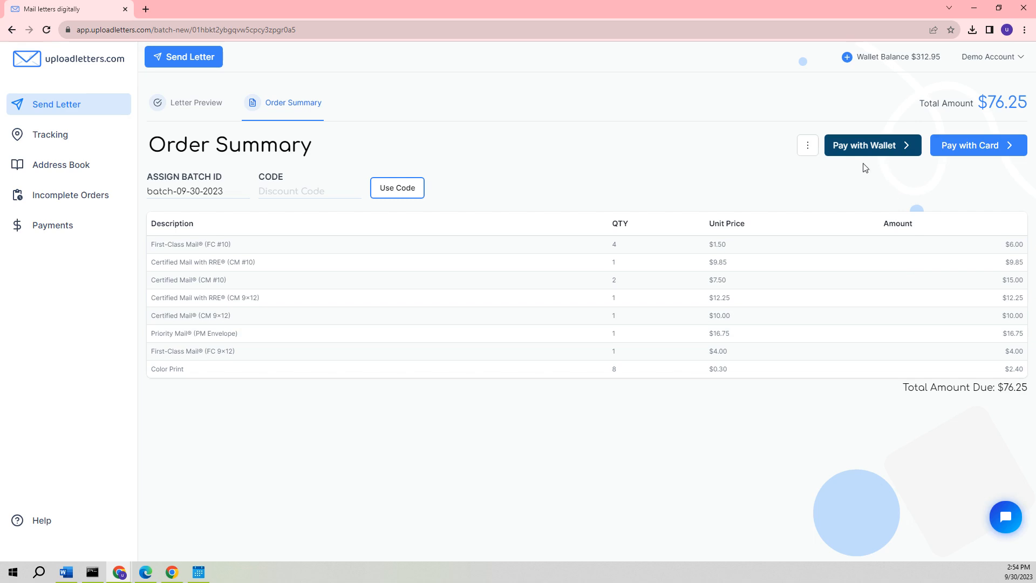
mouse_move(858, 151)
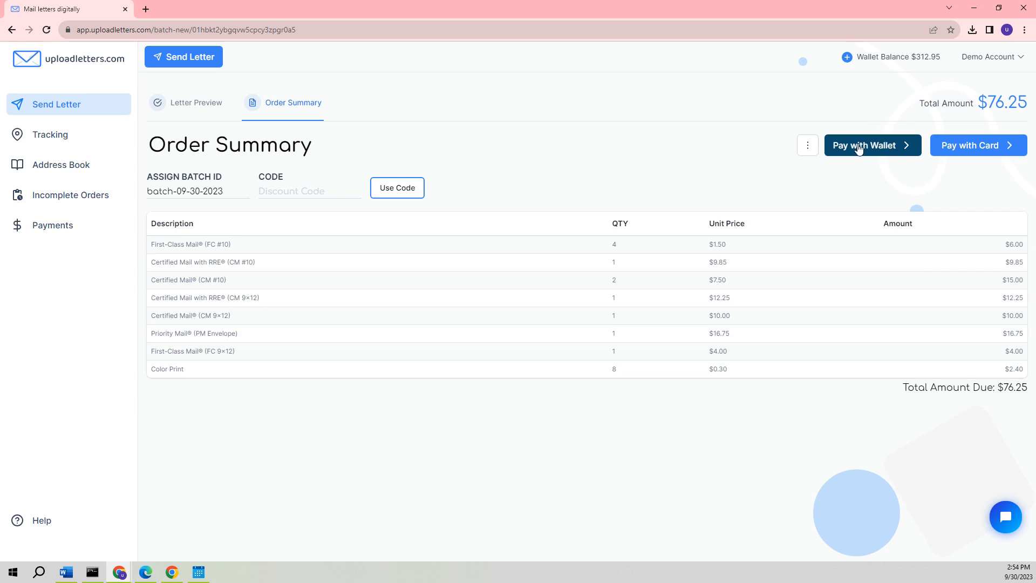
- Pay the $76.25 imported batch from the wallet, leaving $236.70 with order 356 processing
left_click(871, 144)
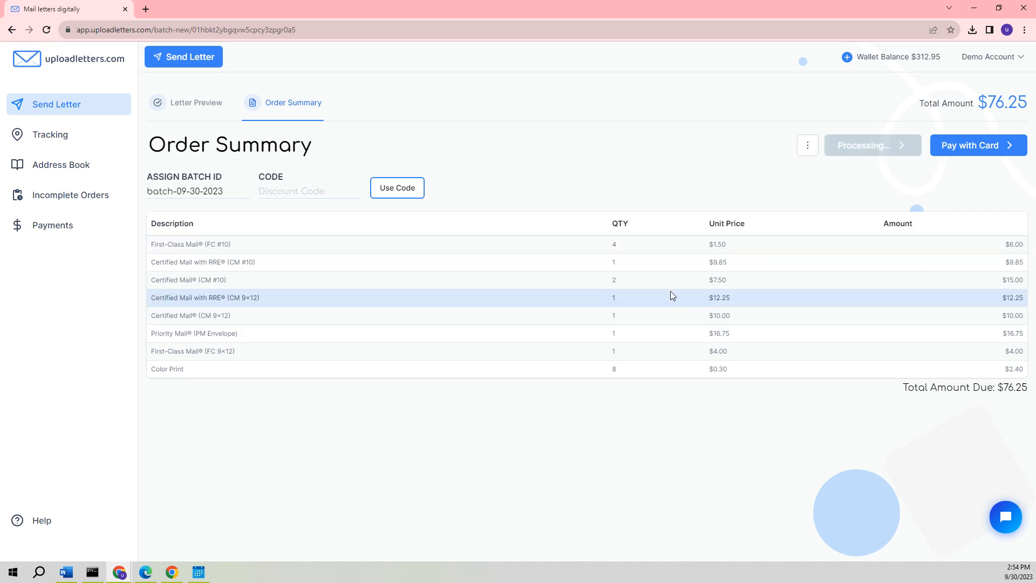
left_click(977, 146)
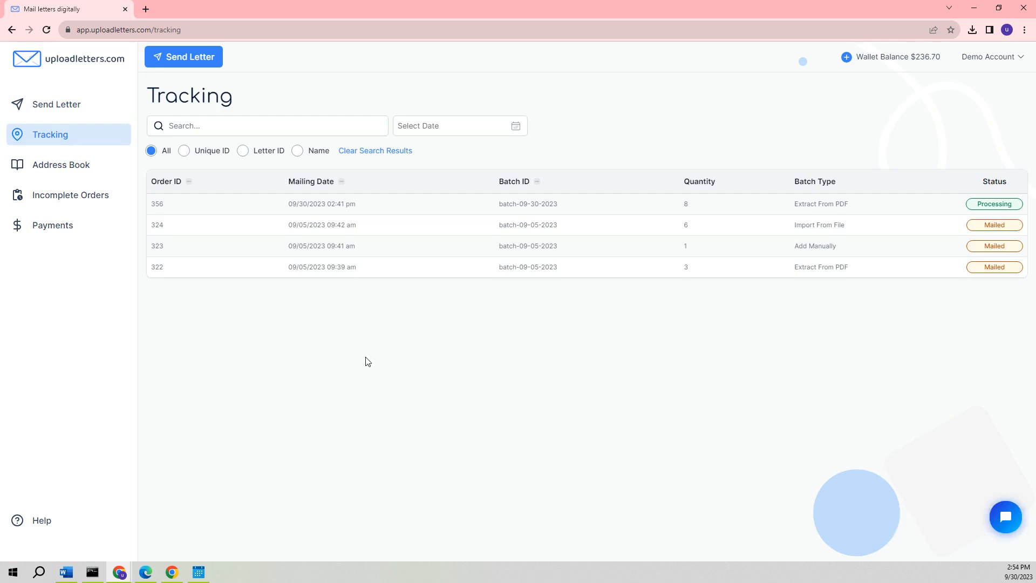
mouse_move(369, 224)
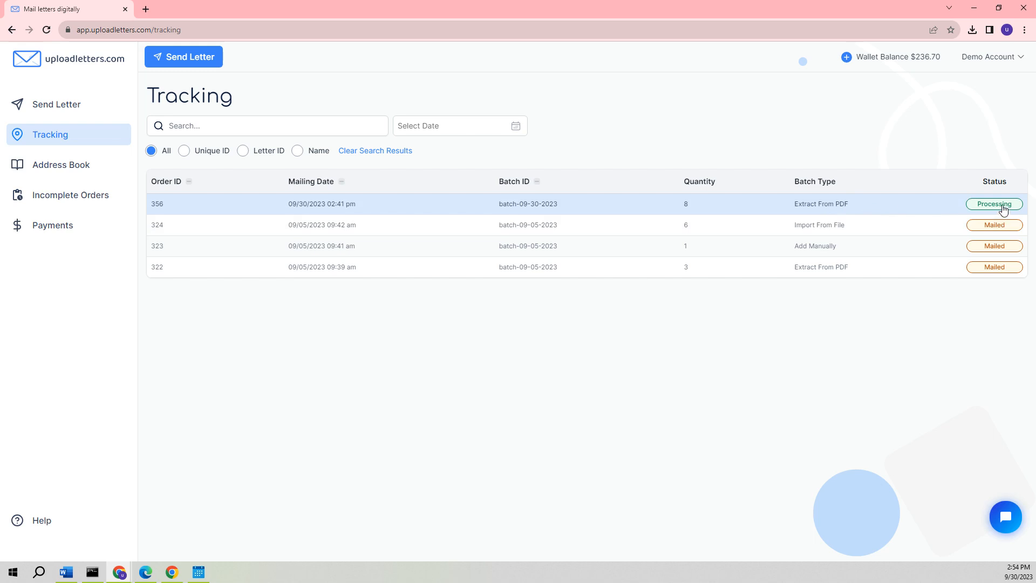
- Start a new batch with Add Manually recipients and choose Collection Letter.pdf as the letter
left_click(183, 58)
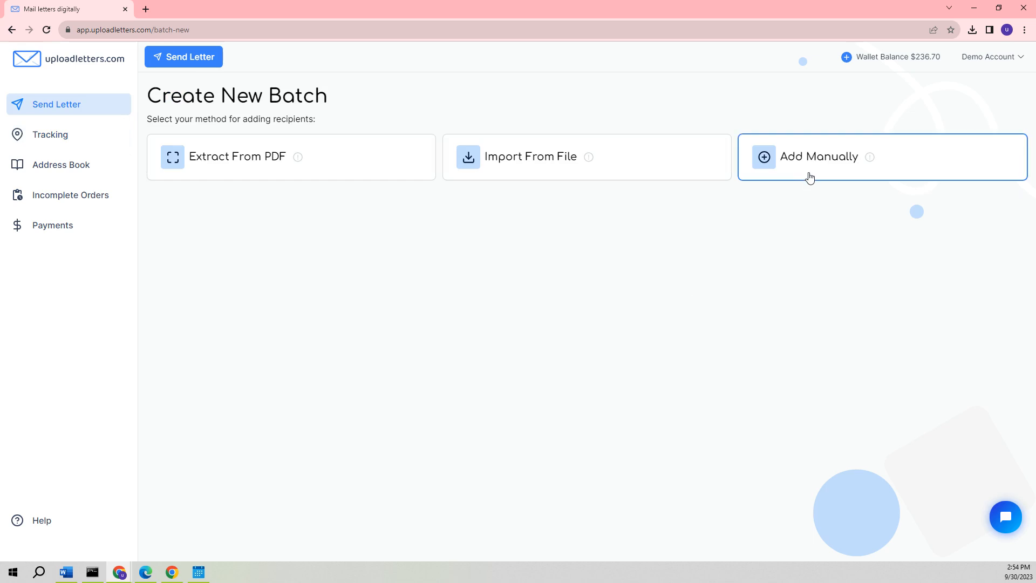
mouse_move(811, 175)
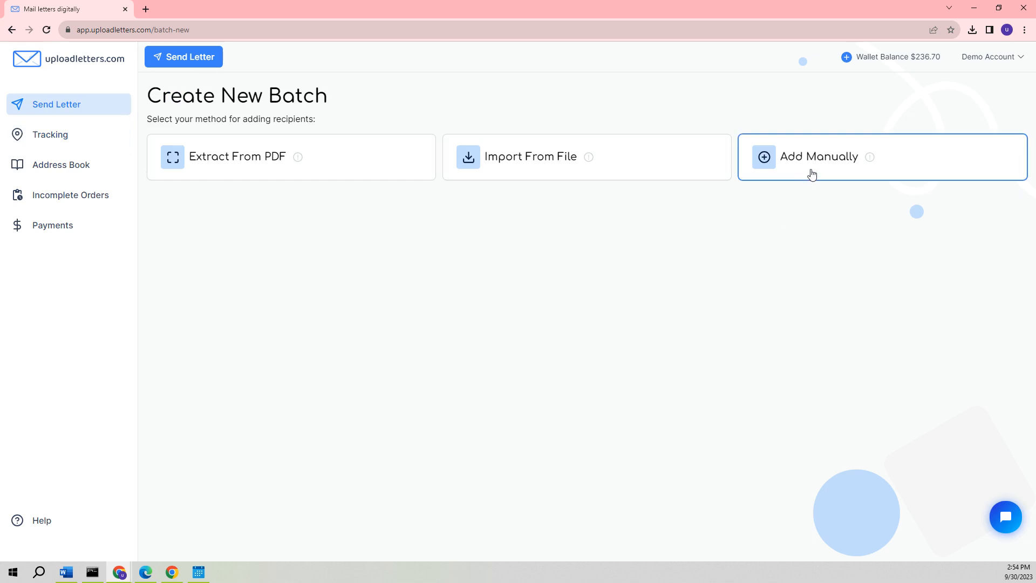
left_click(818, 156)
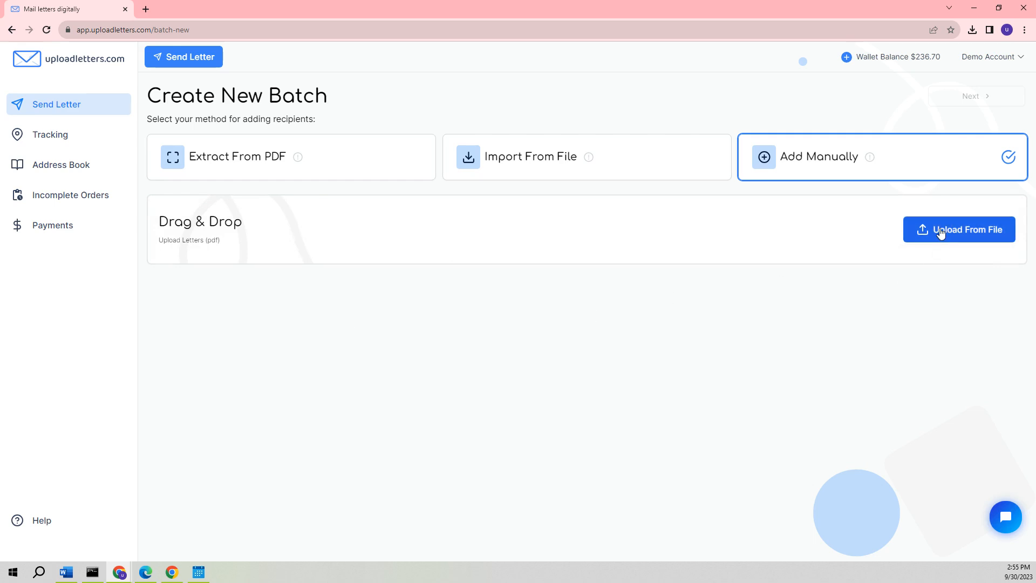
left_click(958, 229)
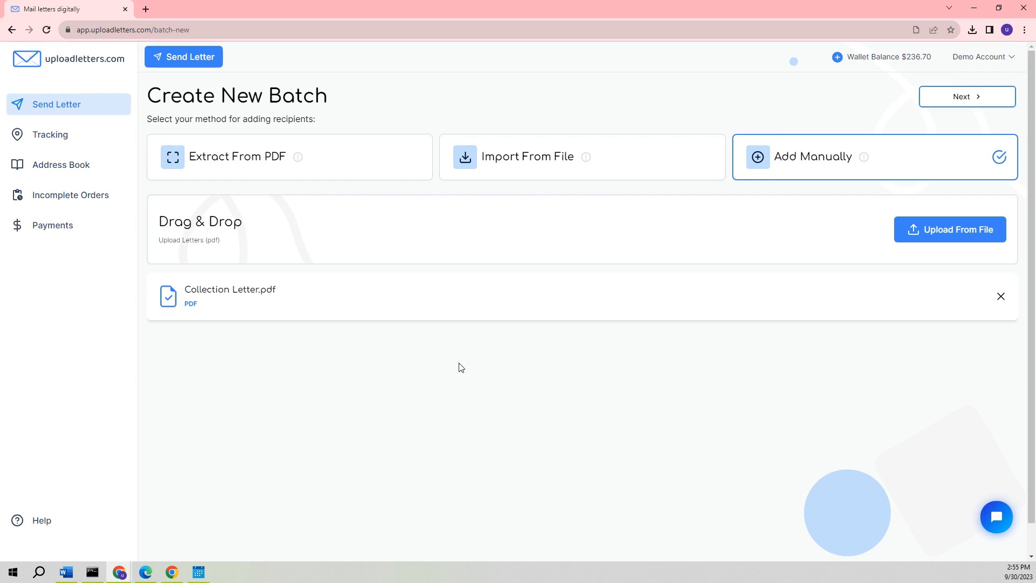
- Continue to Recipient Addresses and try the Add Recipient address lookup search
left_click(967, 96)
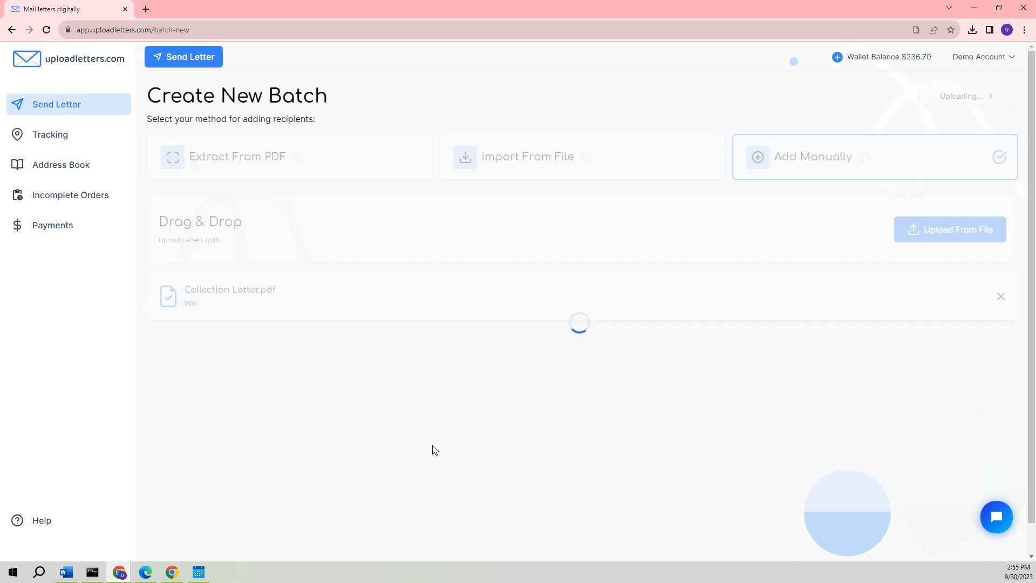
mouse_move(343, 467)
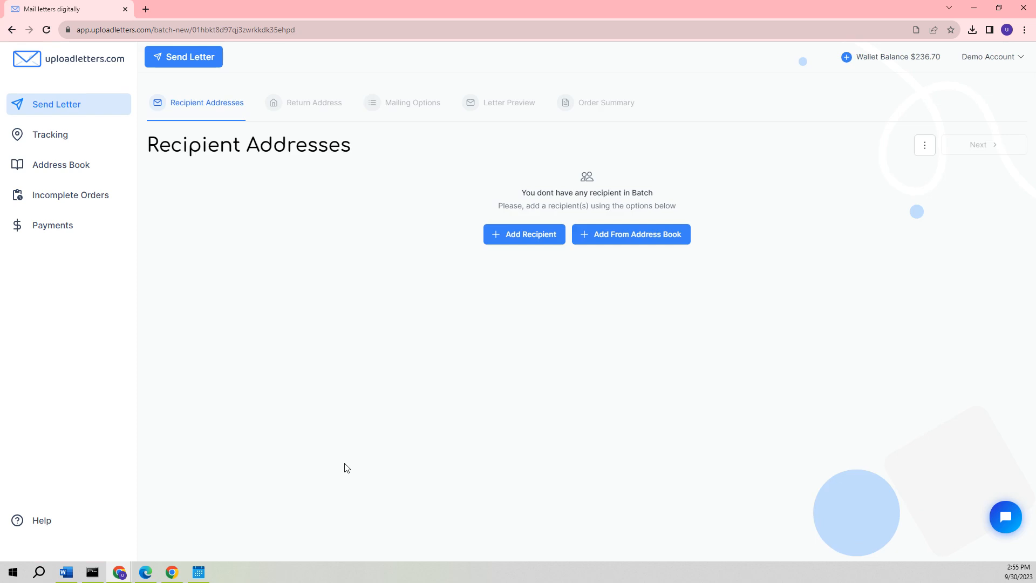
left_click(523, 234)
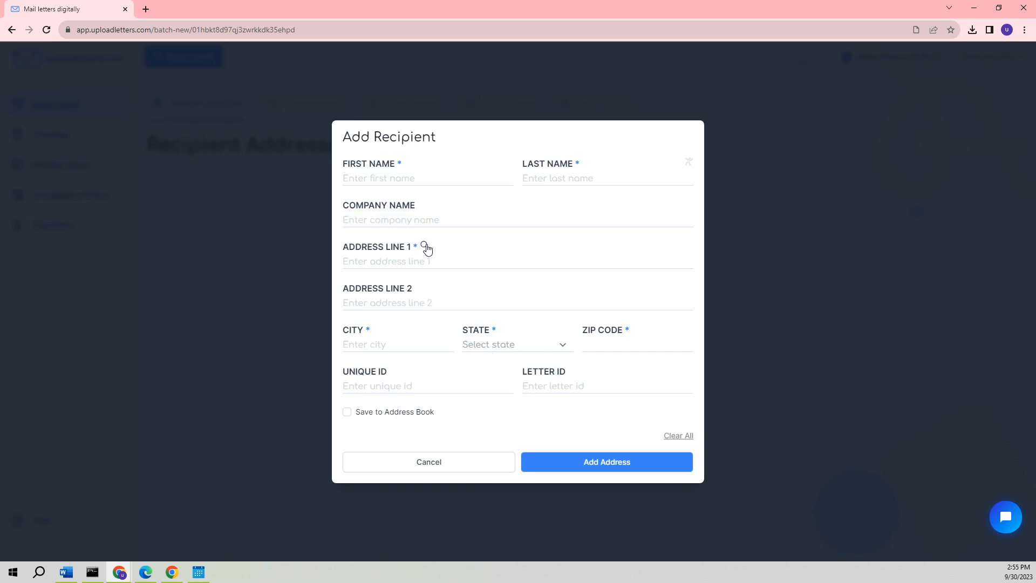
left_click(423, 246)
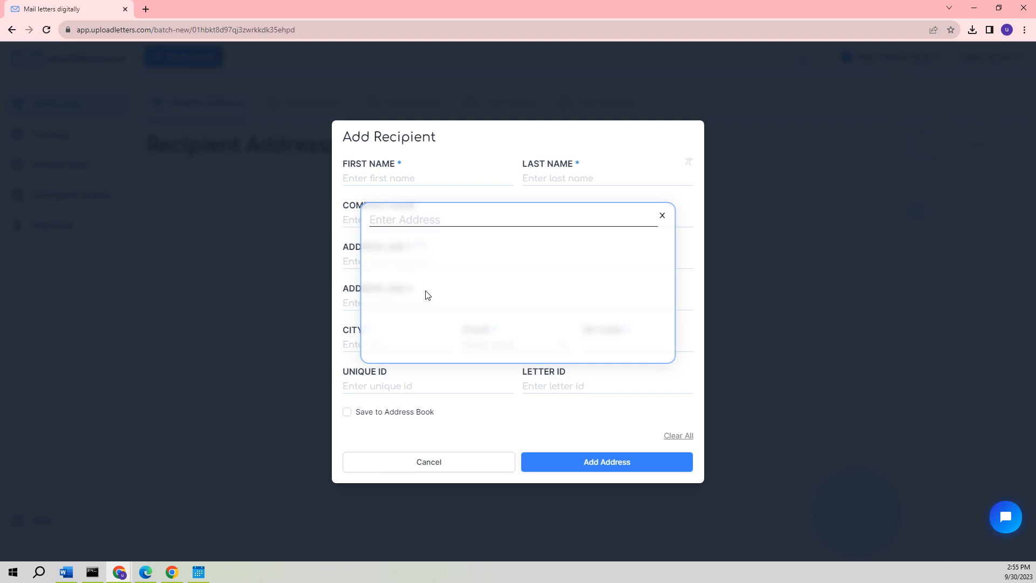
mouse_move(566, 264)
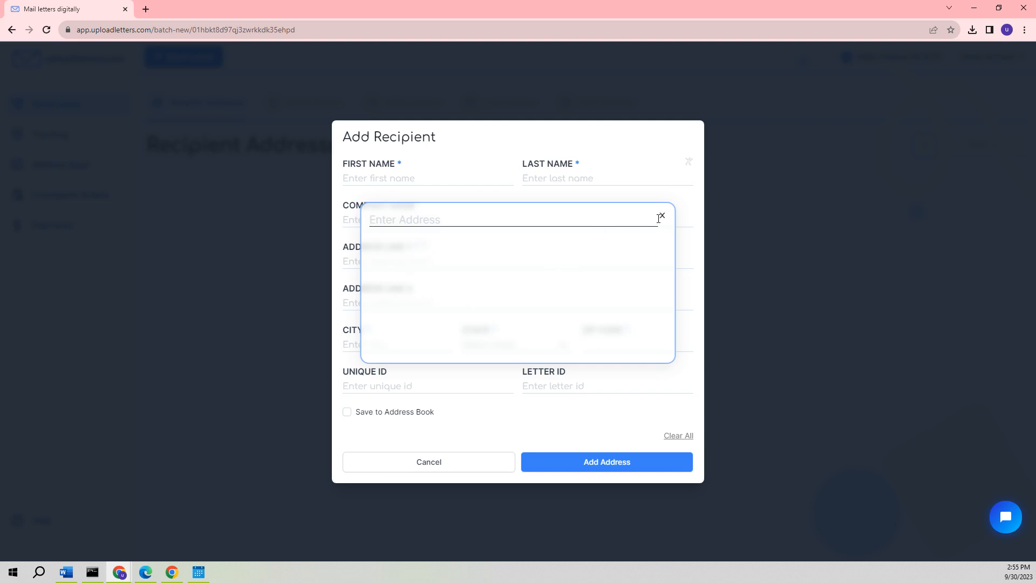
- Close the address lookup and cancel the new-recipient dialog without adding anyone
left_click(662, 216)
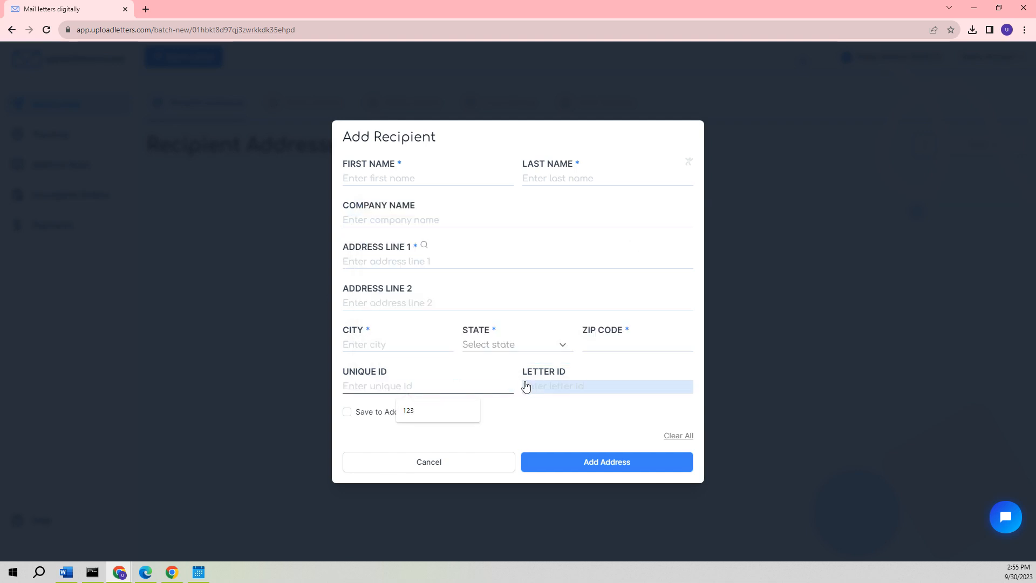
left_click(606, 386)
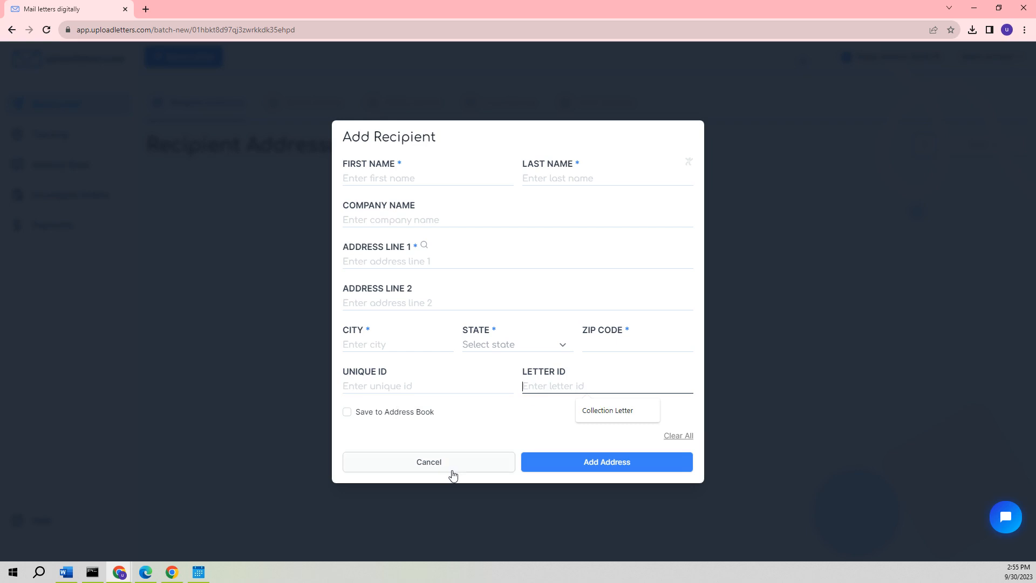
left_click(429, 462)
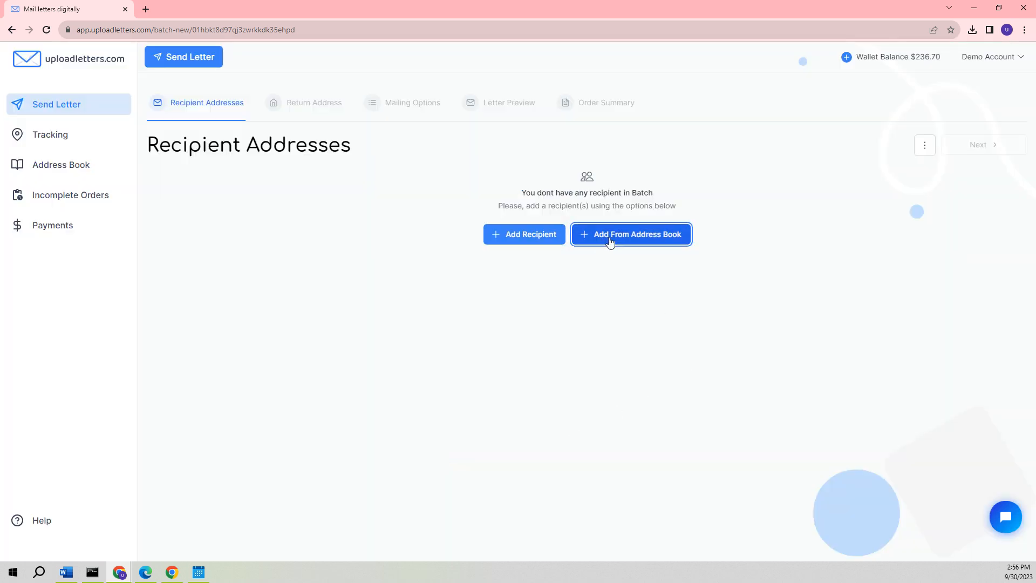
left_click(629, 234)
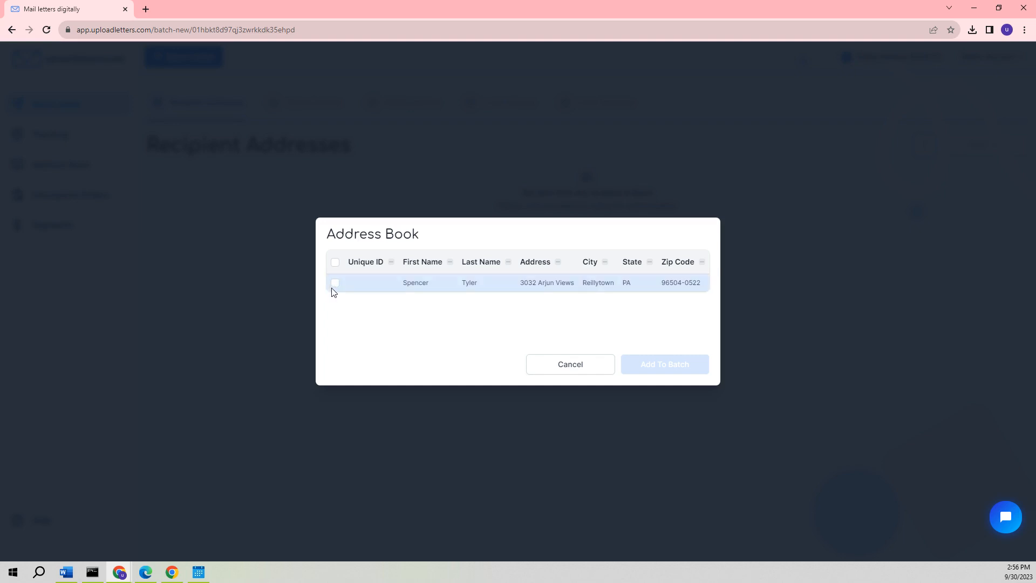
left_click(334, 281)
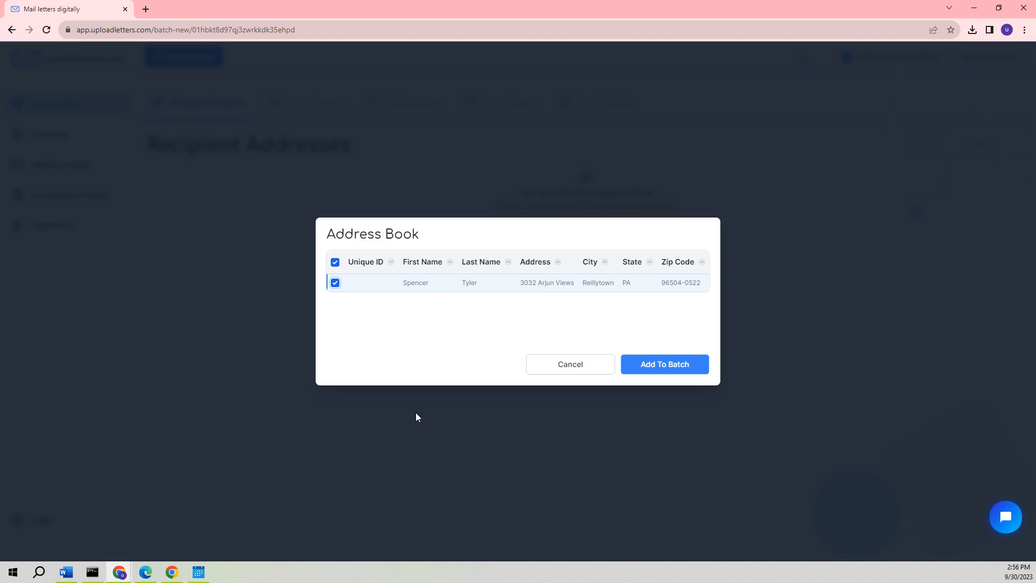
left_click(664, 363)
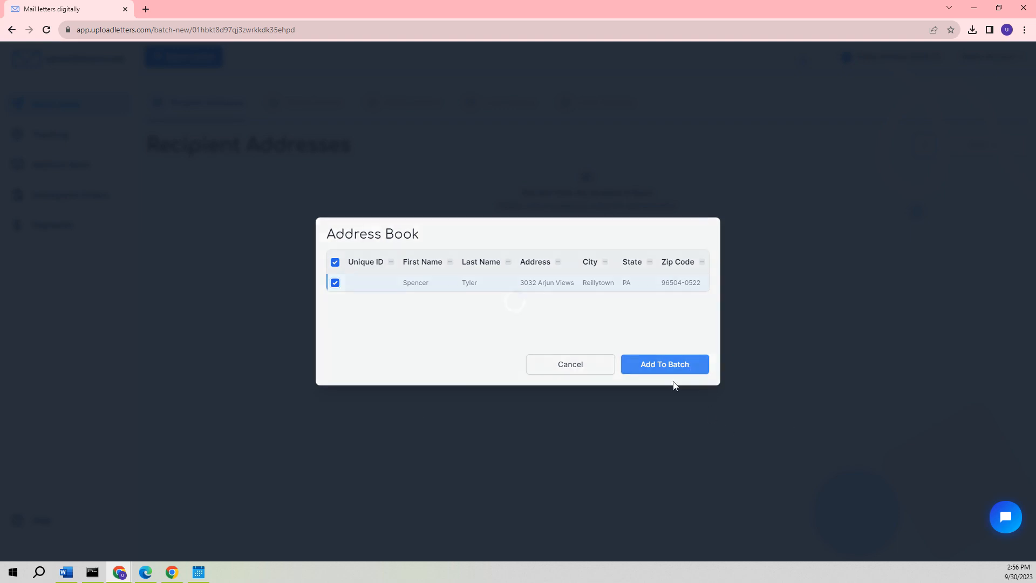
left_click(663, 364)
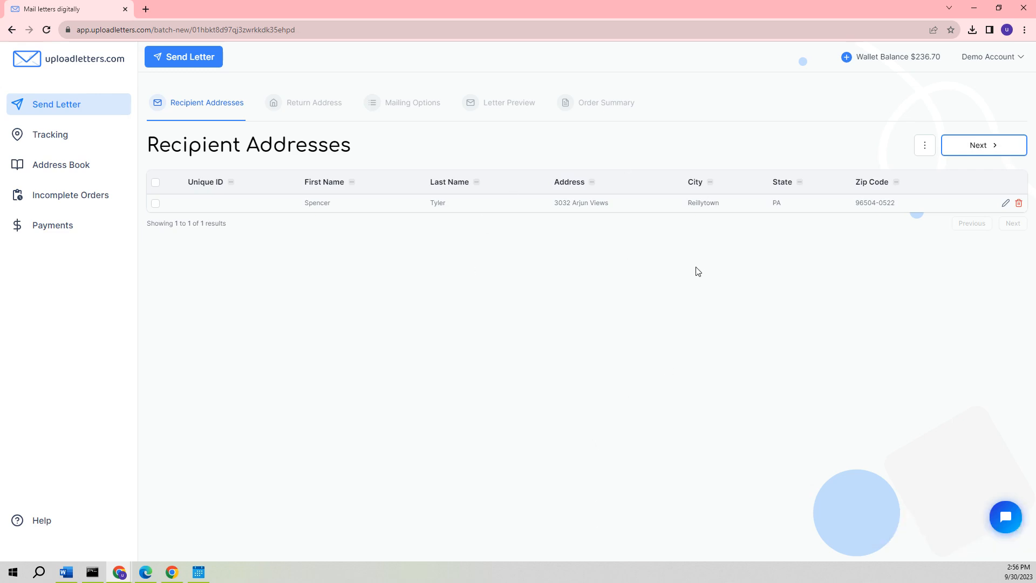
mouse_move(917, 227)
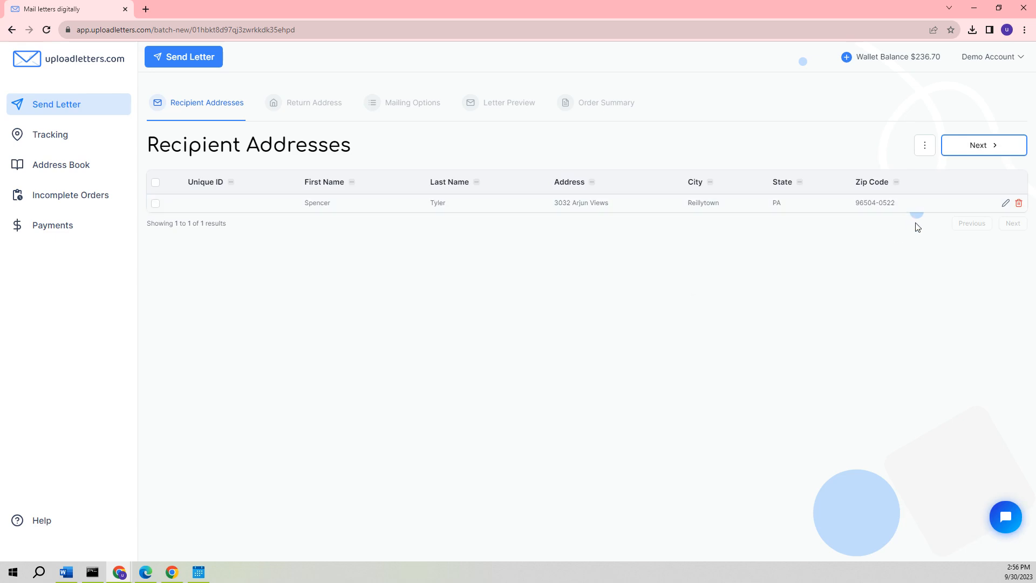
- Keep the Tampa return address and choose Priority Mail, one-sided, black & white
left_click(314, 102)
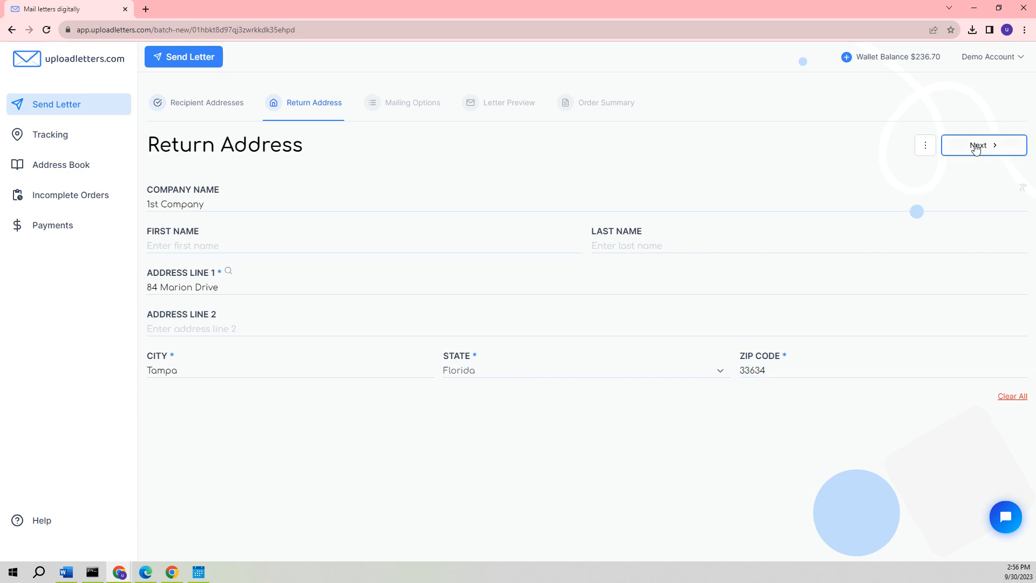
left_click(975, 144)
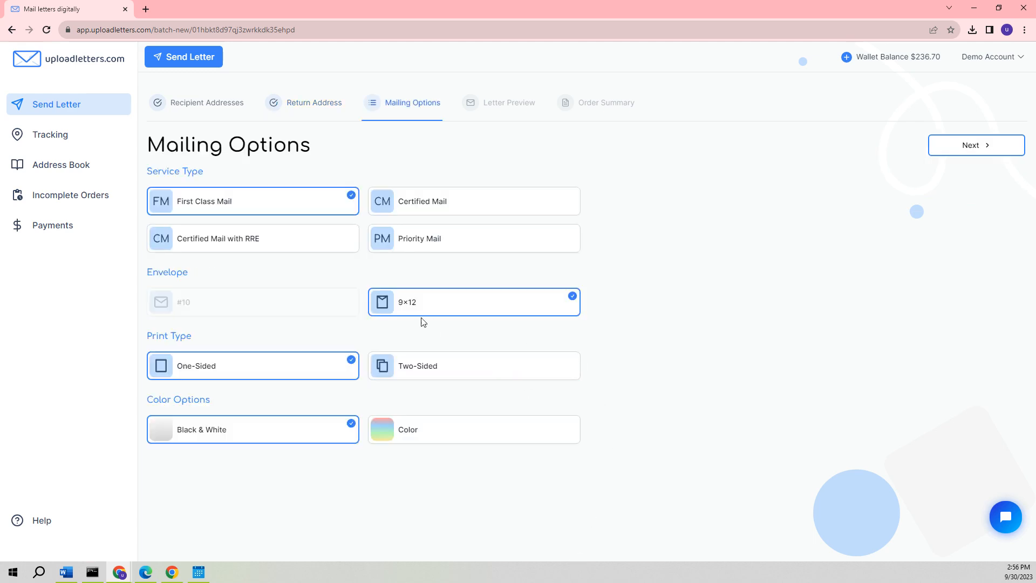
mouse_move(411, 318)
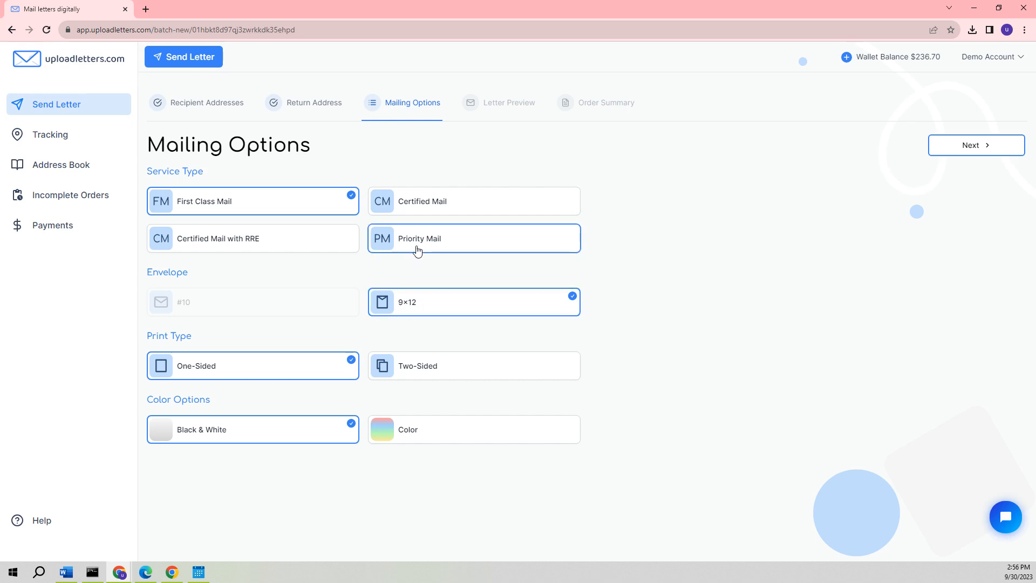
left_click(473, 238)
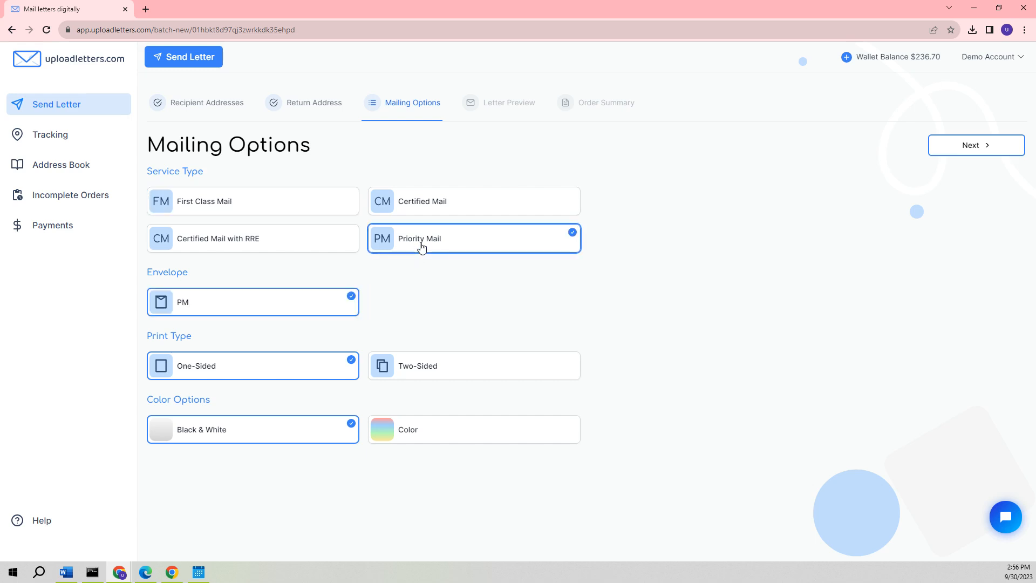
mouse_move(229, 365)
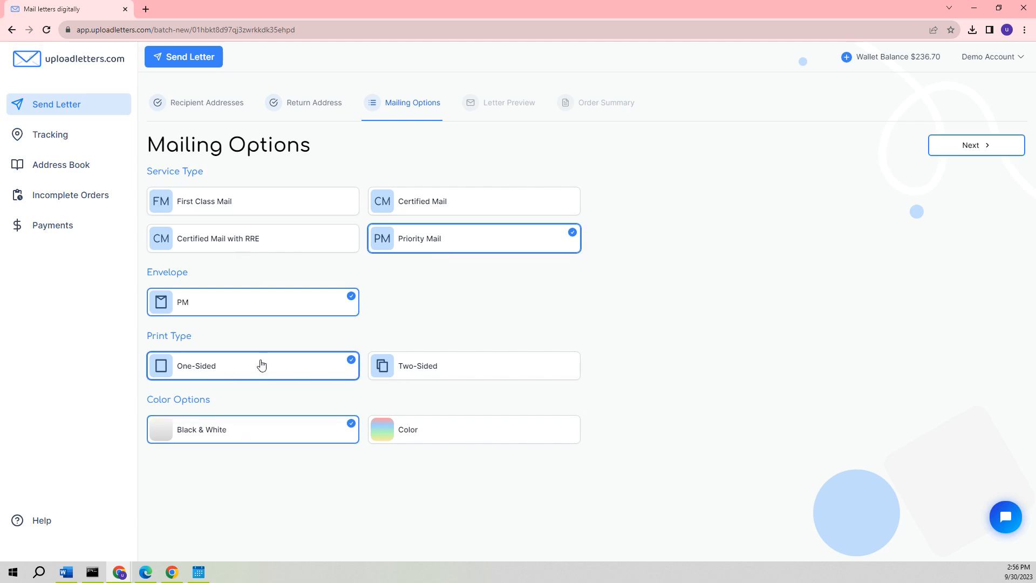
mouse_move(245, 463)
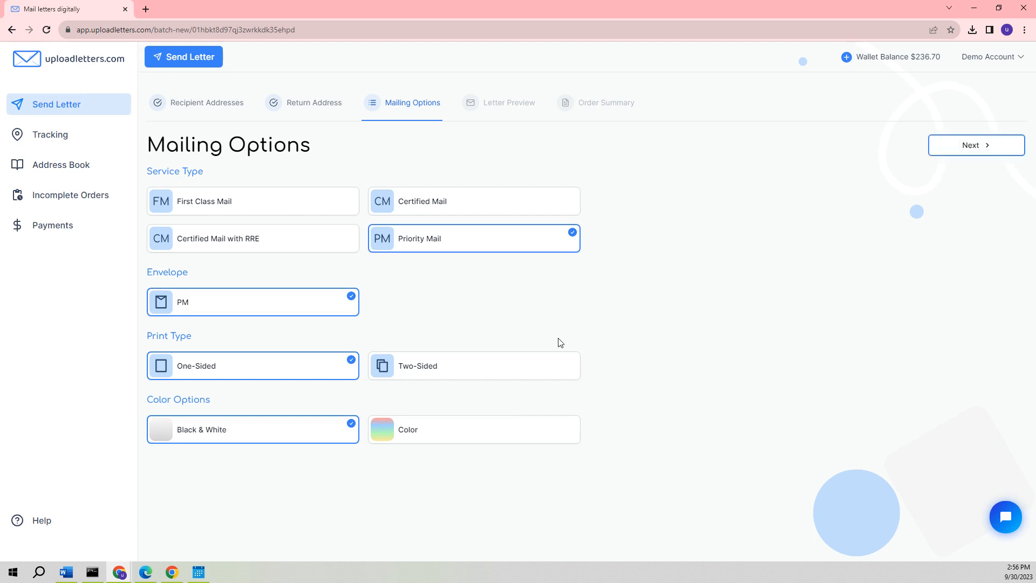
- Pass Letter Preview and Order Summary, then pay the $20.50 order from the wallet
left_click(975, 145)
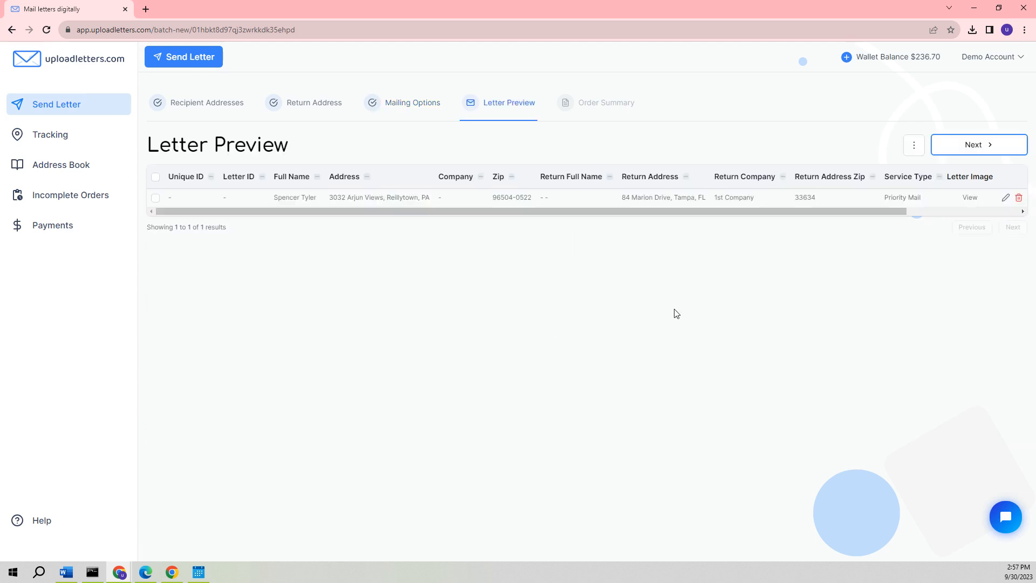
mouse_move(713, 310)
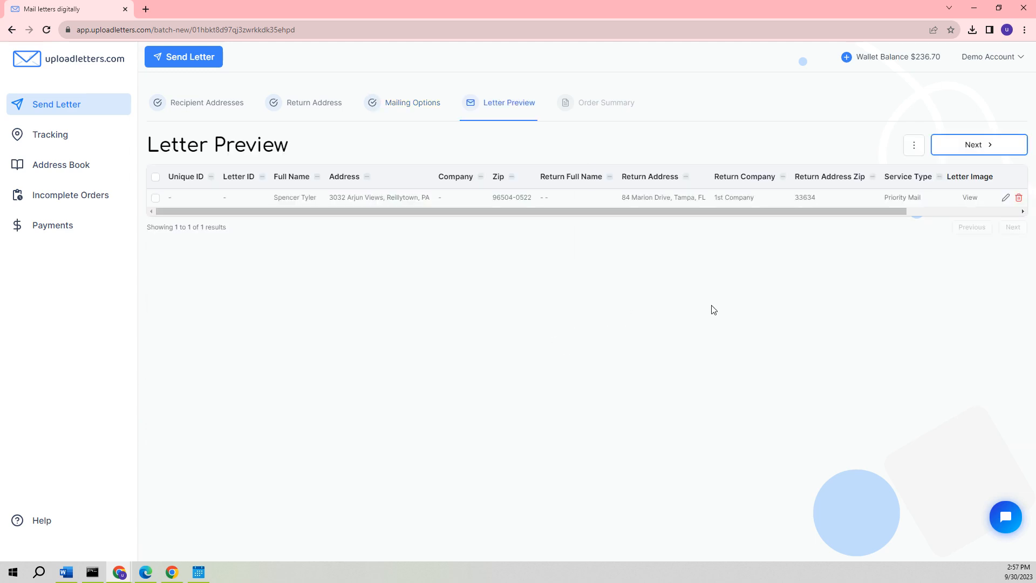
mouse_move(718, 285)
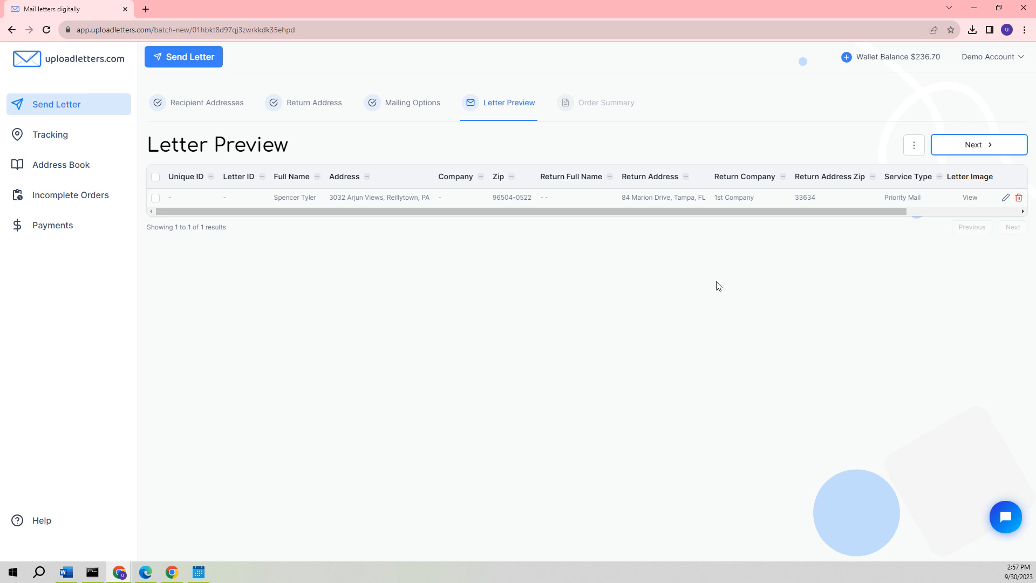
mouse_move(890, 268)
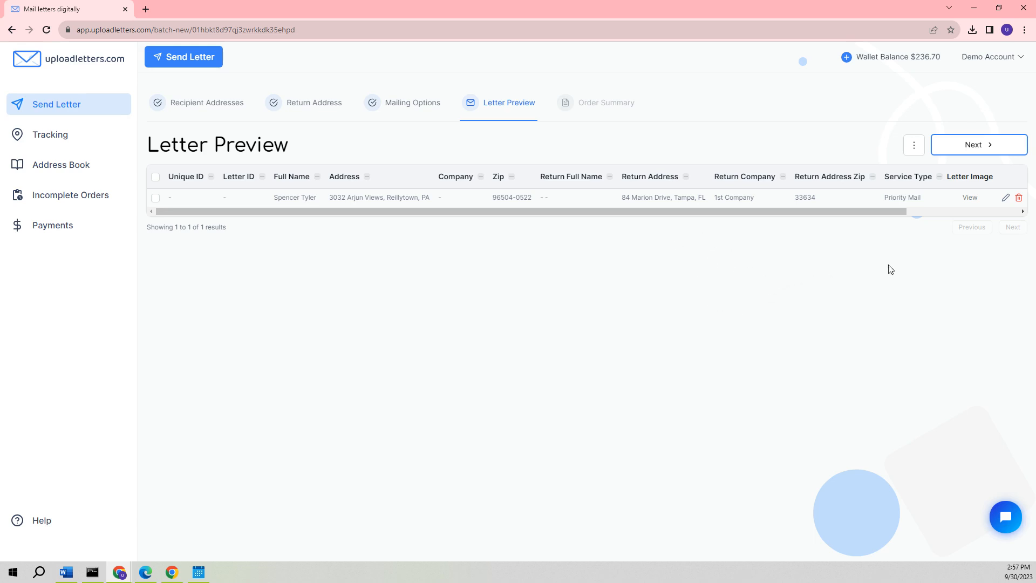
mouse_move(893, 277)
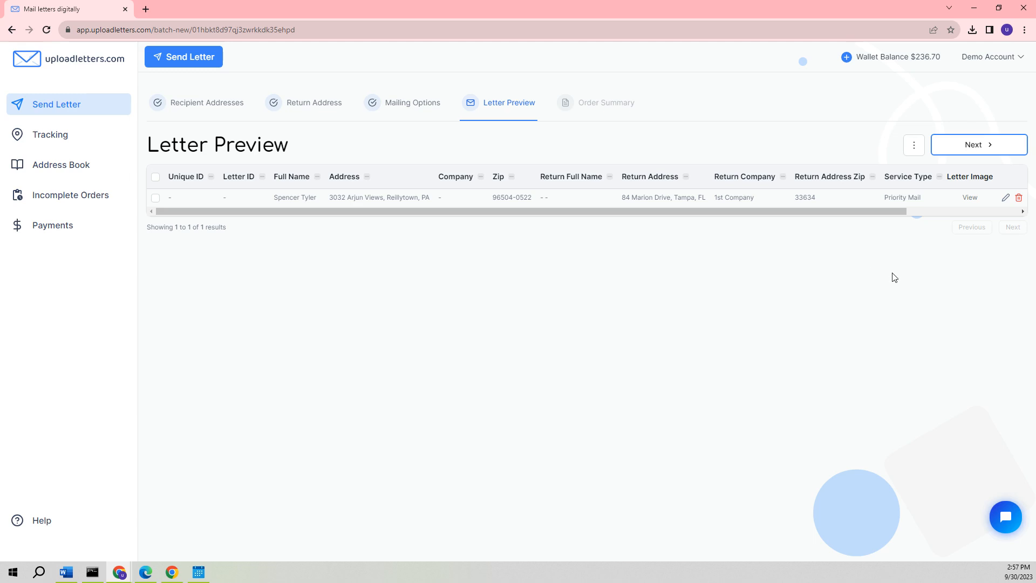
left_click(979, 143)
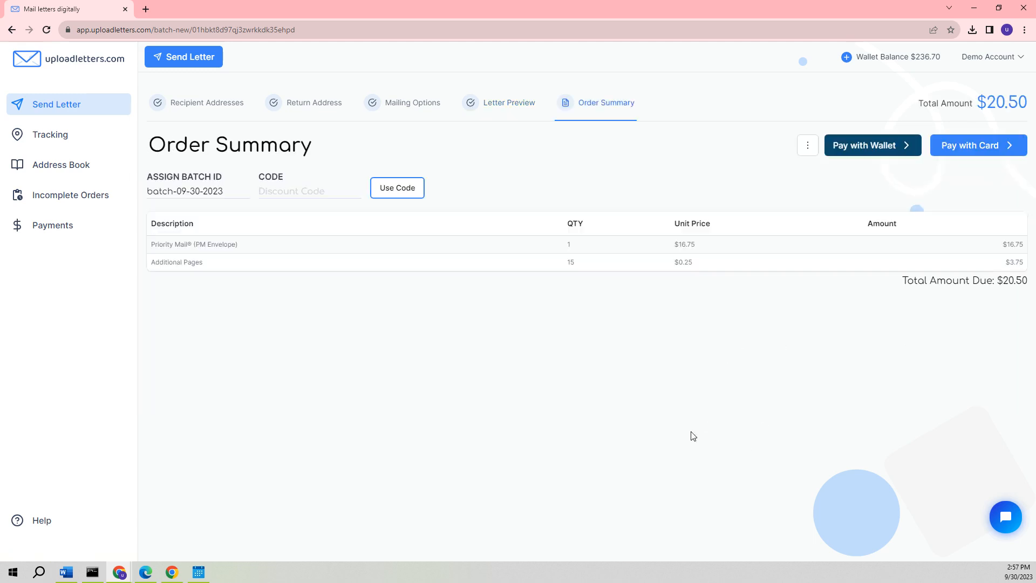
mouse_move(740, 412)
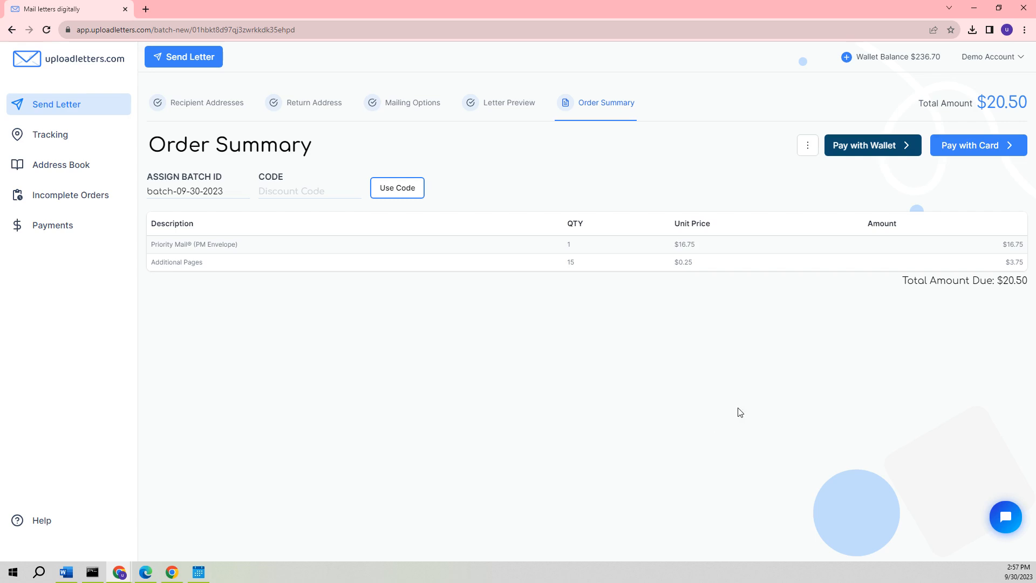
mouse_move(893, 151)
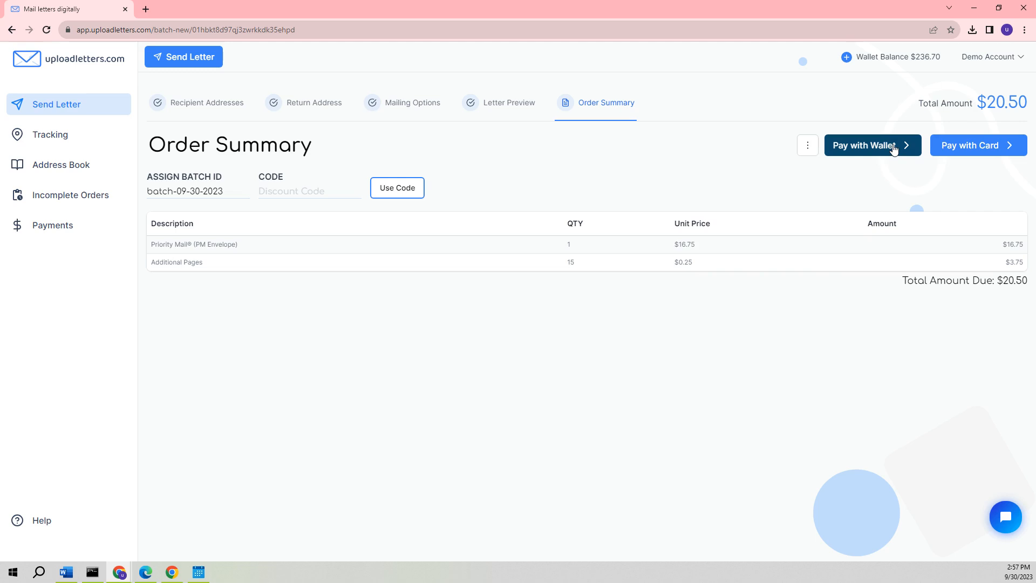
left_click(868, 145)
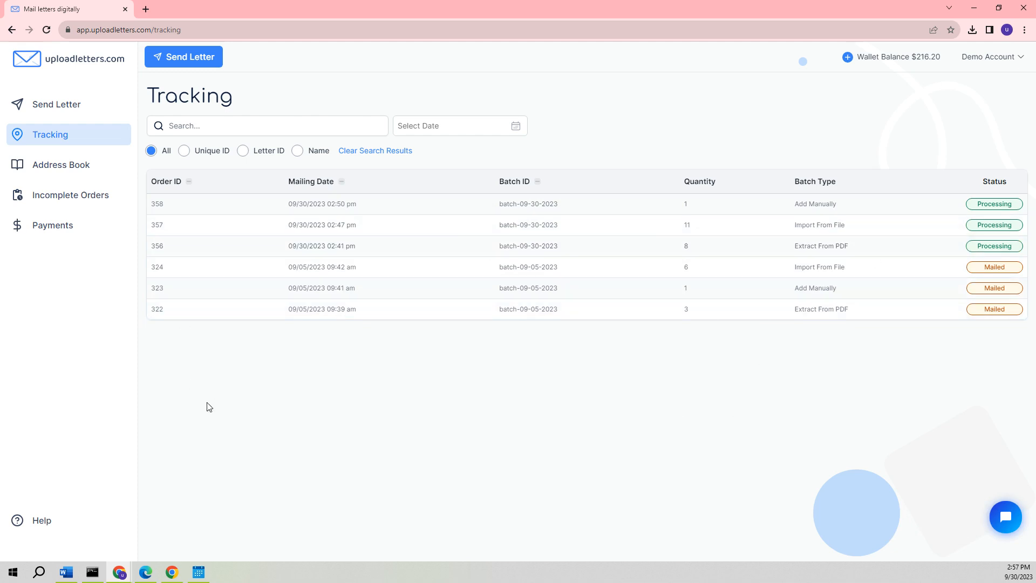
mouse_move(243, 434)
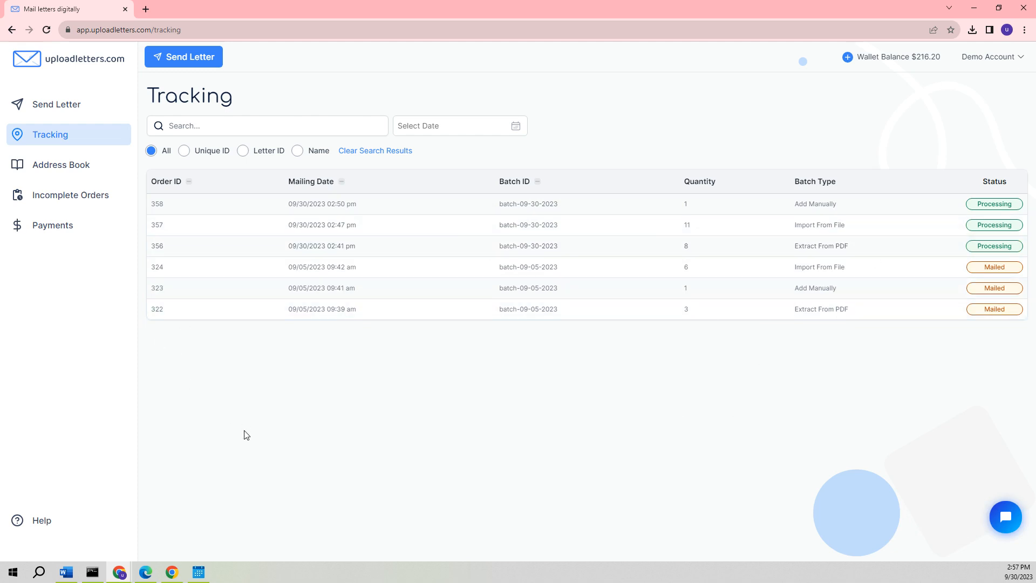
mouse_move(284, 451)
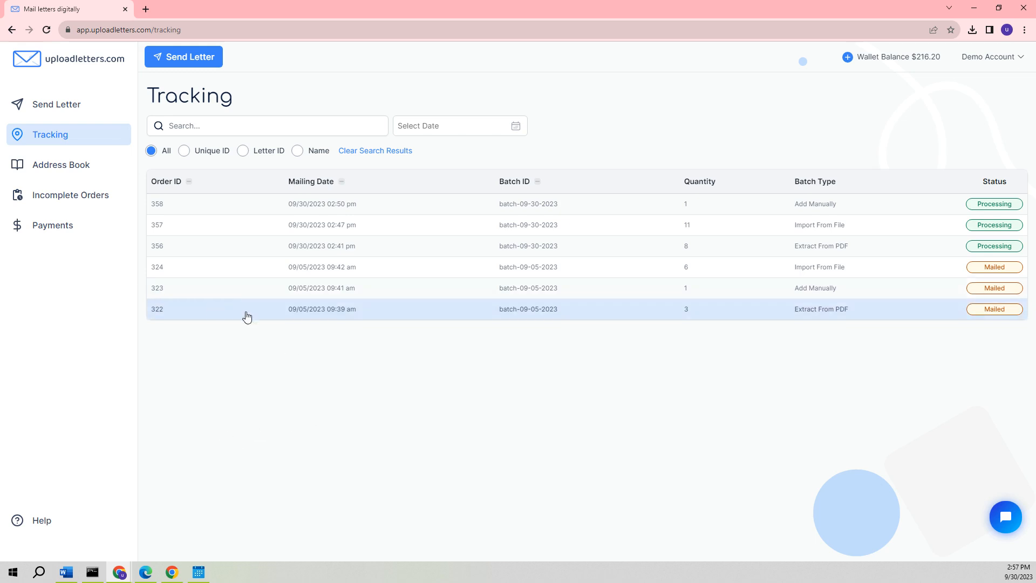
- Show the Payments history listing the six batch payments and their invoices
left_click(52, 224)
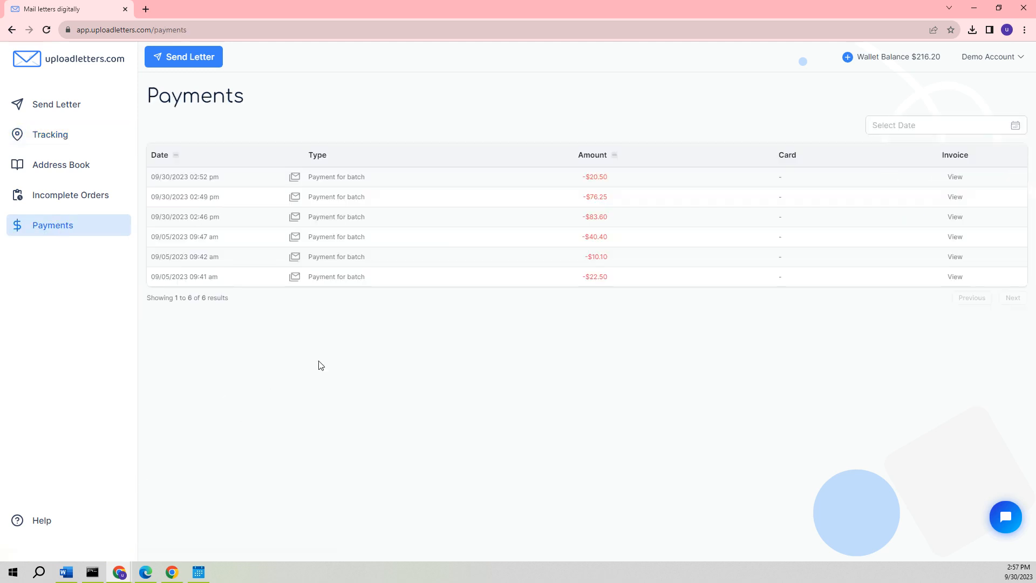
mouse_move(513, 328)
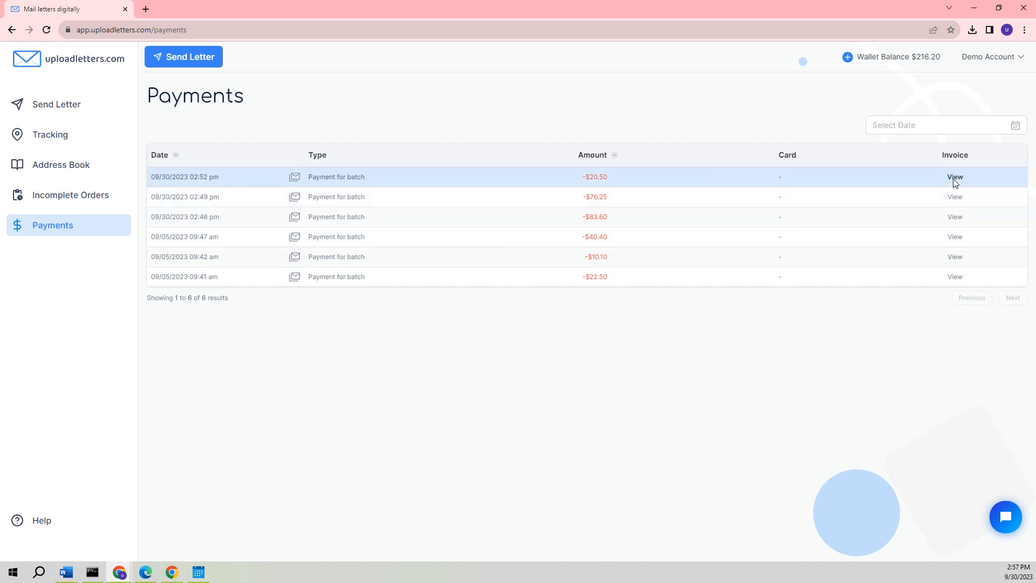
- View the $20.50 invoice for order 358 as a PDF and scroll through its line items
left_click(955, 176)
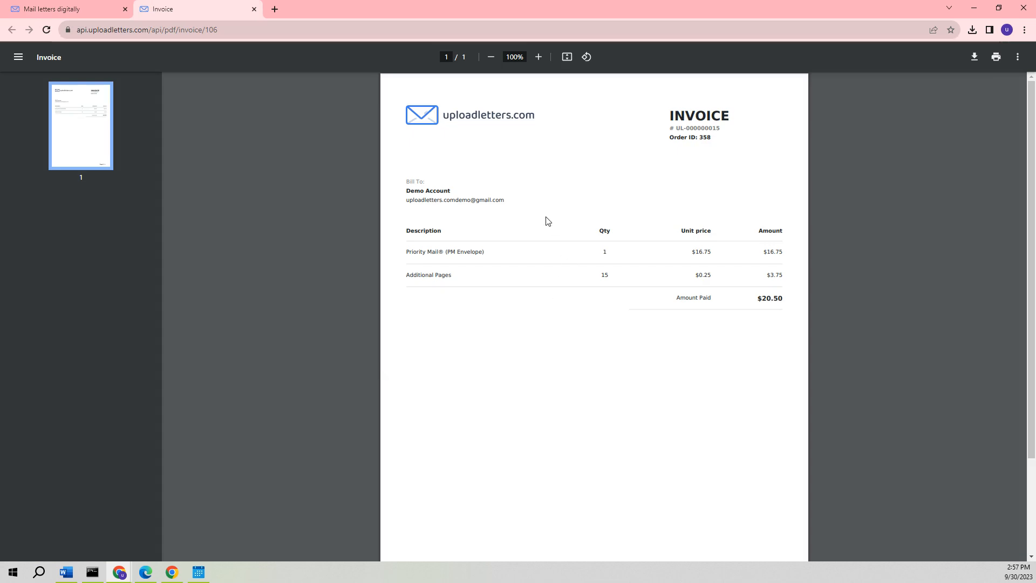
mouse_move(492, 306)
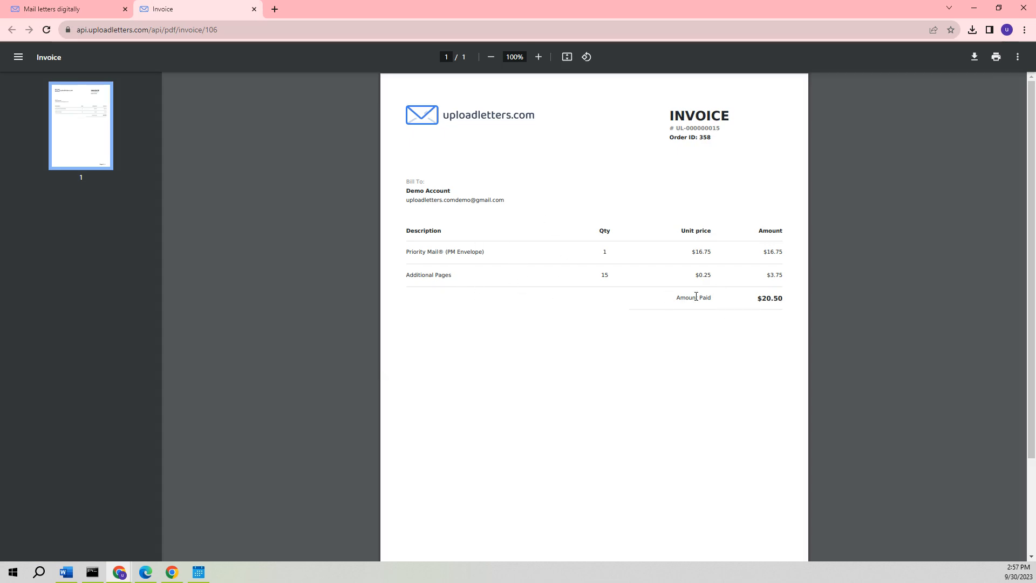
mouse_move(342, 114)
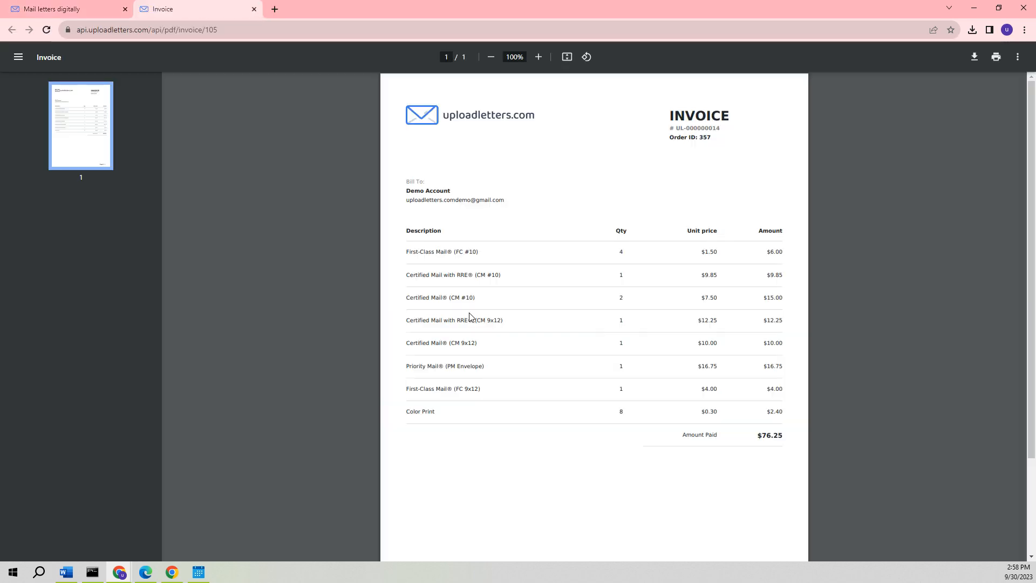
mouse_move(493, 313)
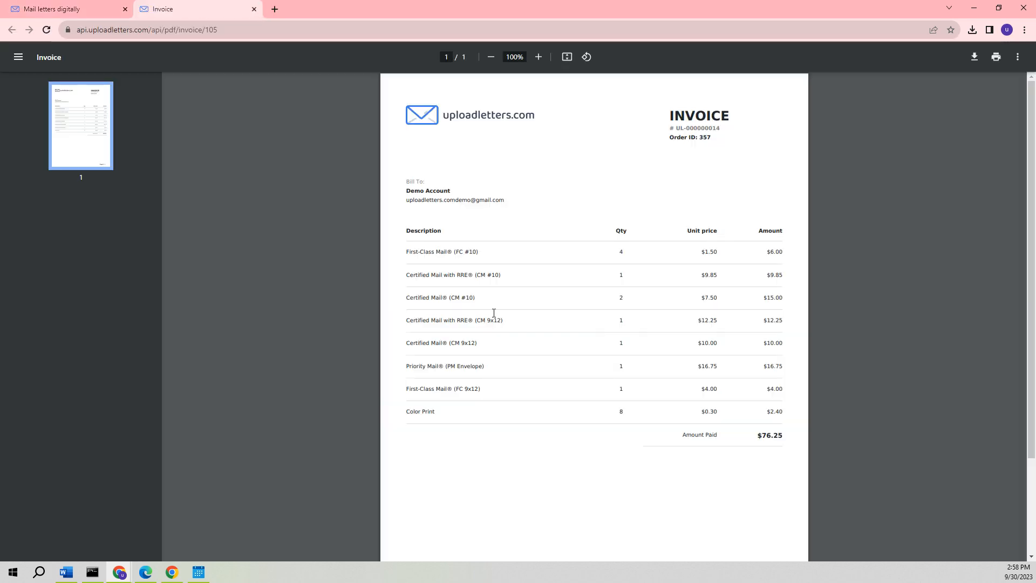
mouse_move(565, 316)
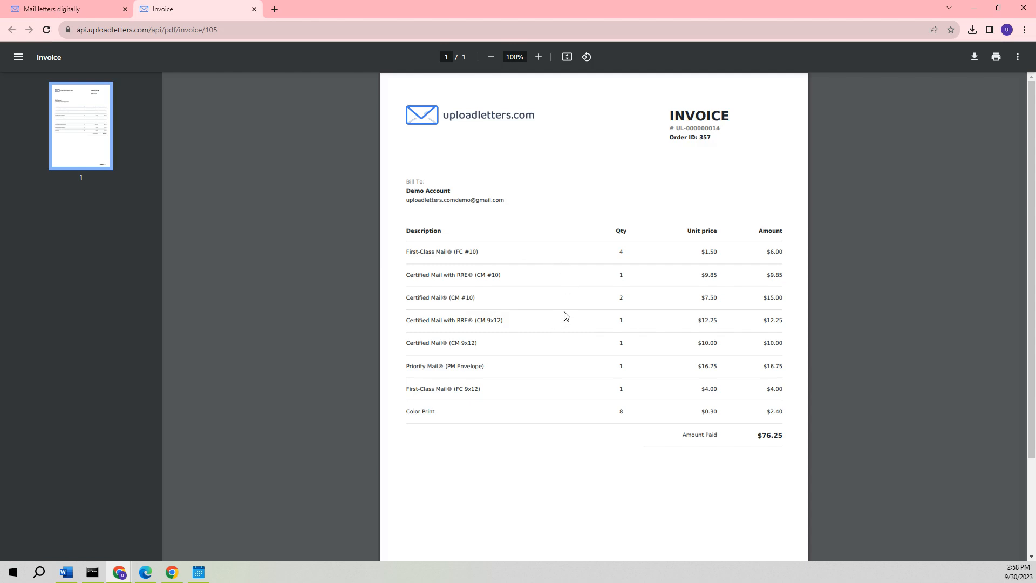
scroll("down", 3)
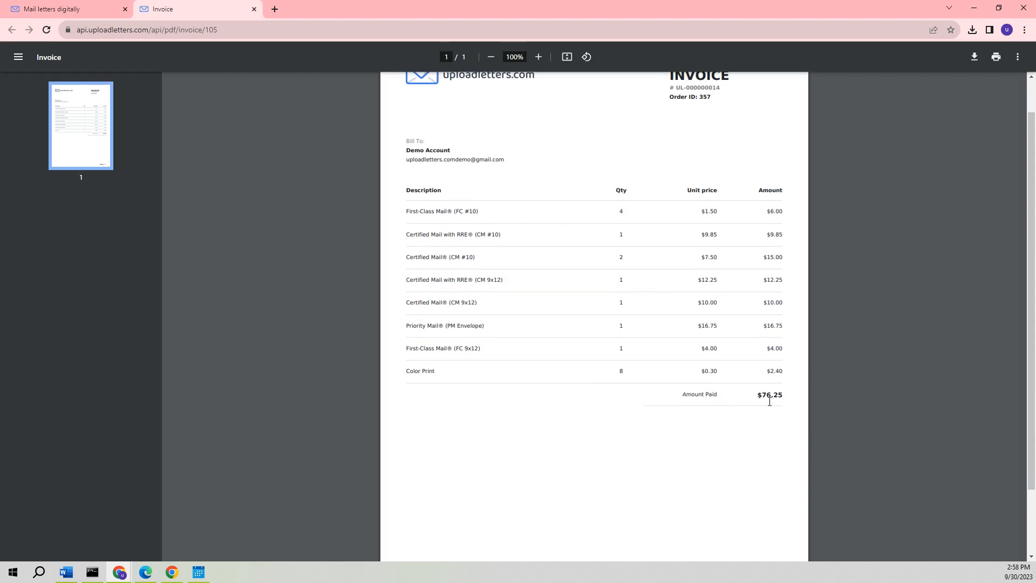